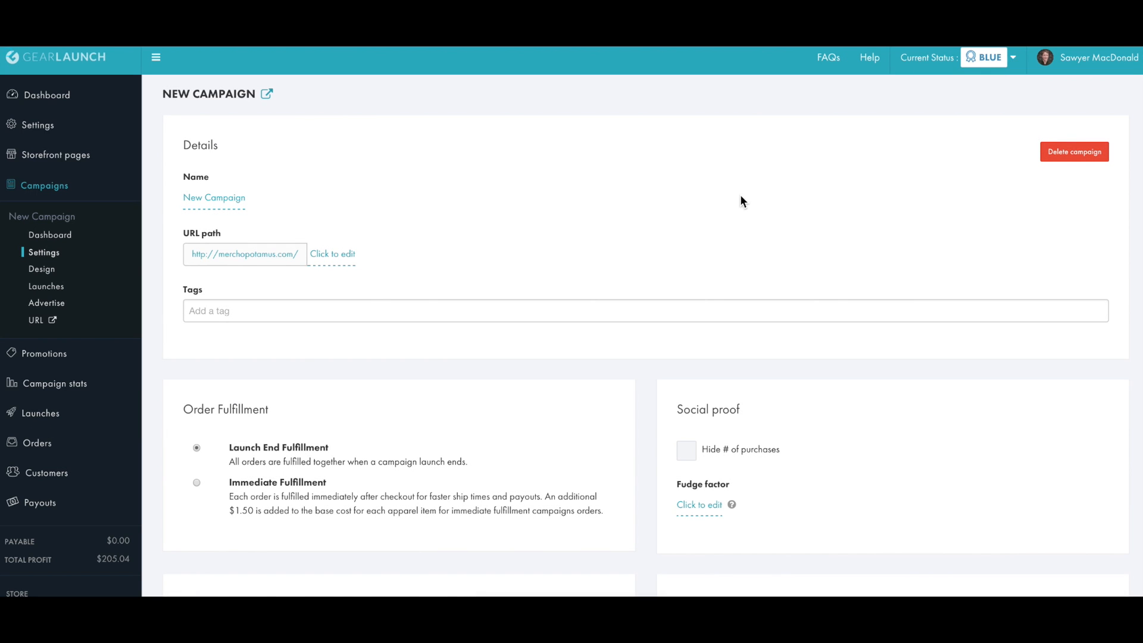
pyautogui.moveTo(618, 490)
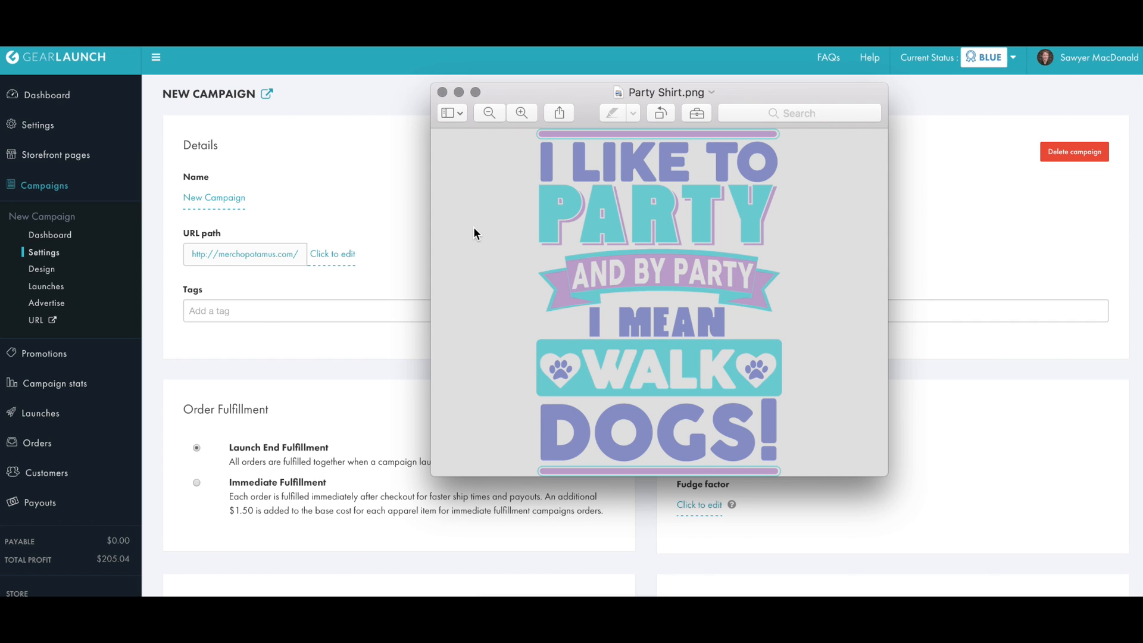
# Save the campaign name 'I Like to Party' and set its URL path to dogparty123
pyautogui.click(441, 91)
pyautogui.write('I Like to Pr')
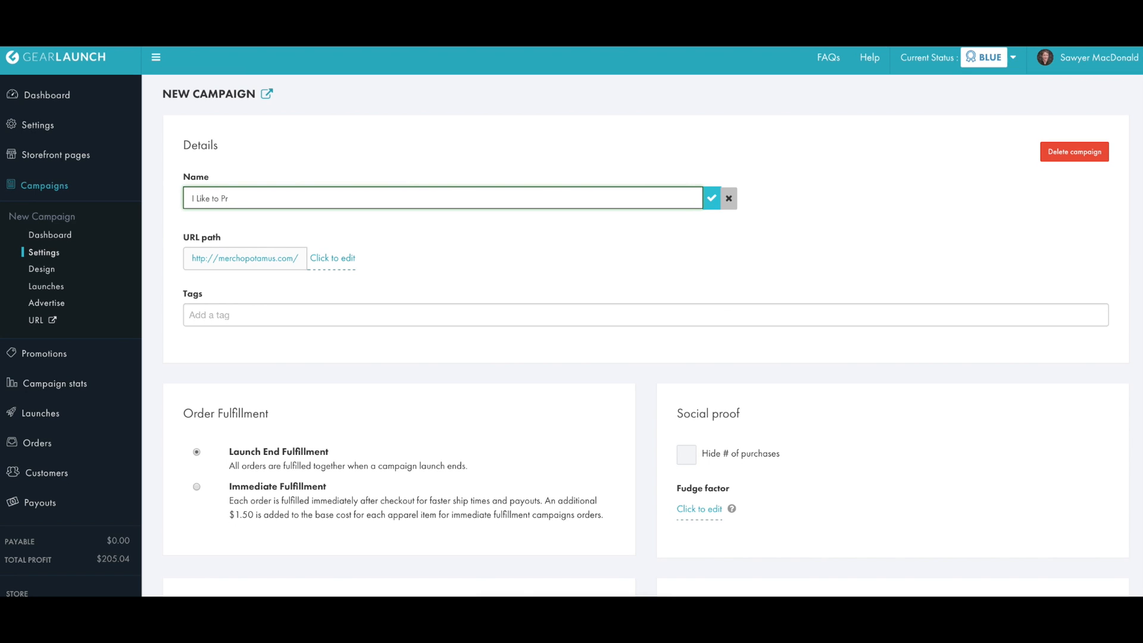
pyautogui.click(711, 199)
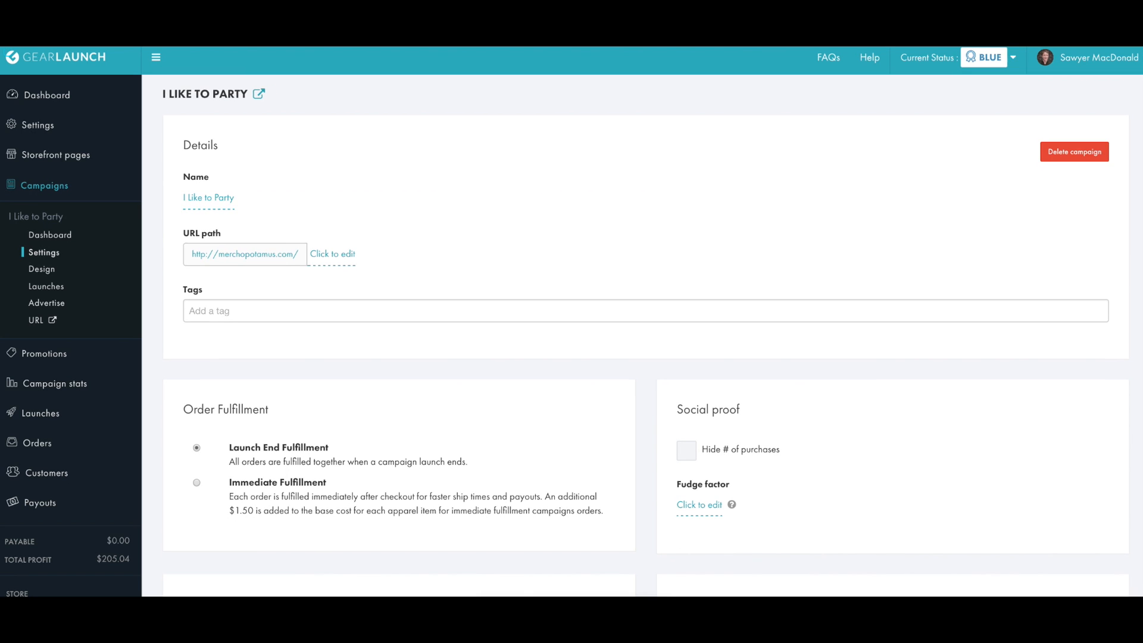
pyautogui.click(332, 254)
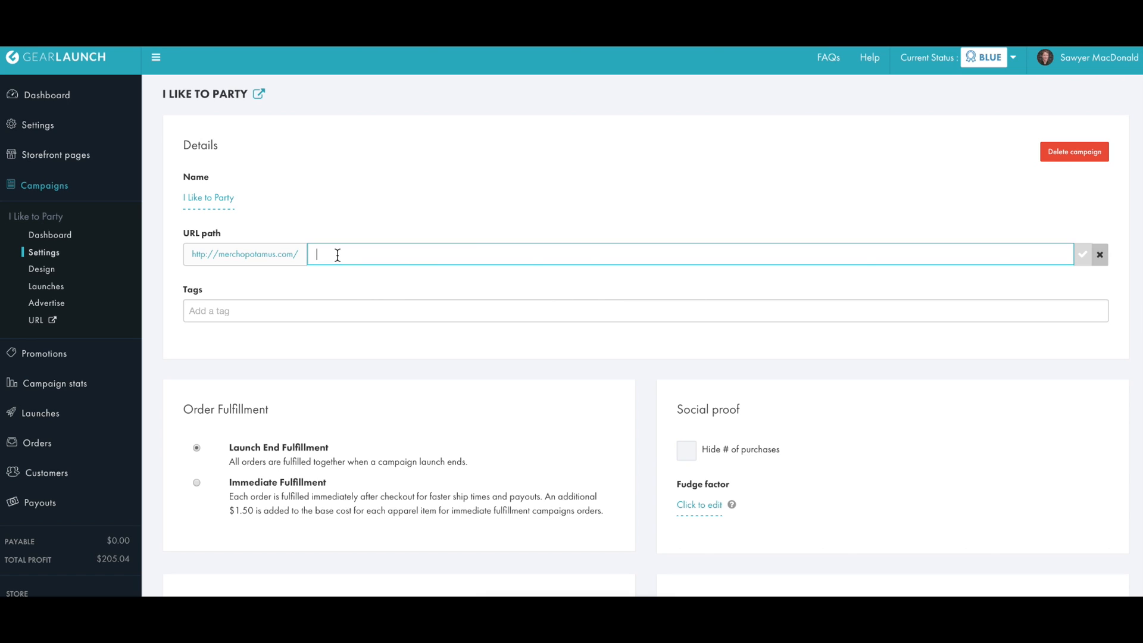
pyautogui.write('dogparty 123')
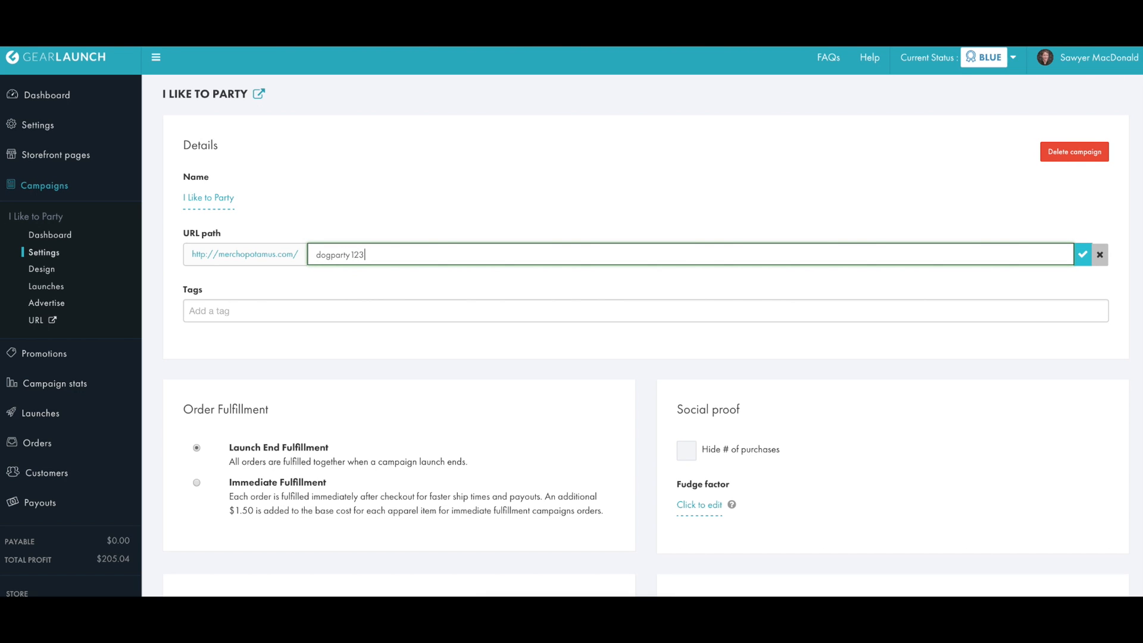
pyautogui.click(1083, 255)
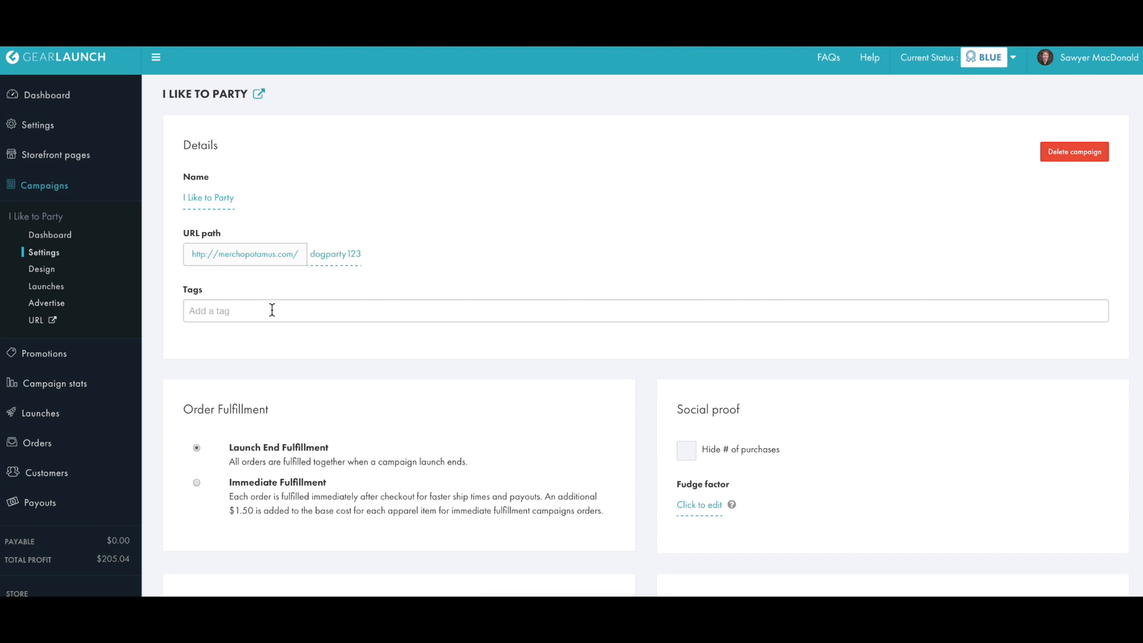
pyautogui.moveTo(260, 311)
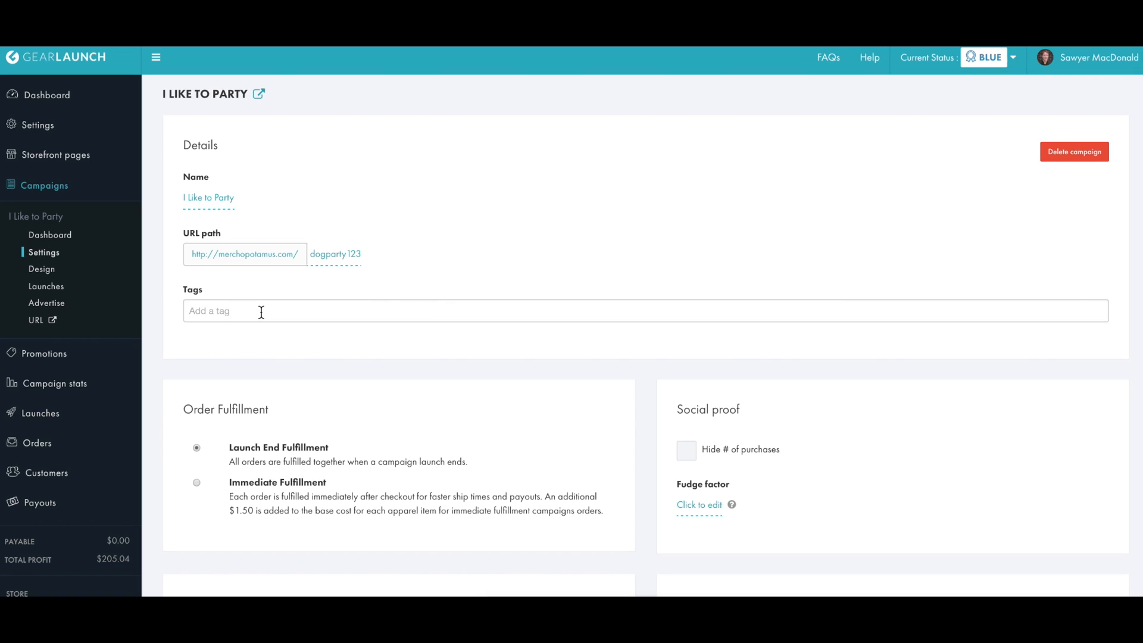
# Add the tags dog, animals and storefront, picking animals and storefront from suggestions
pyautogui.write('dog')
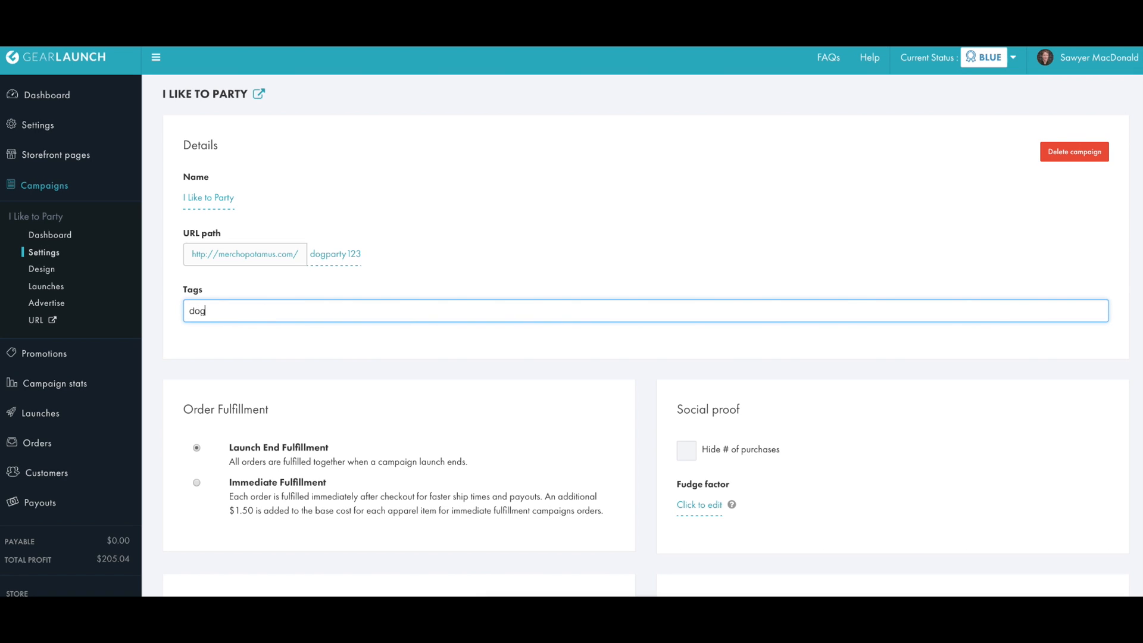
pyautogui.write('animal')
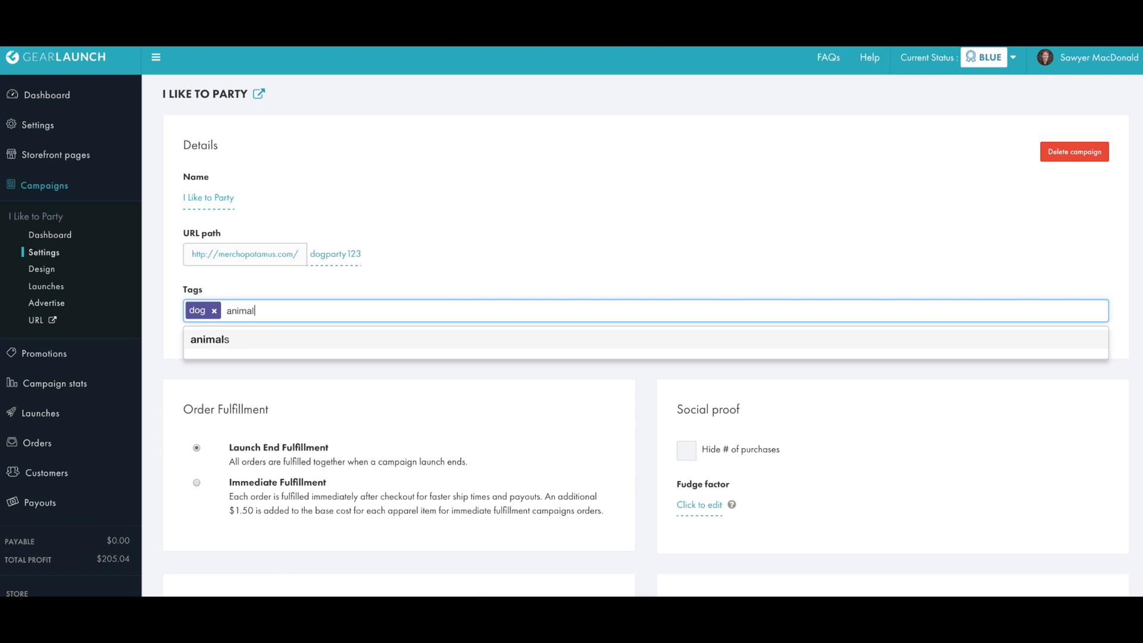
pyautogui.click(210, 339)
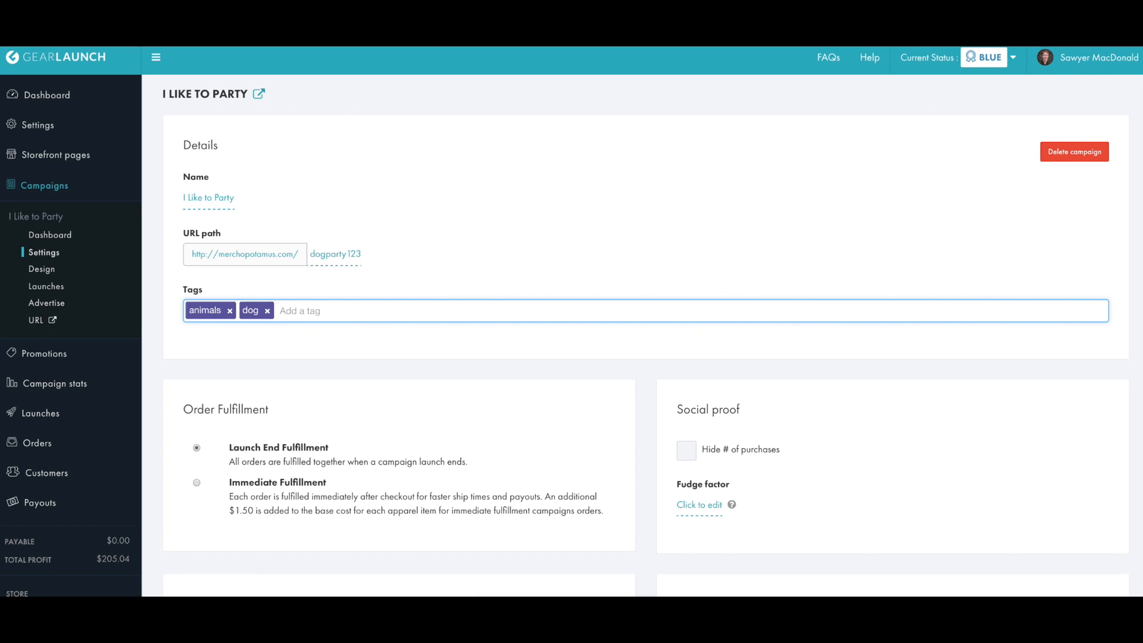
pyautogui.write('store')
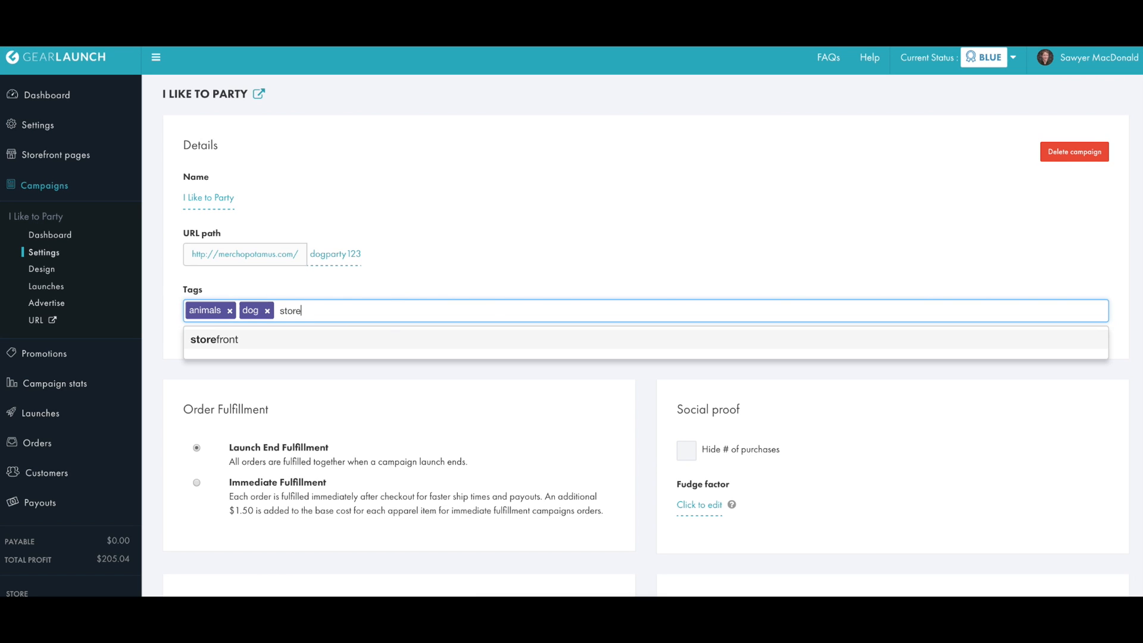
pyautogui.click(214, 339)
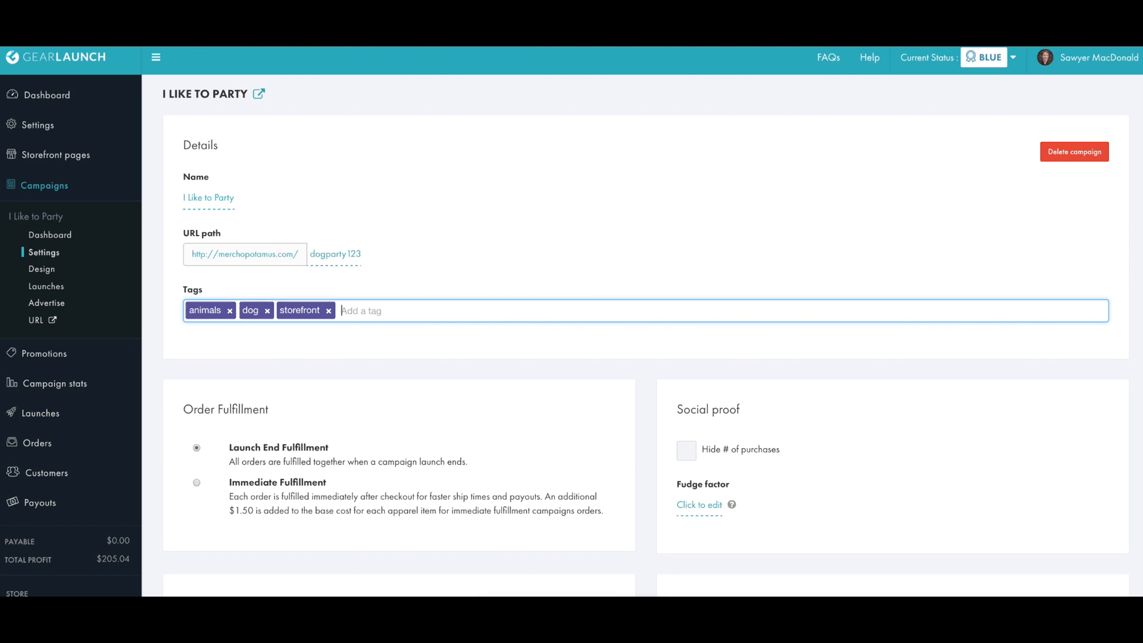
pyautogui.moveTo(251, 350)
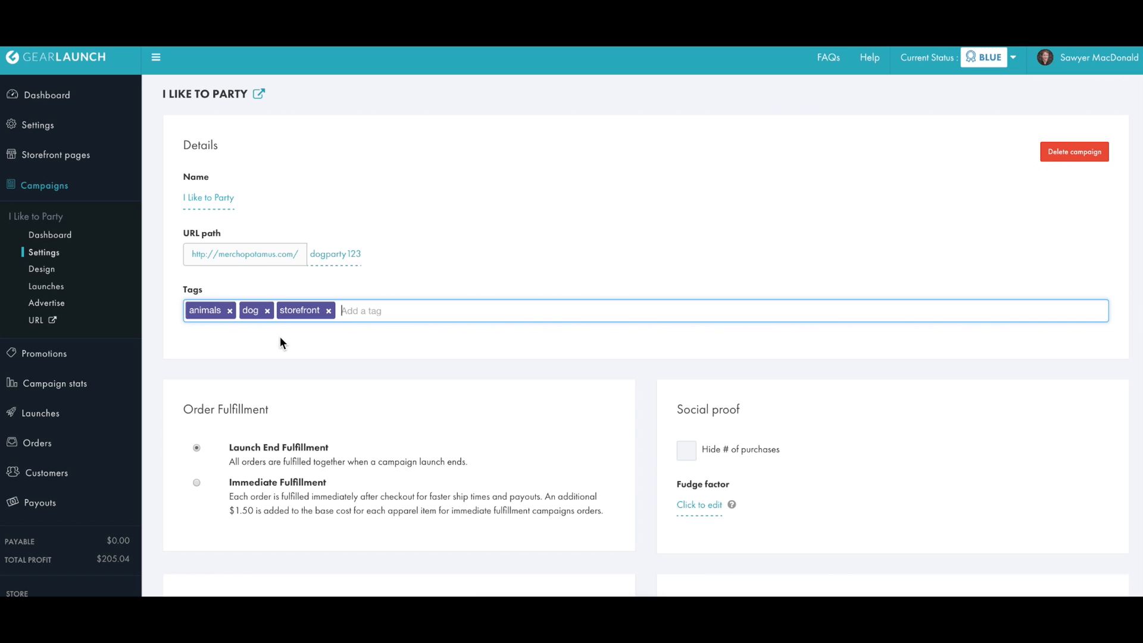
pyautogui.moveTo(274, 338)
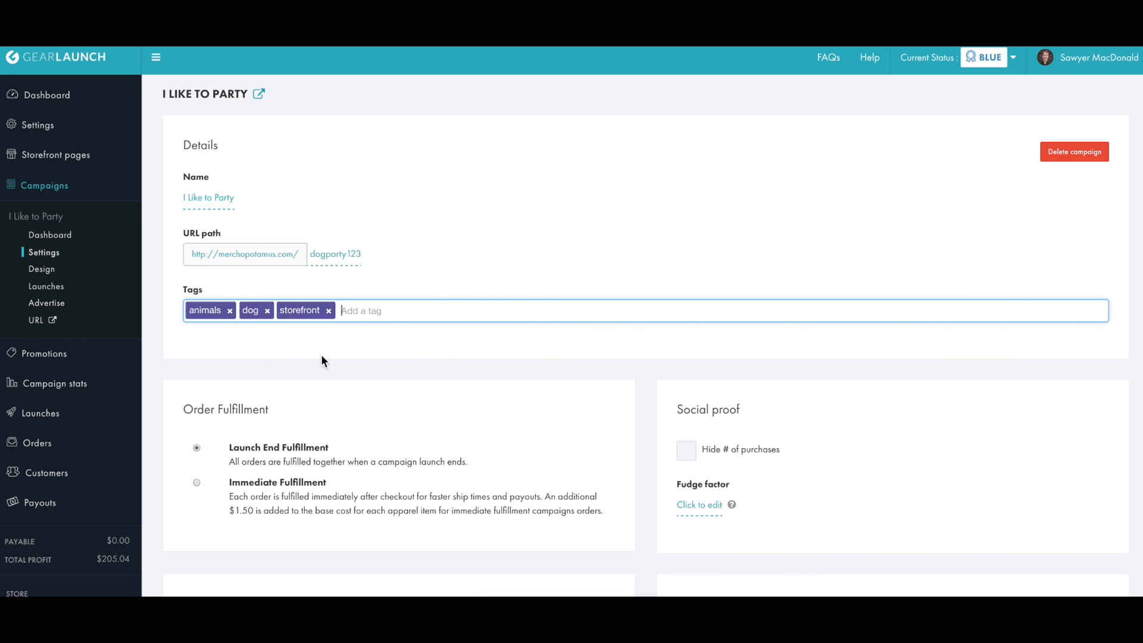
pyautogui.scroll(-3)
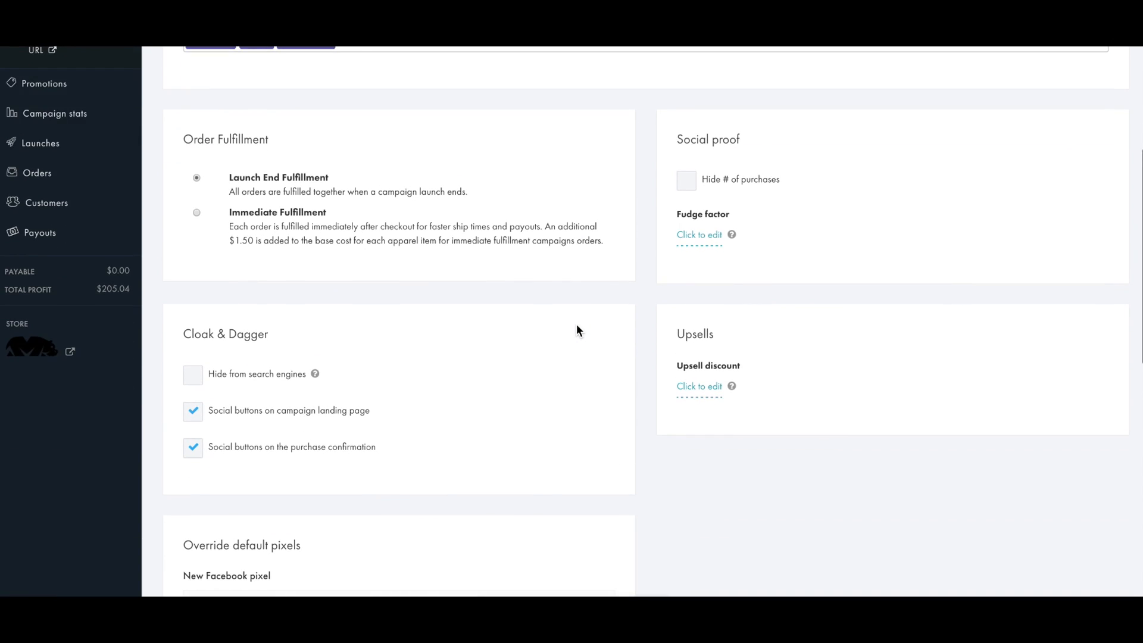
pyautogui.scroll(-3)
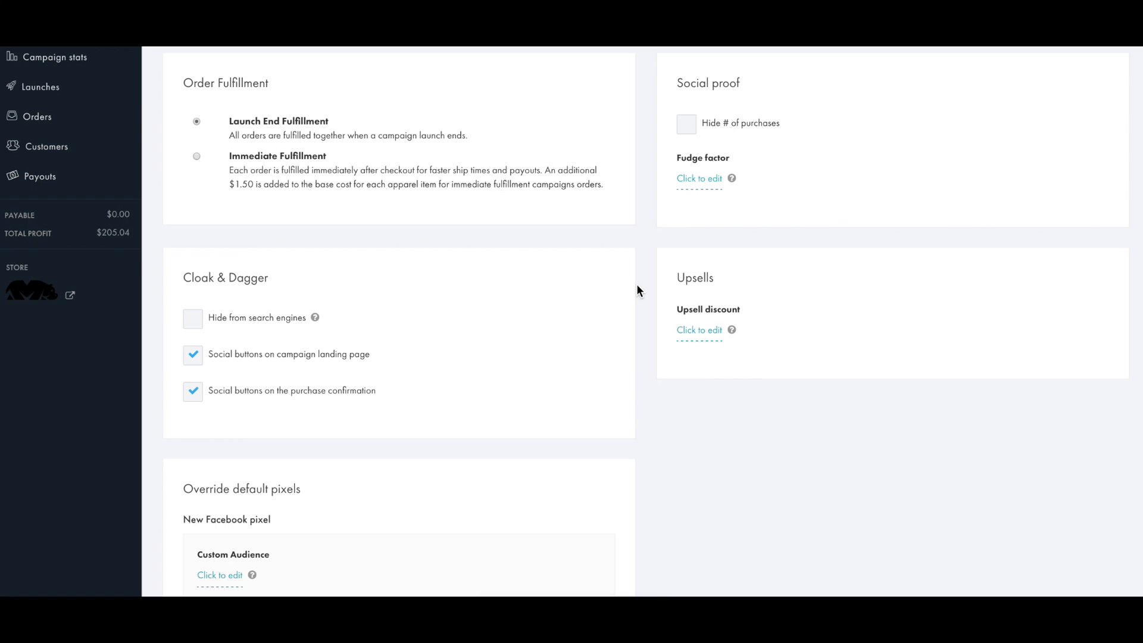
pyautogui.scroll(-3)
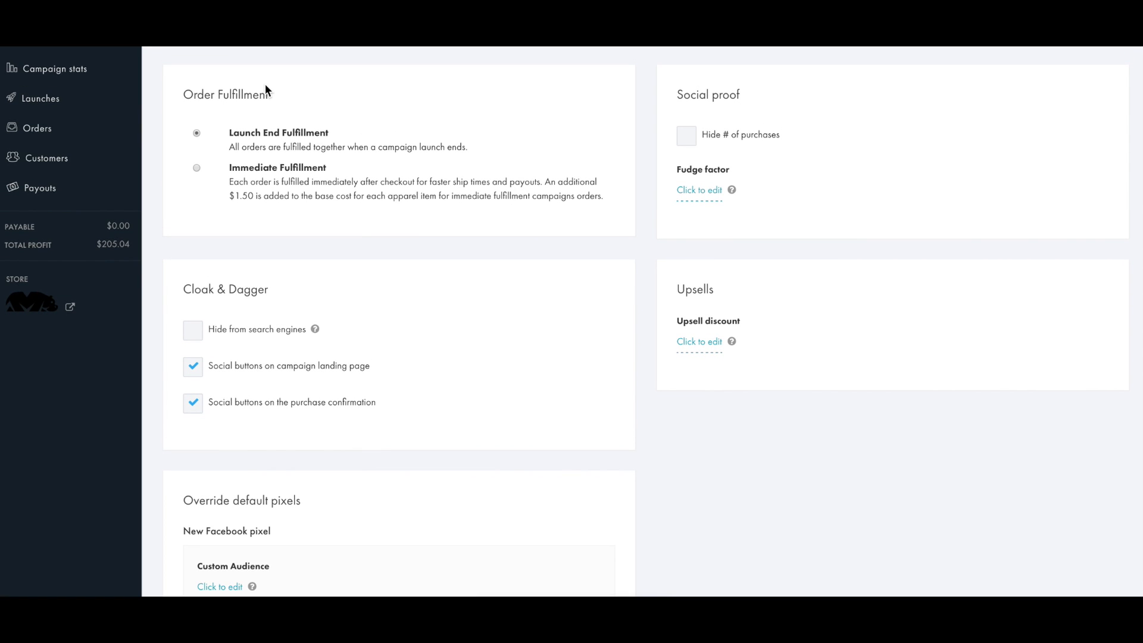
pyautogui.moveTo(255, 121)
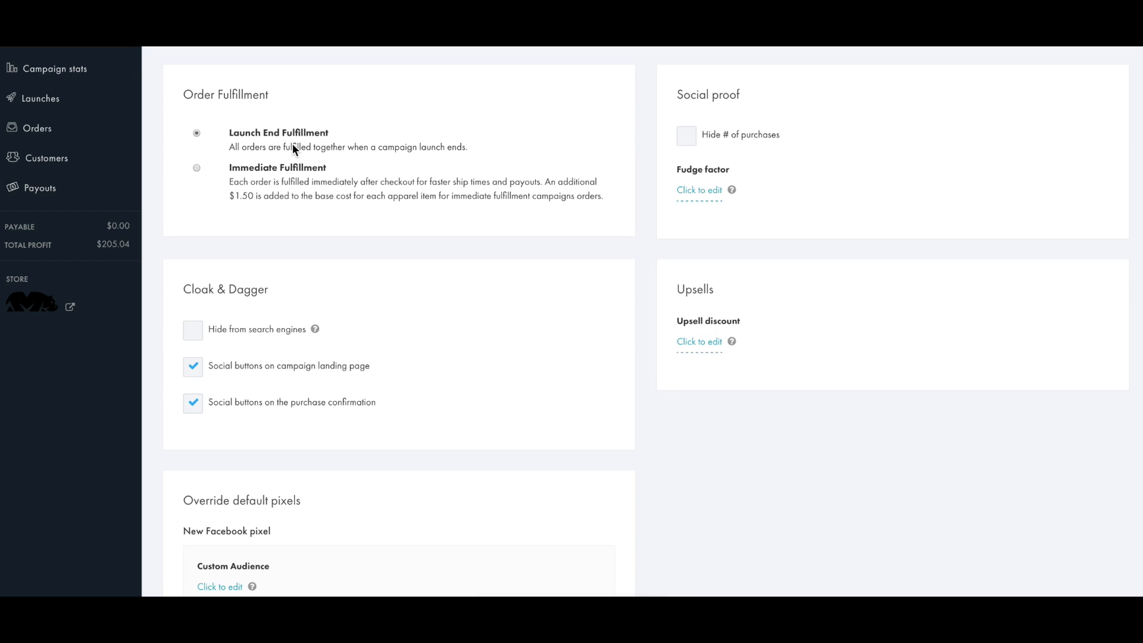
pyautogui.moveTo(374, 157)
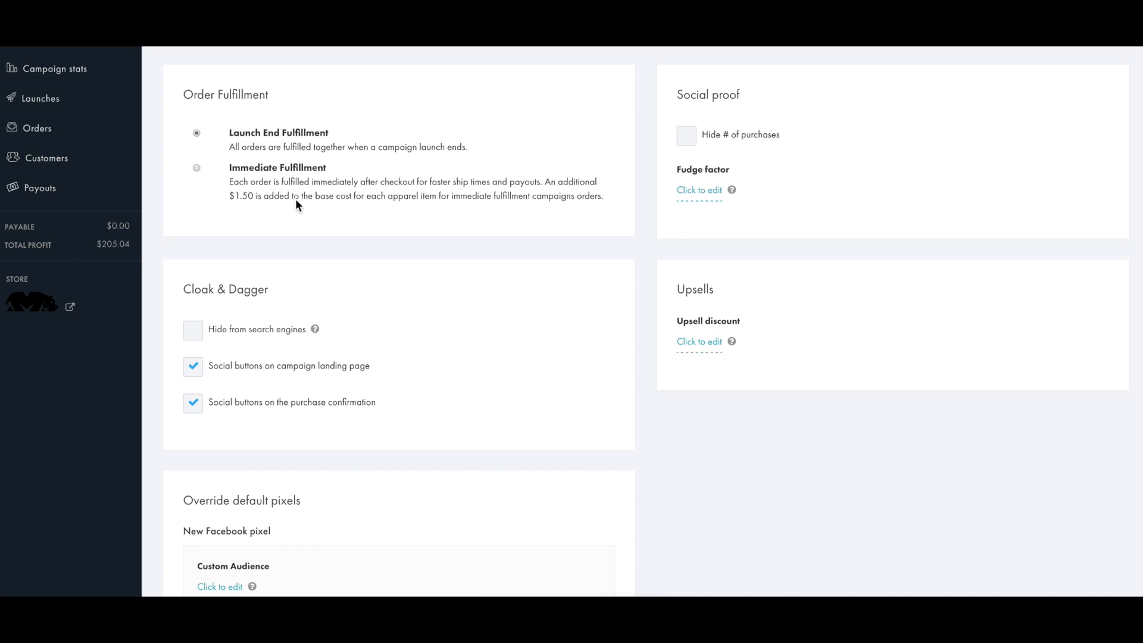
pyautogui.moveTo(243, 215)
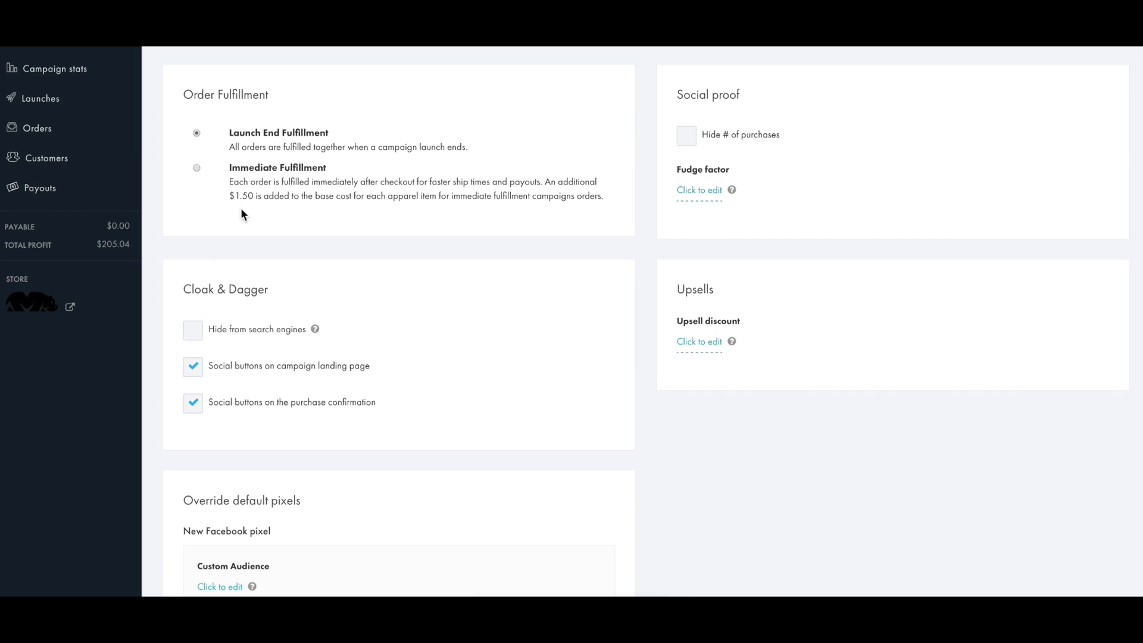
pyautogui.moveTo(305, 218)
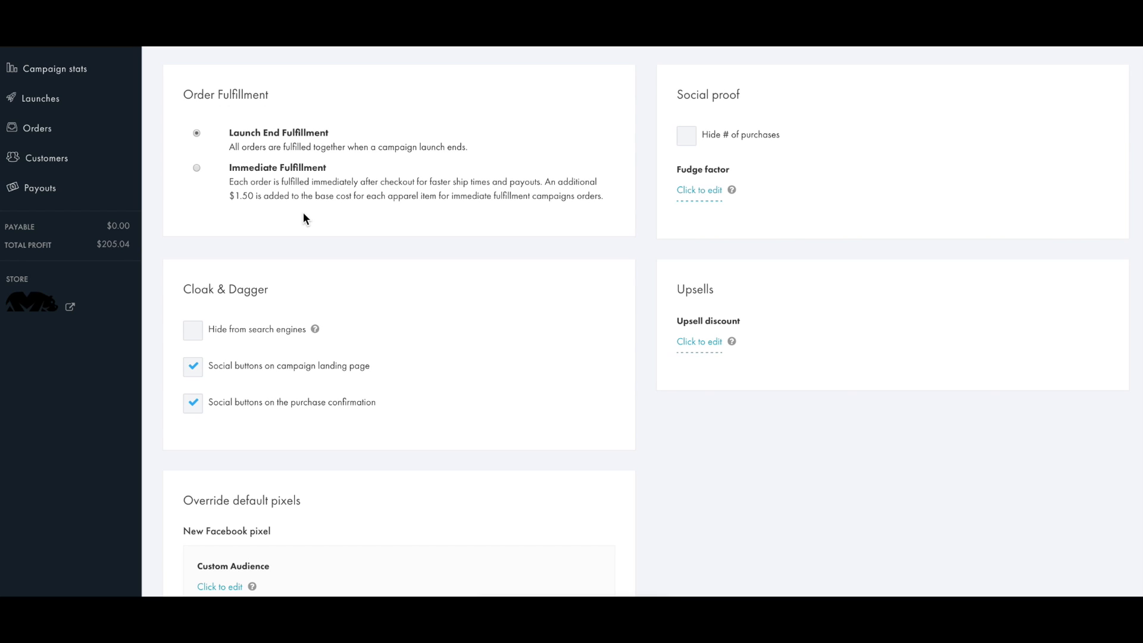
pyautogui.moveTo(328, 216)
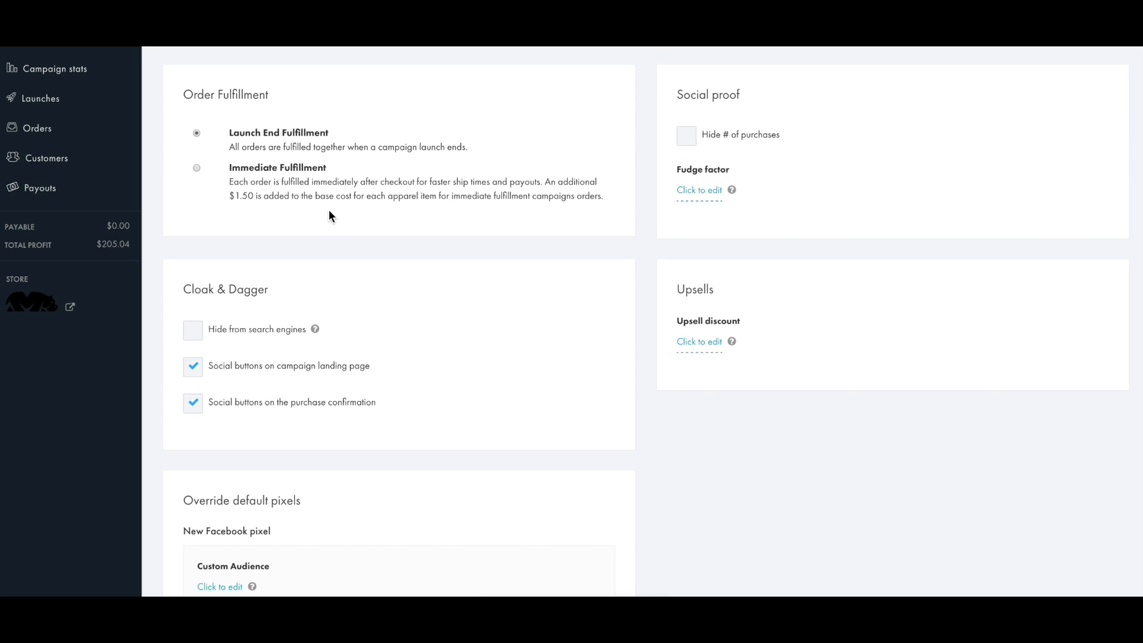
pyautogui.moveTo(644, 249)
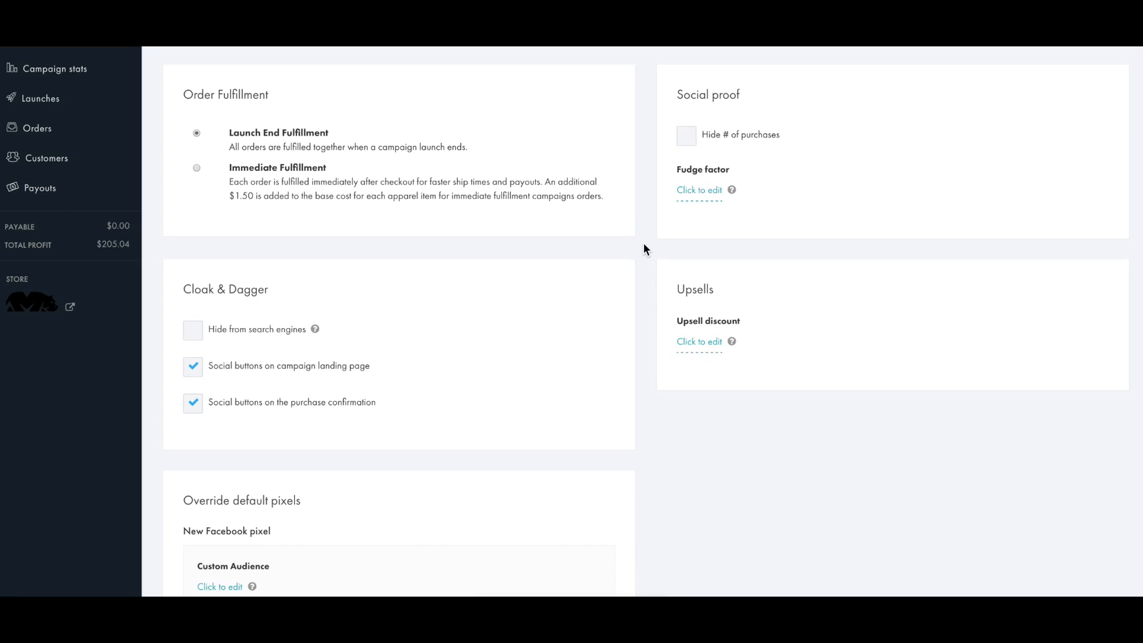
# Set the campaign's upsell discount to $5.00 and save it
pyautogui.scroll(-3)
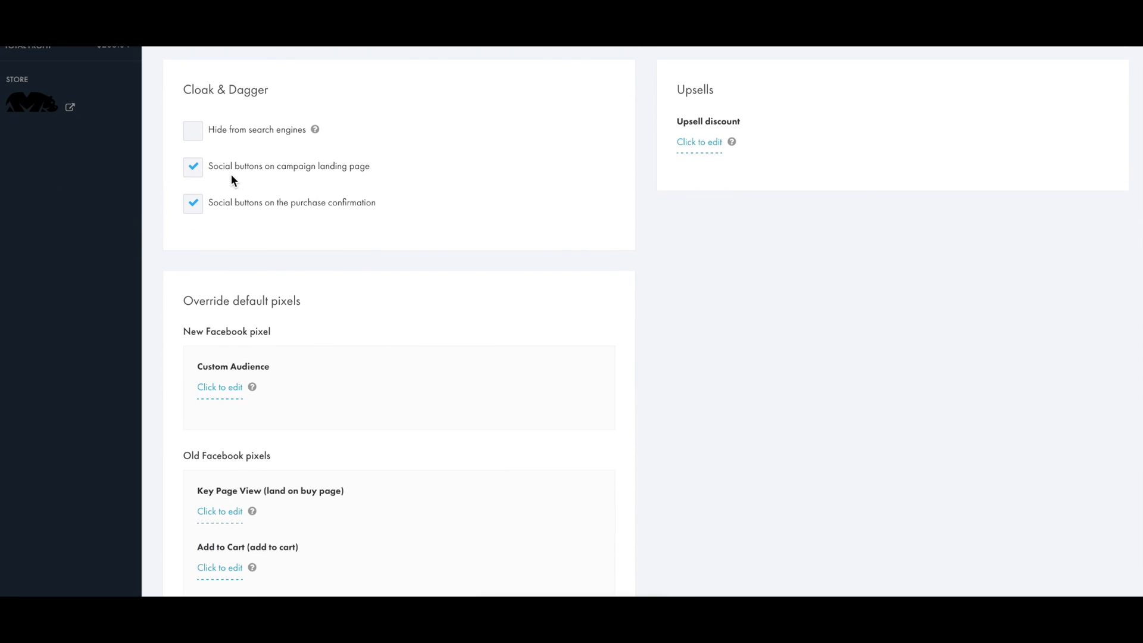
pyautogui.moveTo(288, 211)
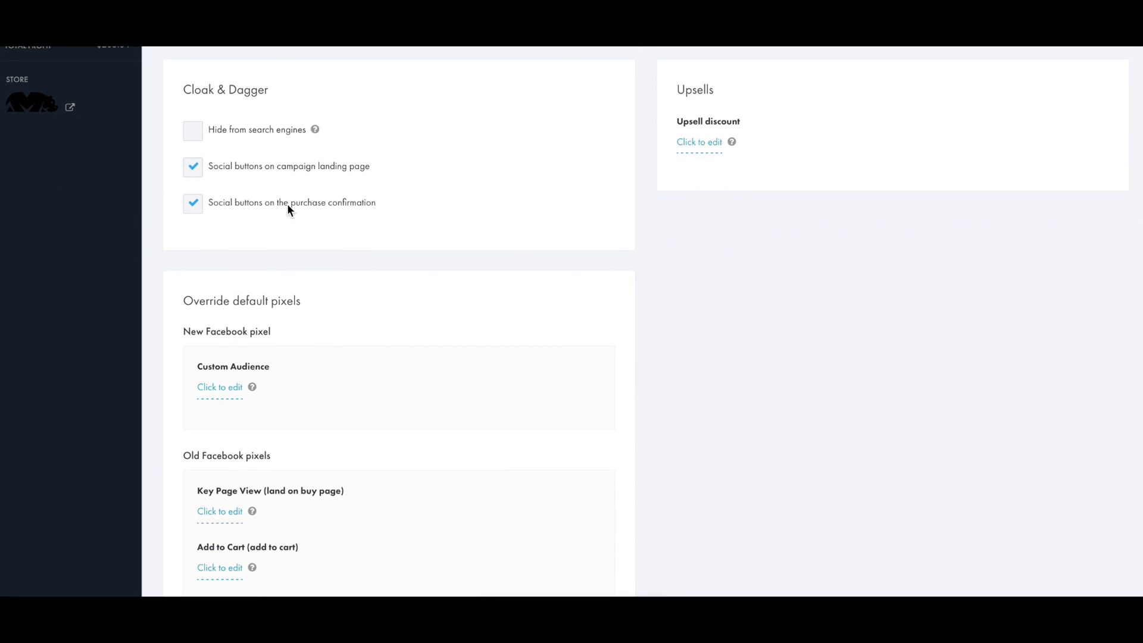
pyautogui.moveTo(547, 180)
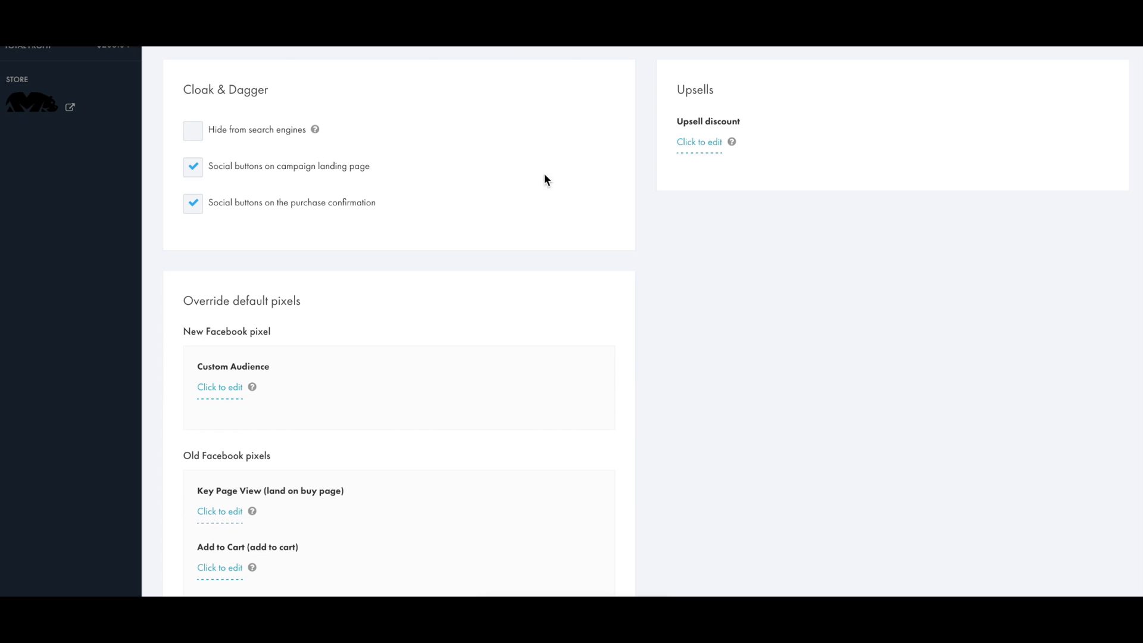
pyautogui.moveTo(644, 161)
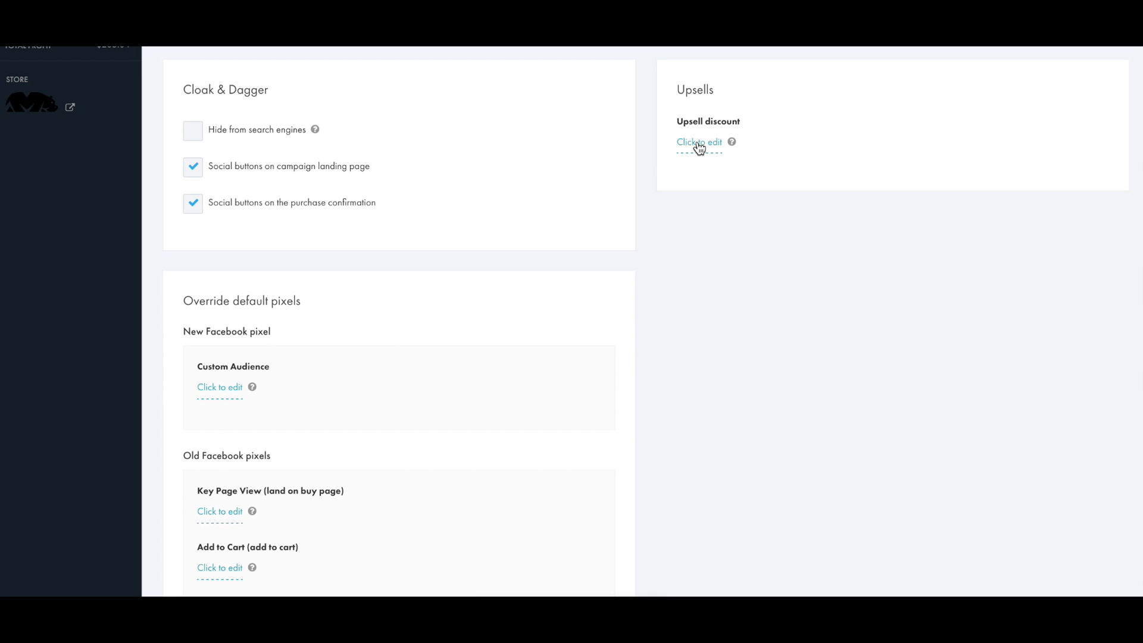
pyautogui.click(699, 142)
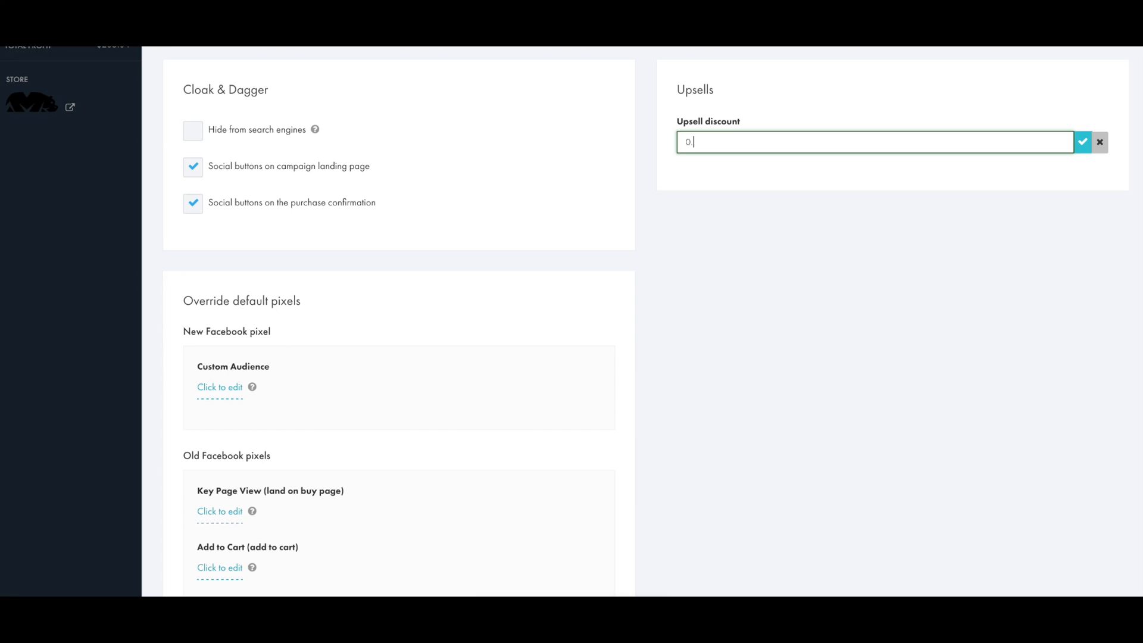
pyautogui.write('5')
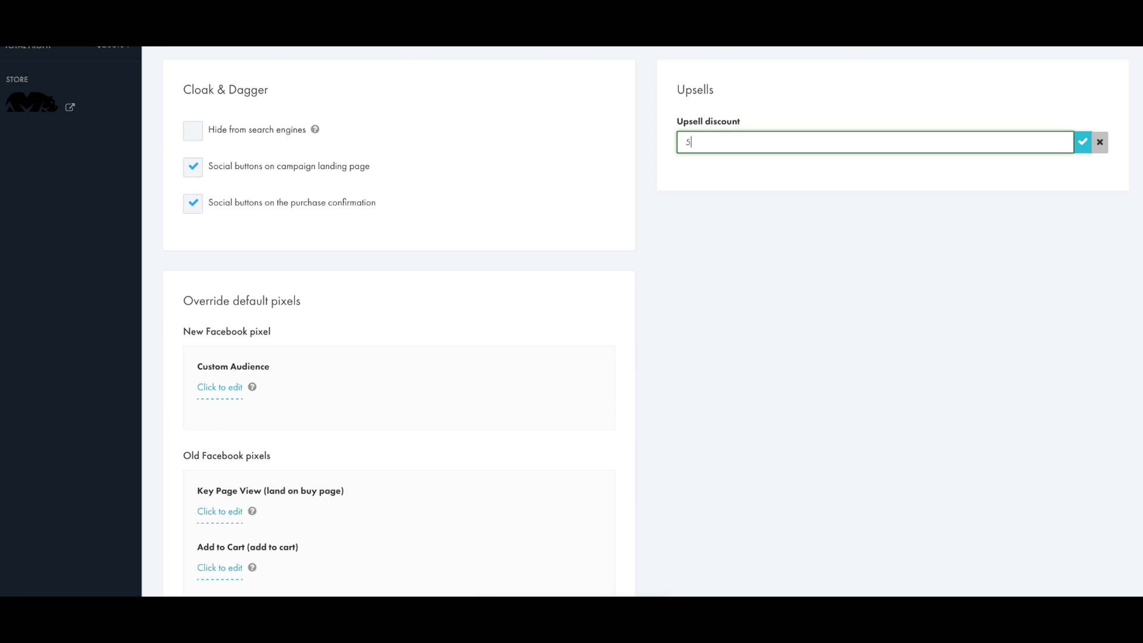
pyautogui.click(1083, 142)
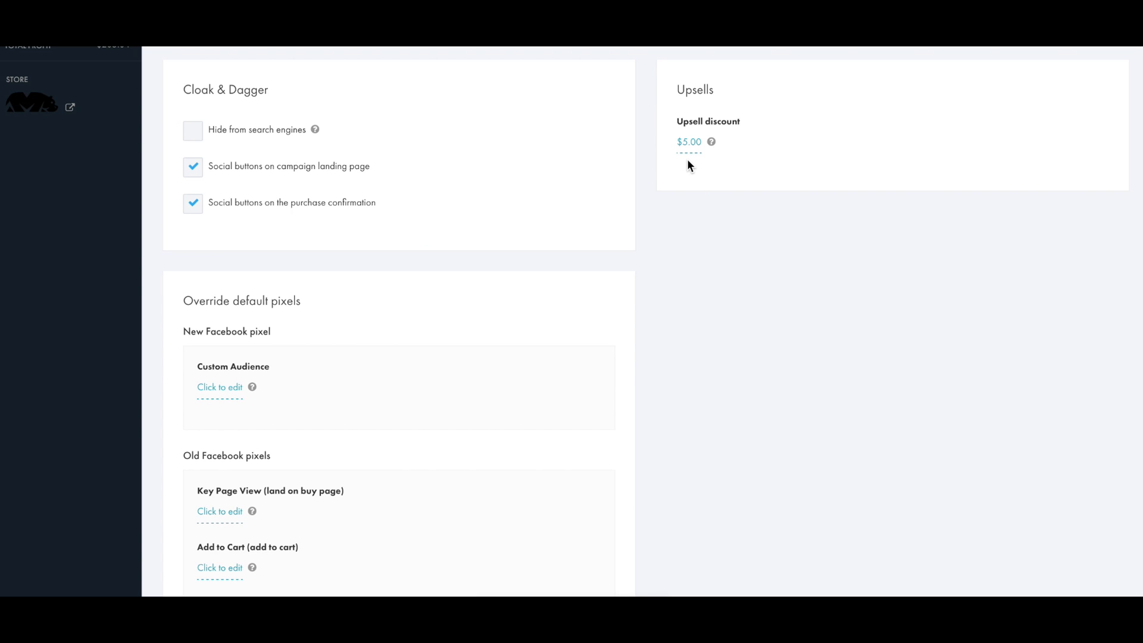
pyautogui.moveTo(701, 81)
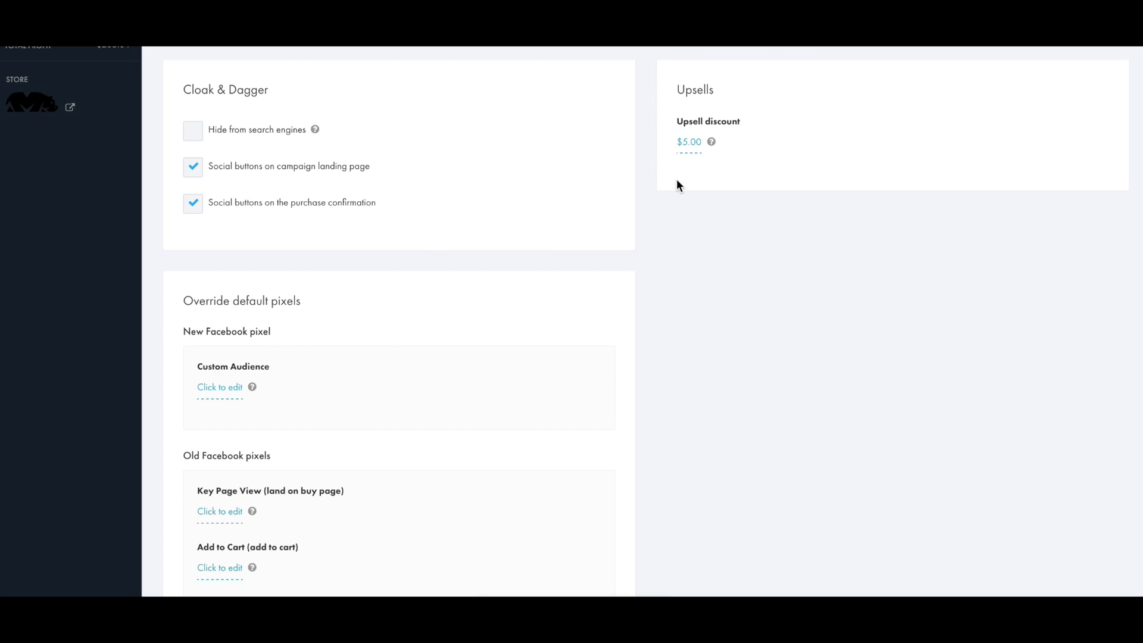
pyautogui.scroll(-3)
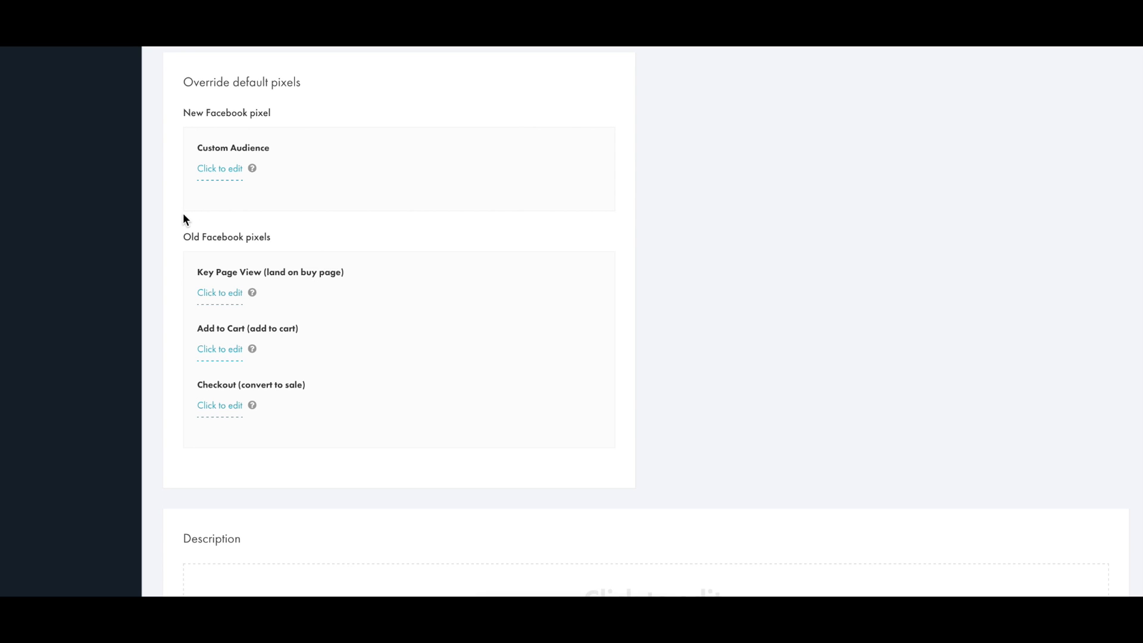
pyautogui.moveTo(502, 336)
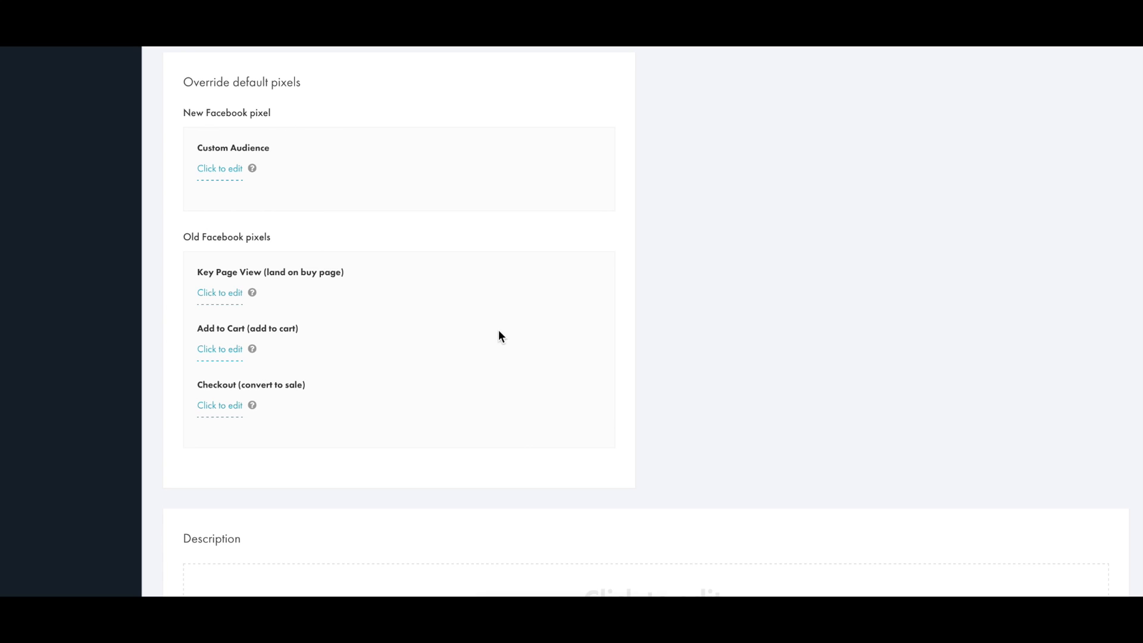
# Re-enter 5 in the reverted $0.00 upsell discount and save it as $5.00
pyautogui.scroll(-3)
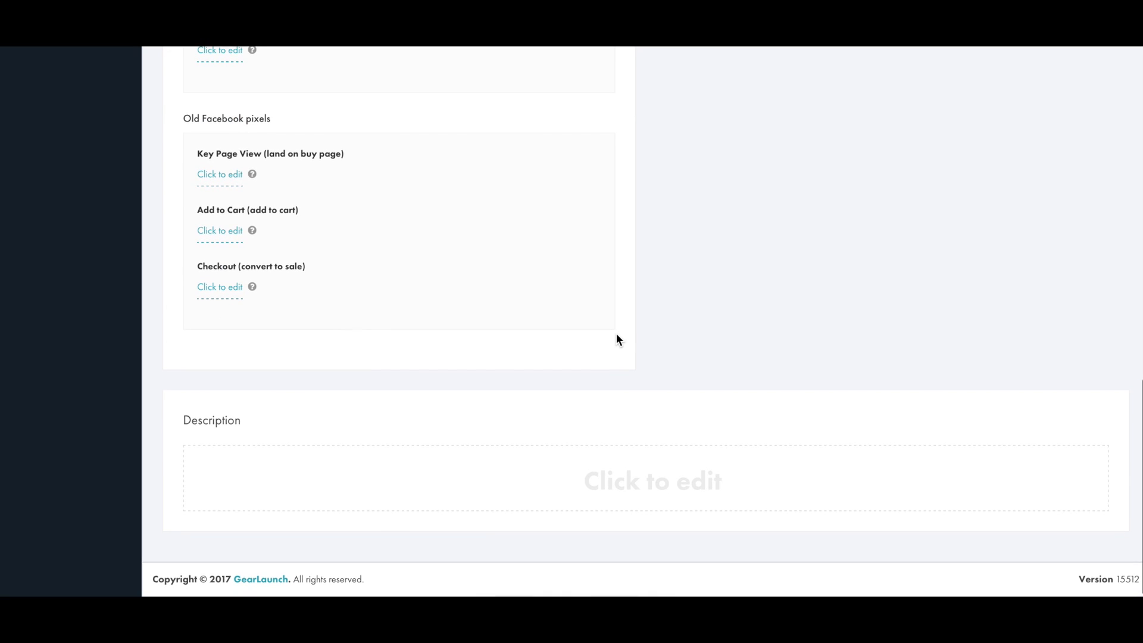
pyautogui.click(651, 480)
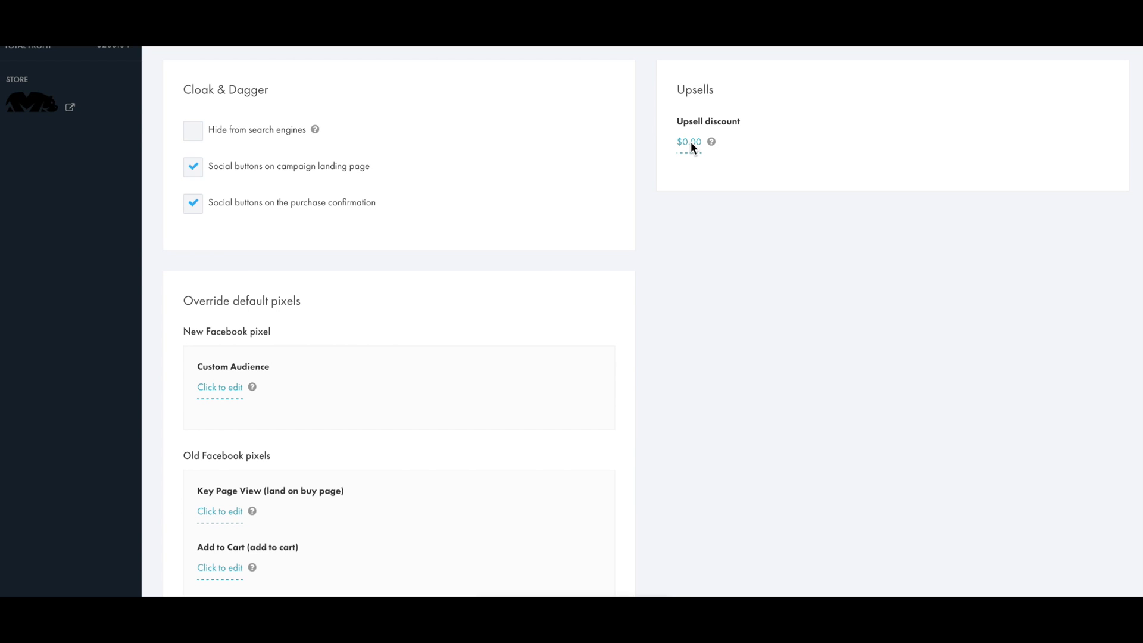
pyautogui.click(690, 141)
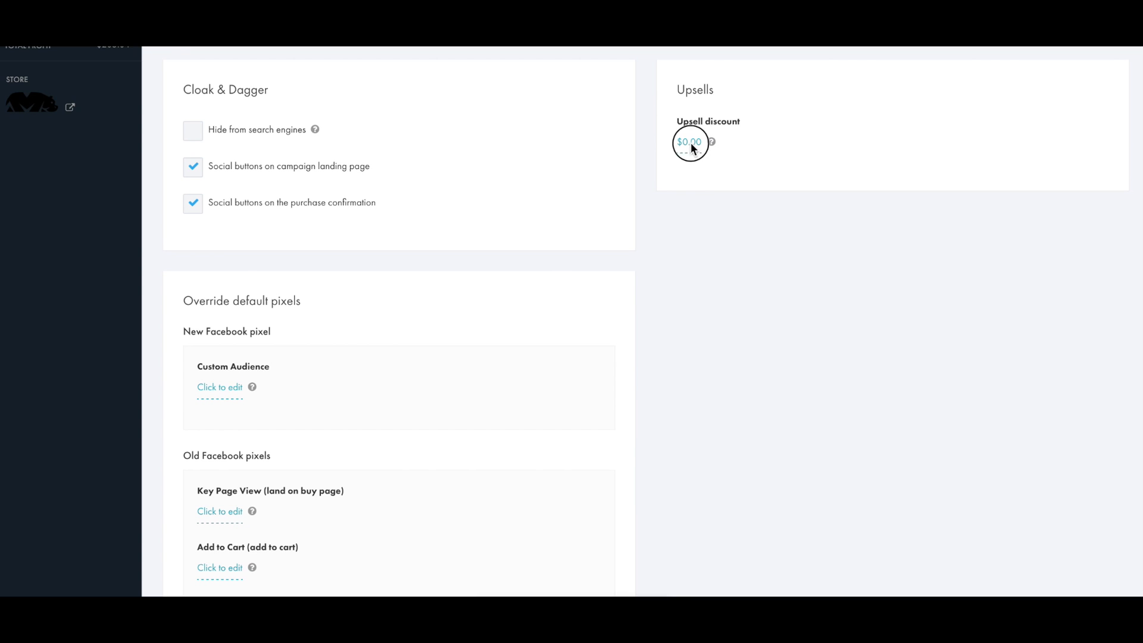
pyautogui.click(689, 142)
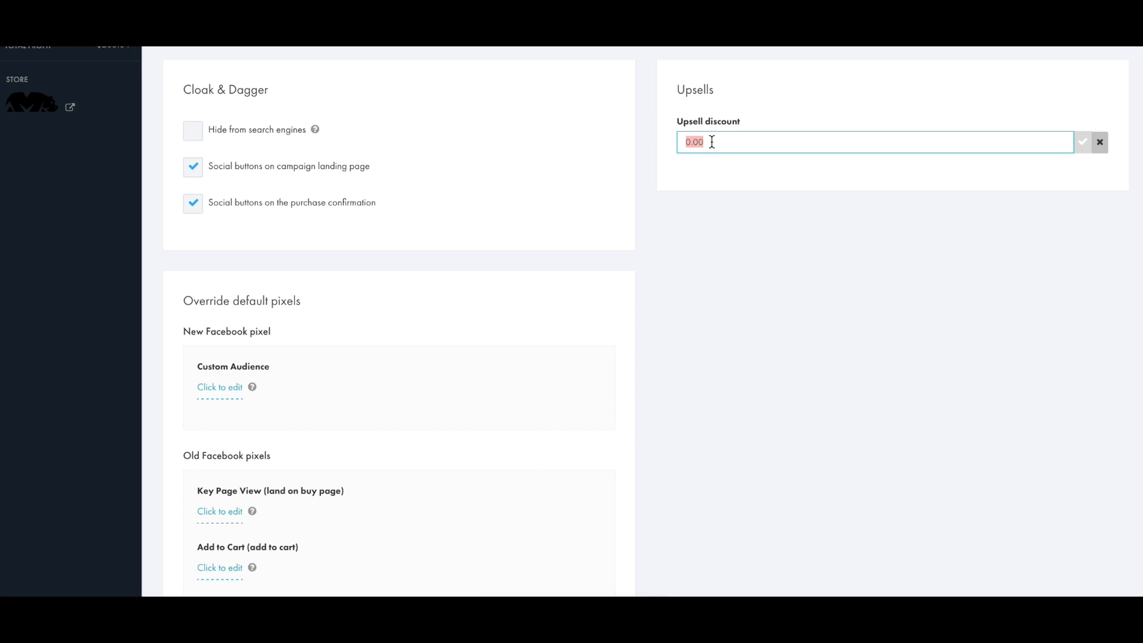
pyautogui.write('5')
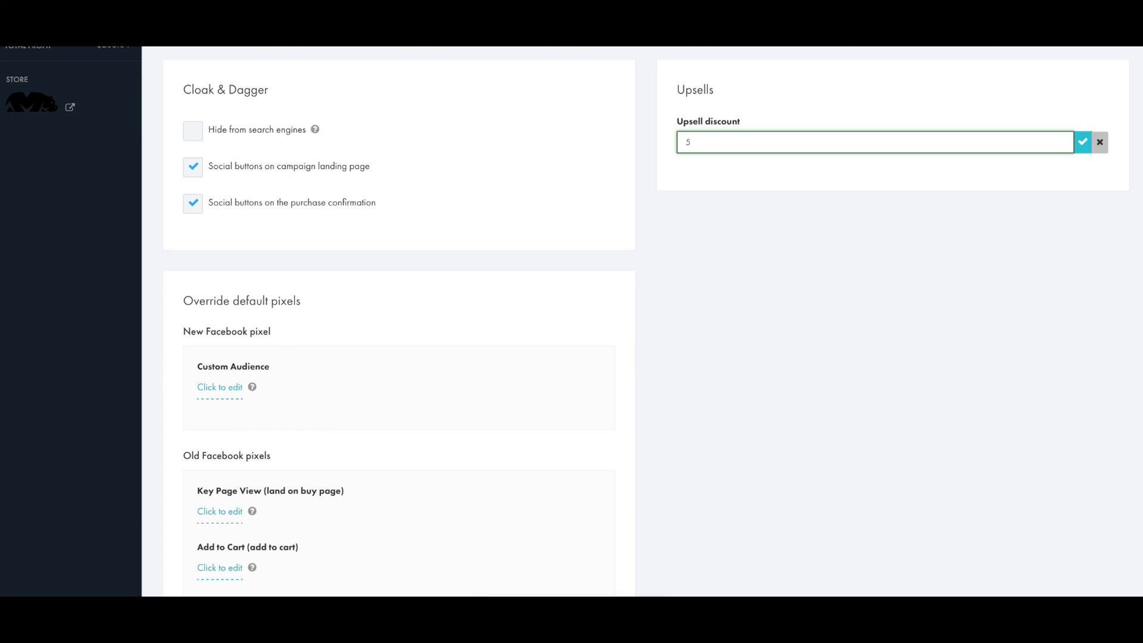
pyautogui.click(1083, 142)
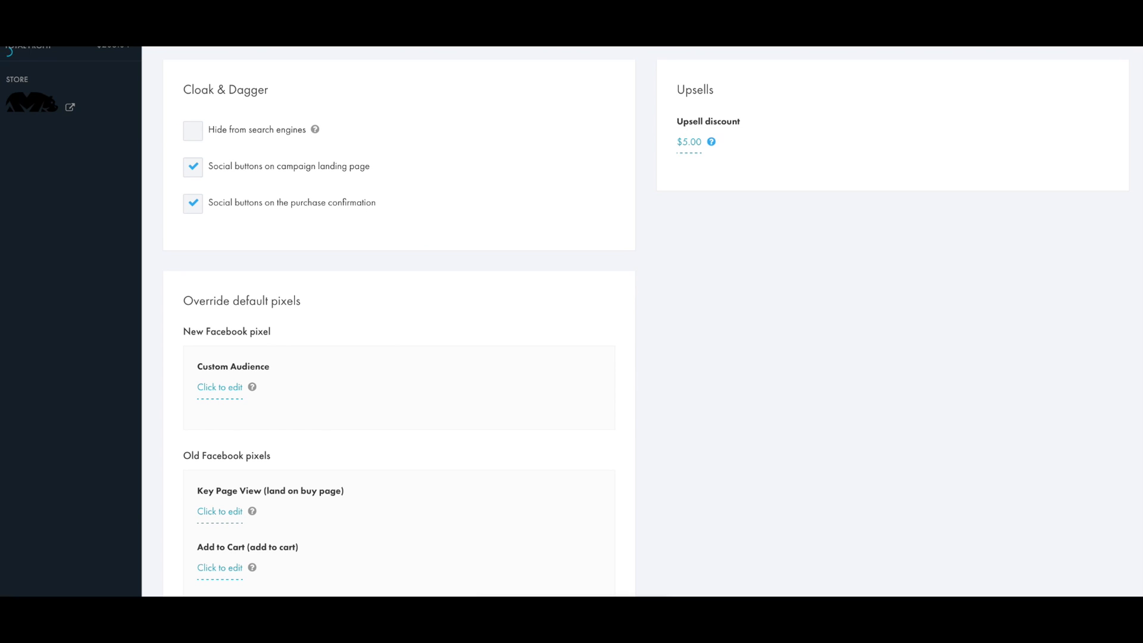
pyautogui.moveTo(703, 170)
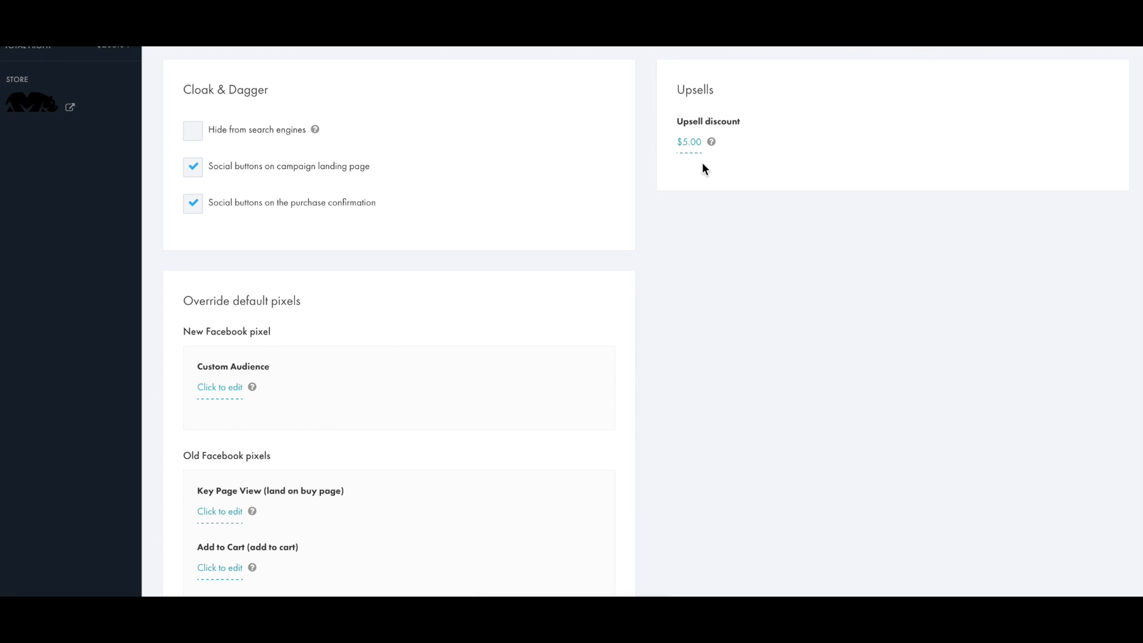
pyautogui.moveTo(712, 142)
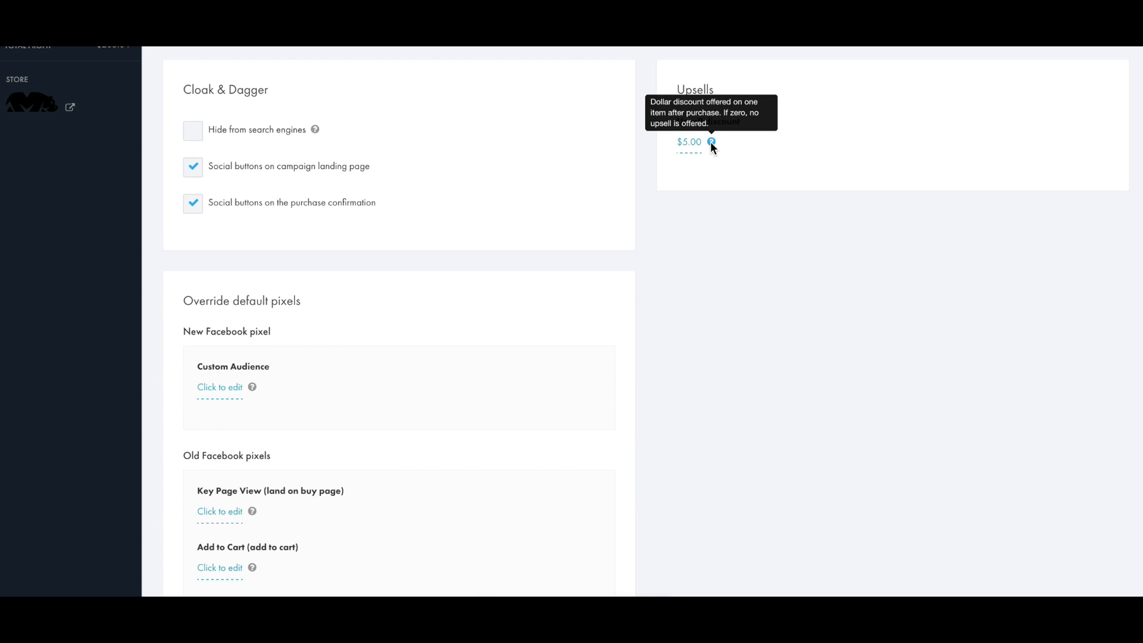
pyautogui.moveTo(659, 287)
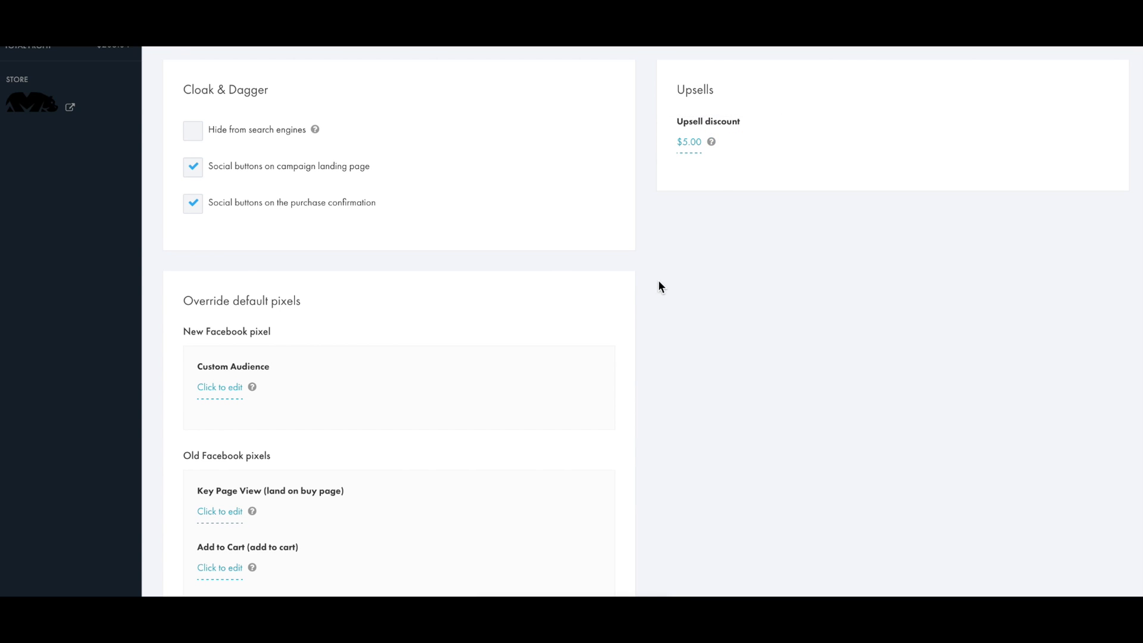
pyautogui.scroll(-3)
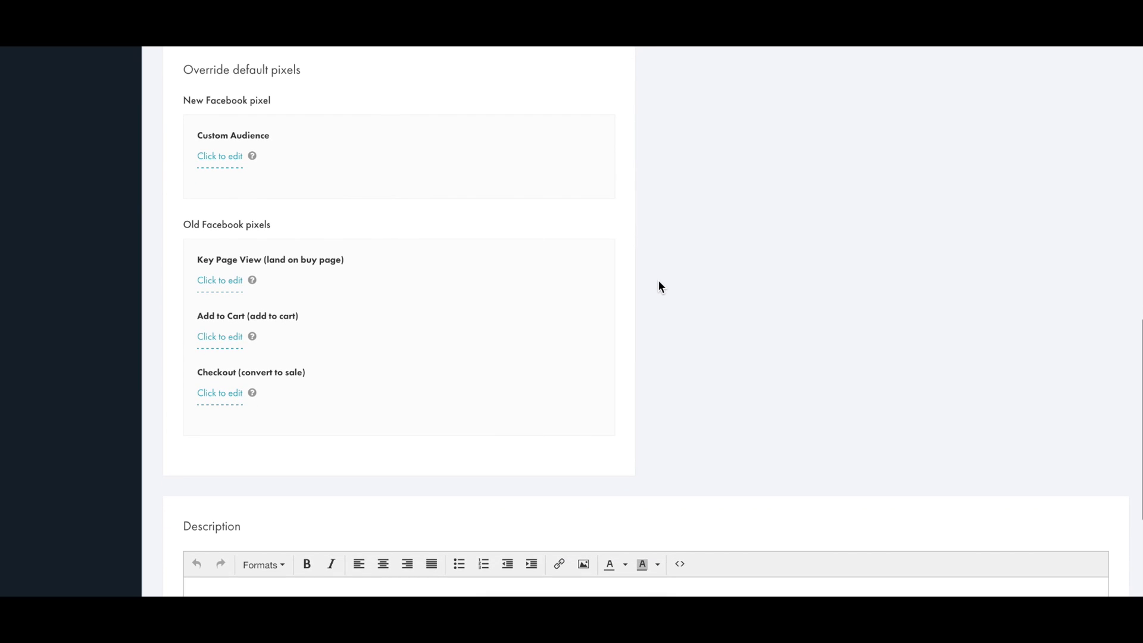
pyautogui.moveTo(359, 79)
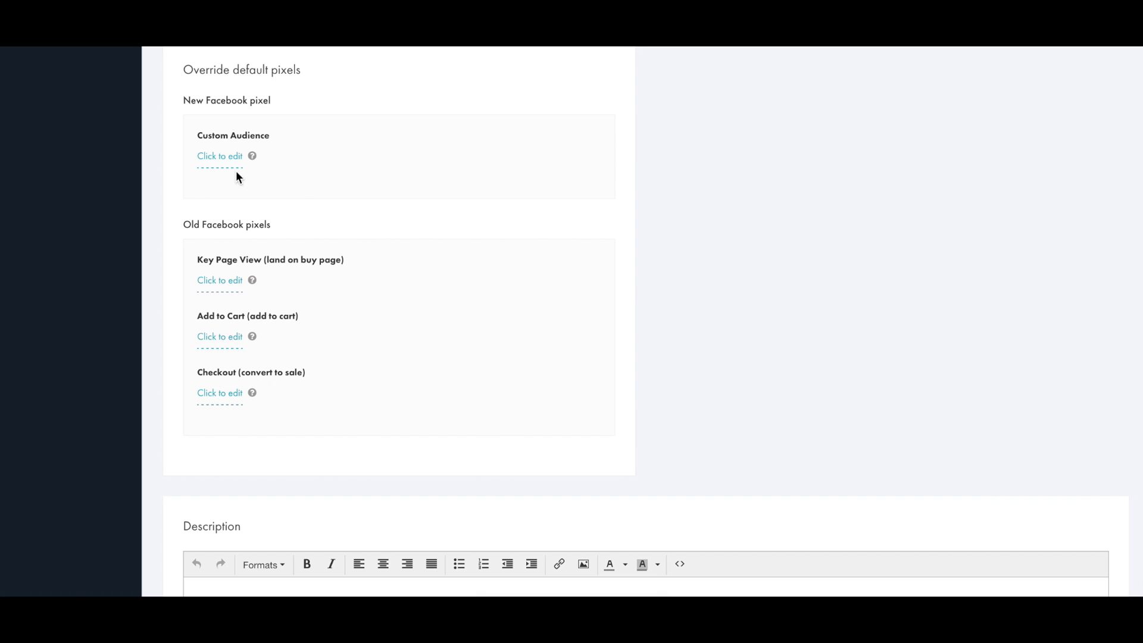
pyautogui.moveTo(213, 179)
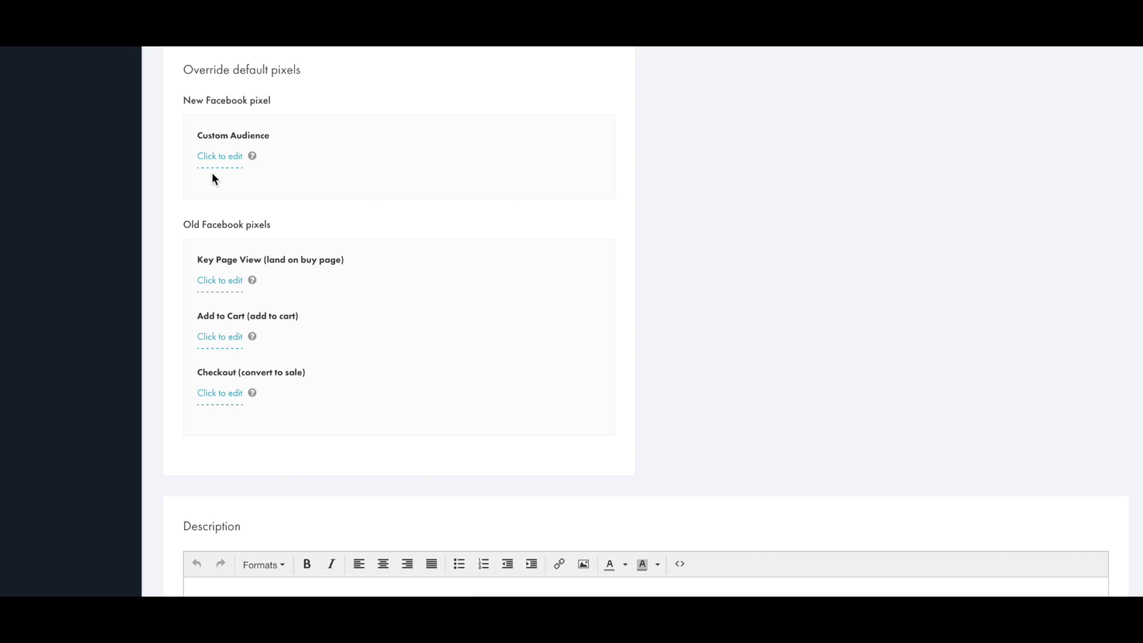
pyautogui.scroll(-3)
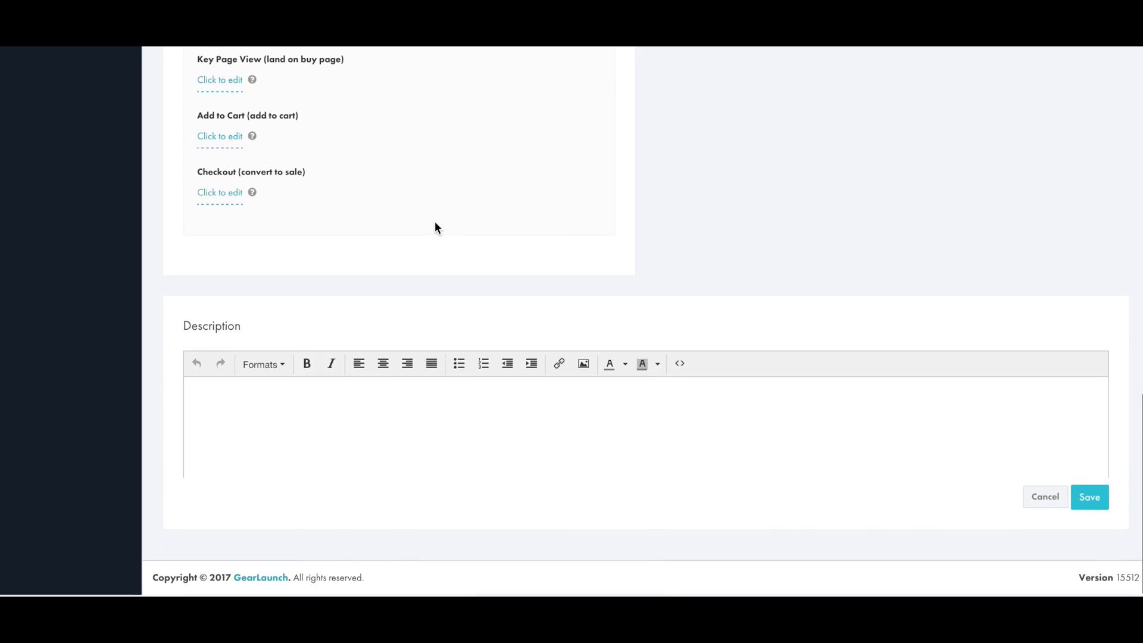
# Write 'Buy this shirt!' as the campaign description and save it
pyautogui.click(221, 403)
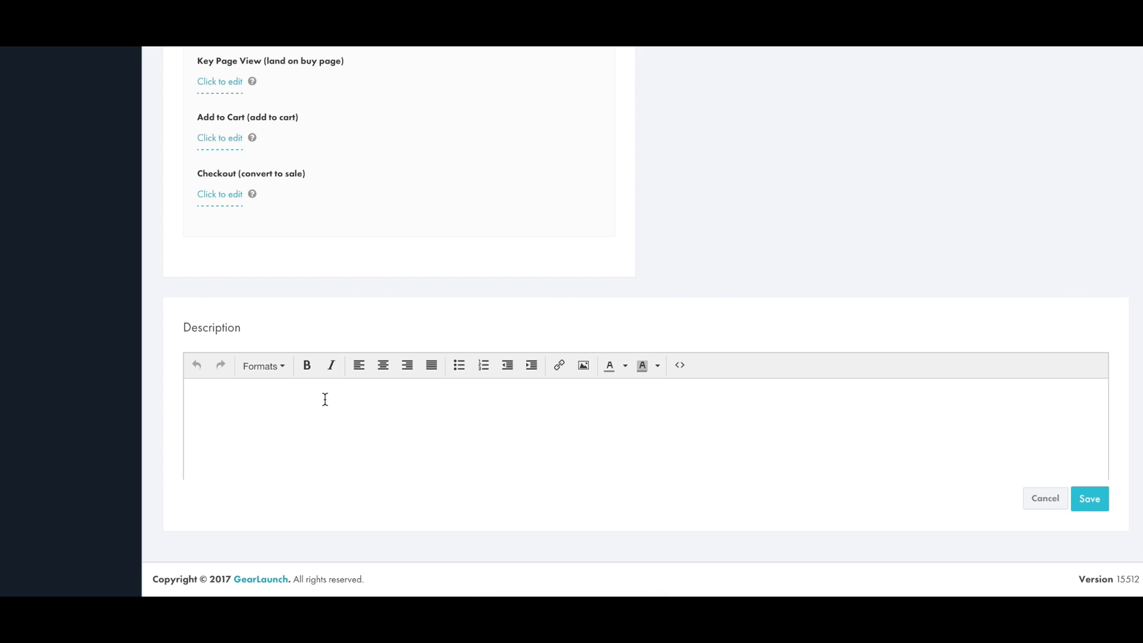
pyautogui.moveTo(584, 366)
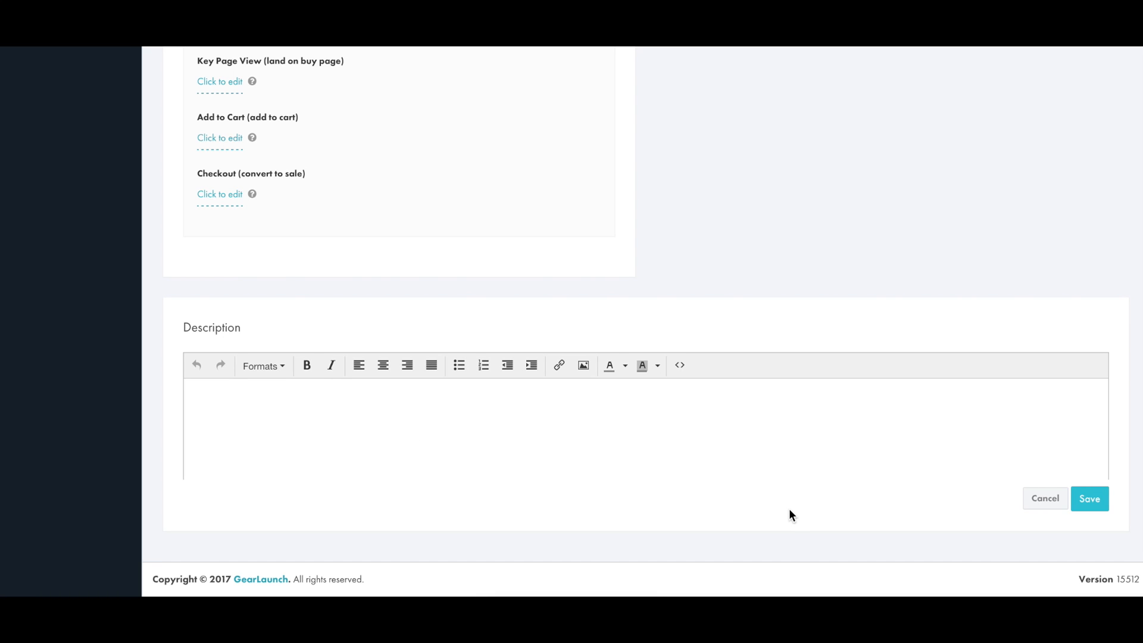
pyautogui.write('B')
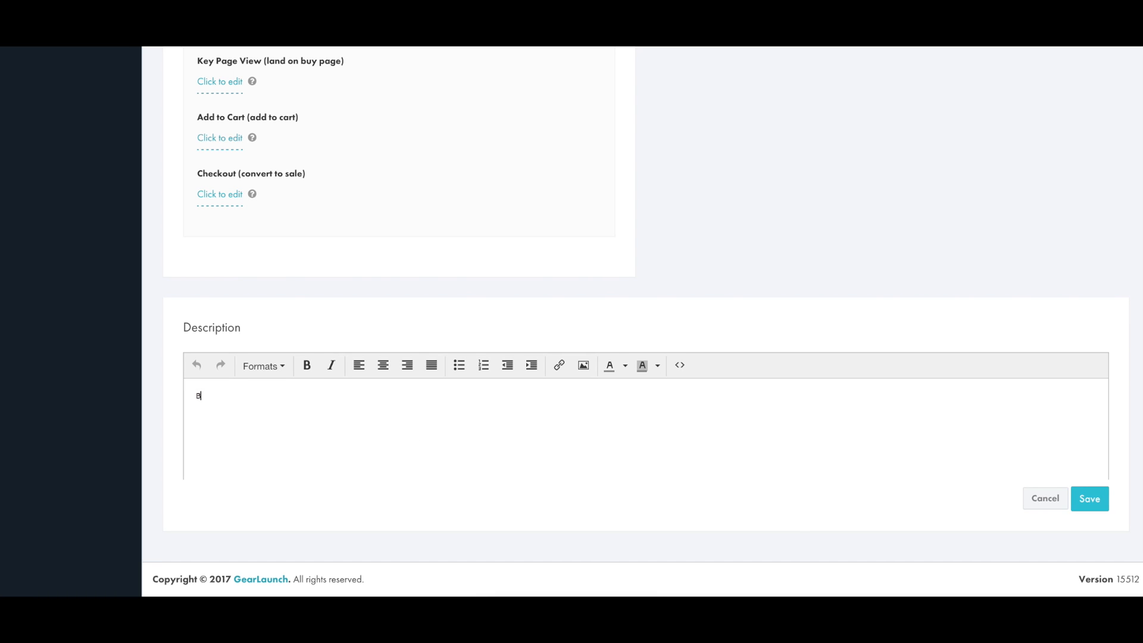
pyautogui.write('uy this shirt!')
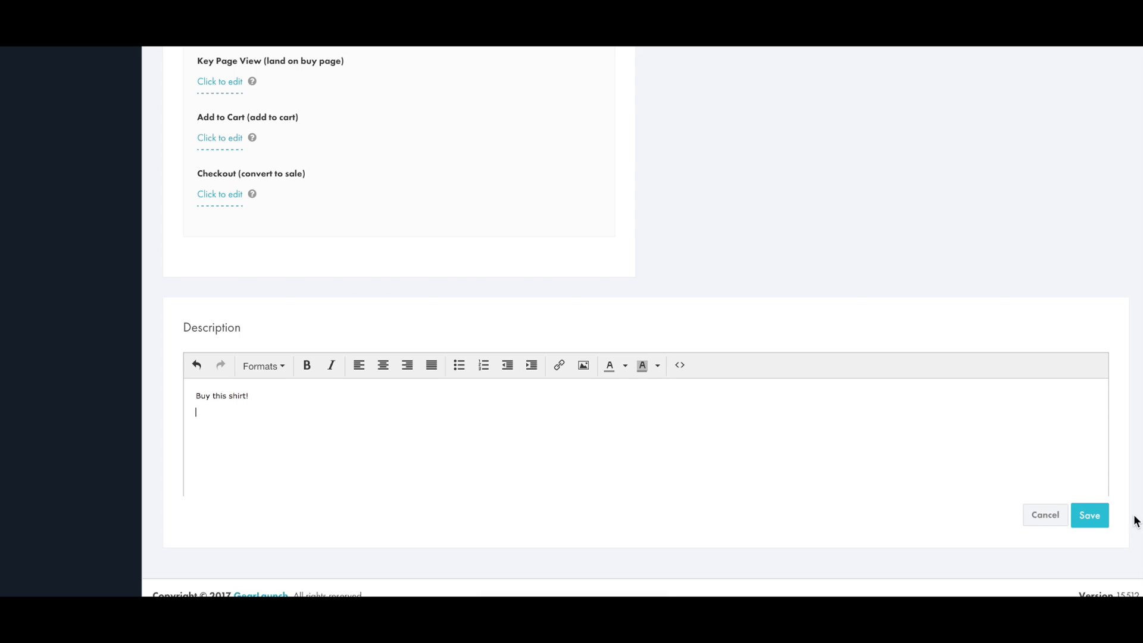
pyautogui.click(1088, 515)
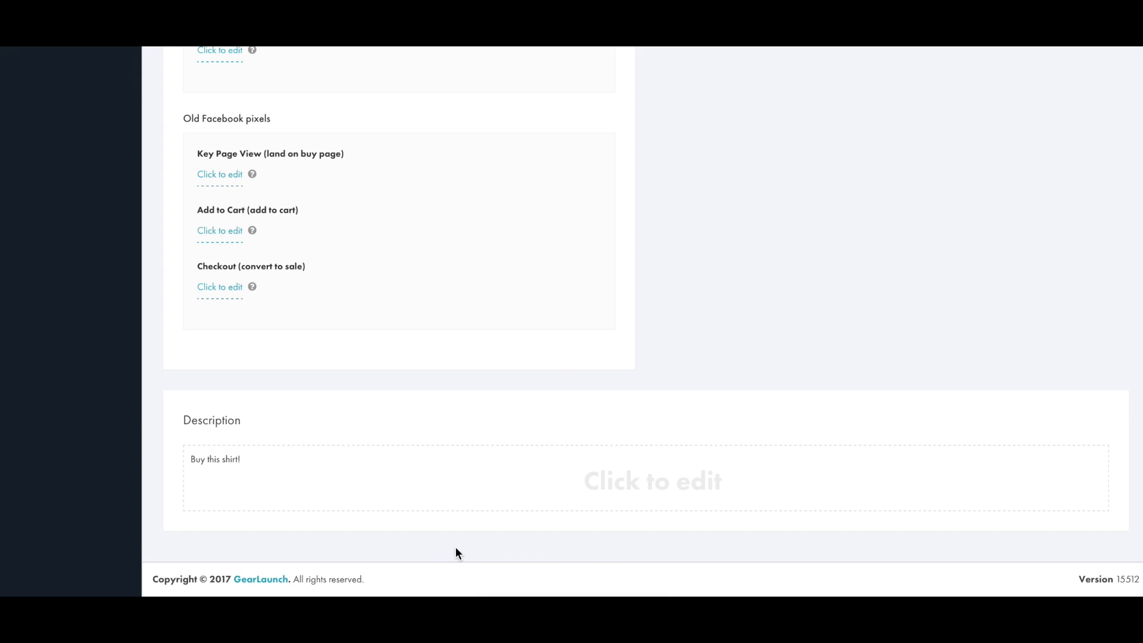
pyautogui.moveTo(190, 289)
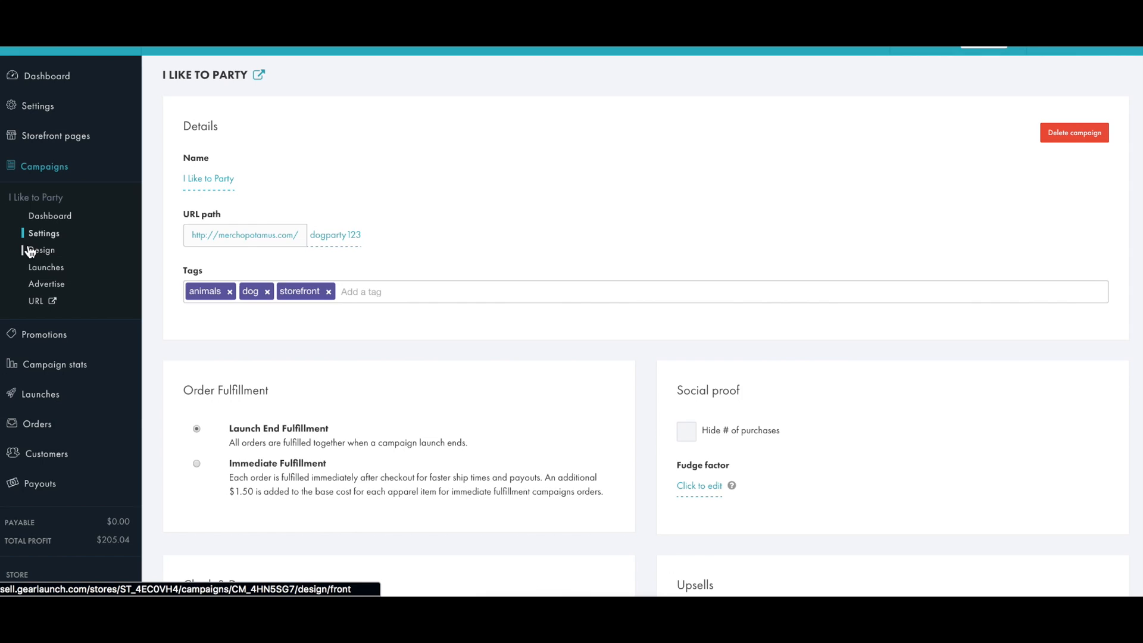
# Upload the party dog PNG artwork to the tee front on the Design page, then begin adding products
pyautogui.click(42, 250)
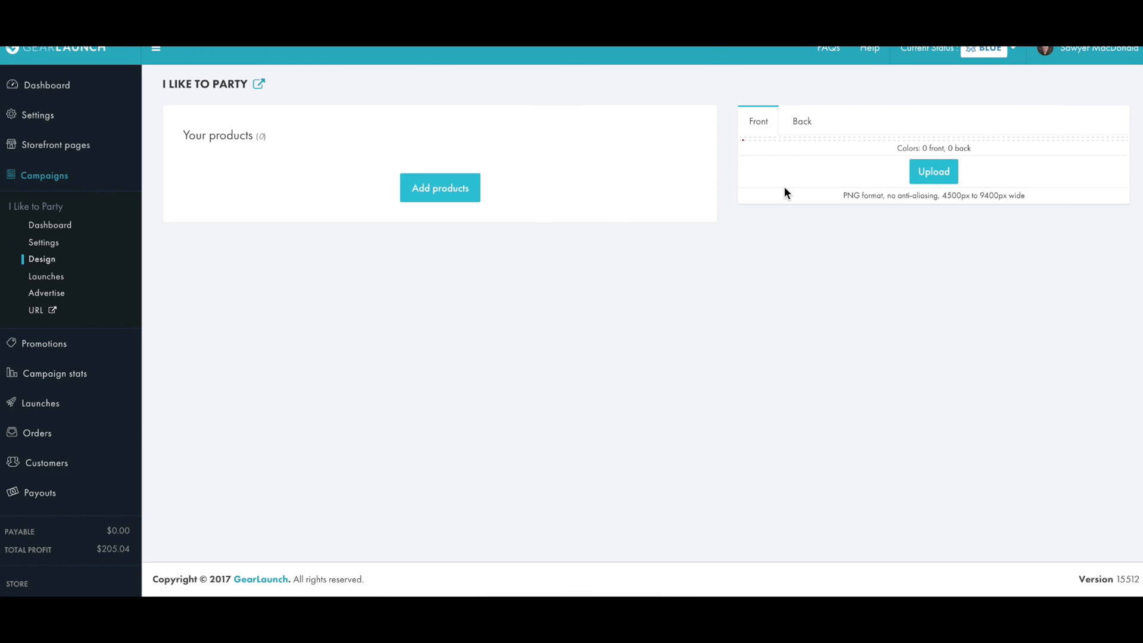
pyautogui.moveTo(723, 169)
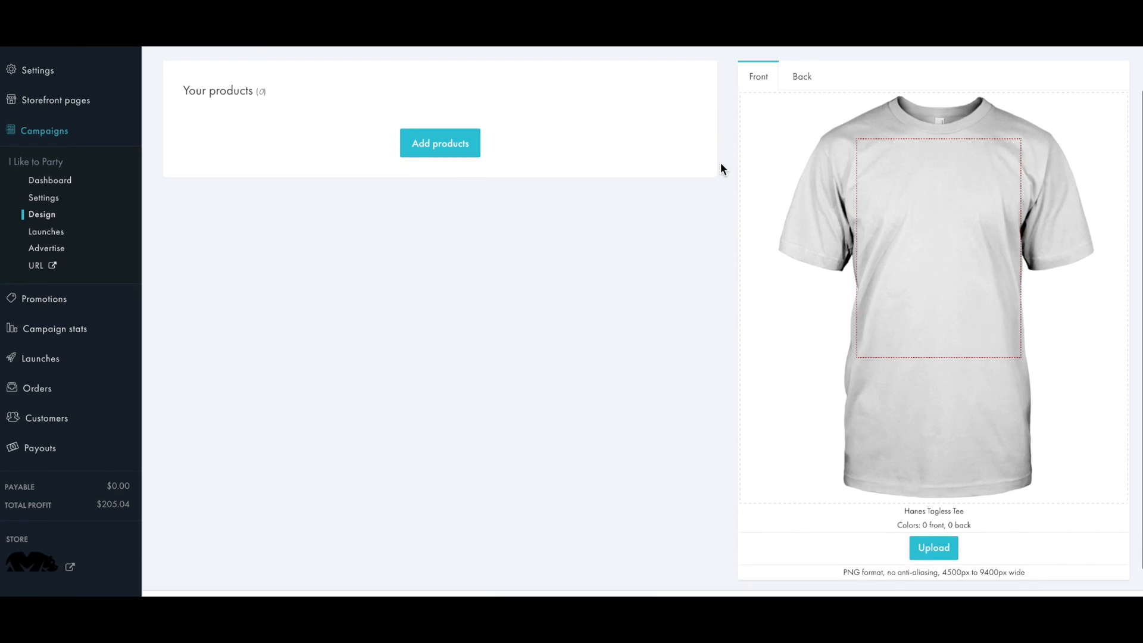
pyautogui.click(933, 548)
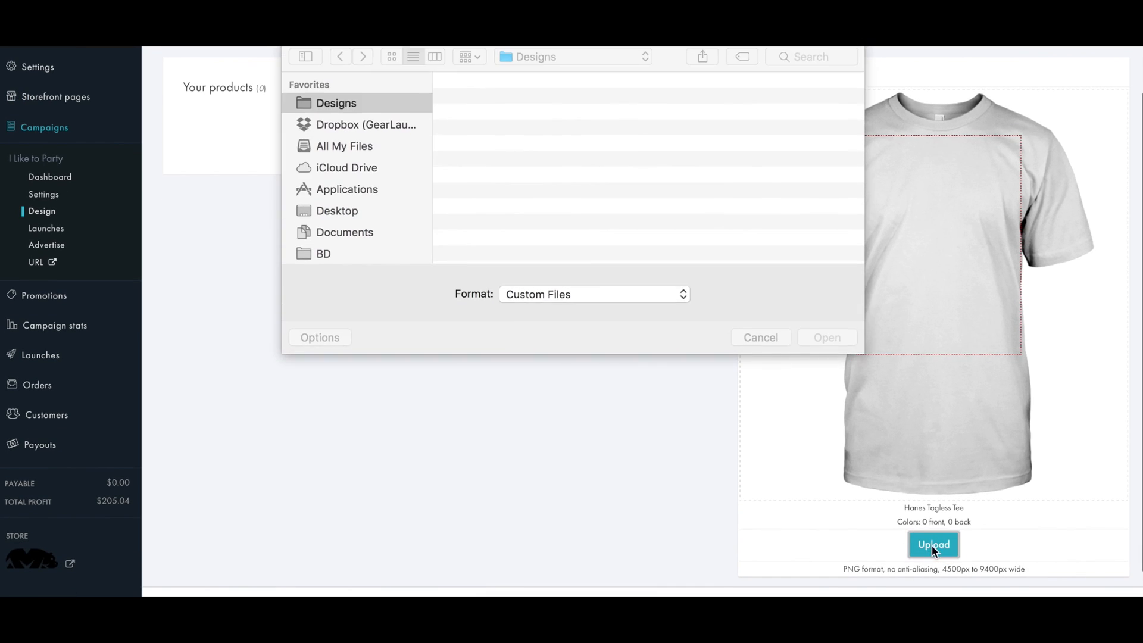
pyautogui.click(505, 117)
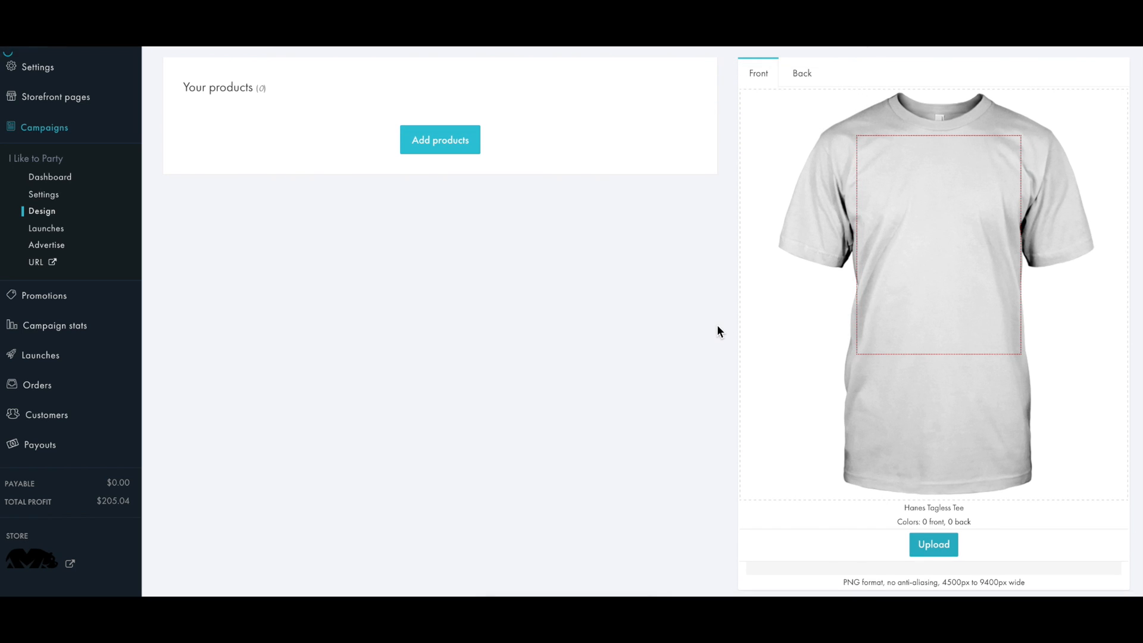
pyautogui.click(934, 544)
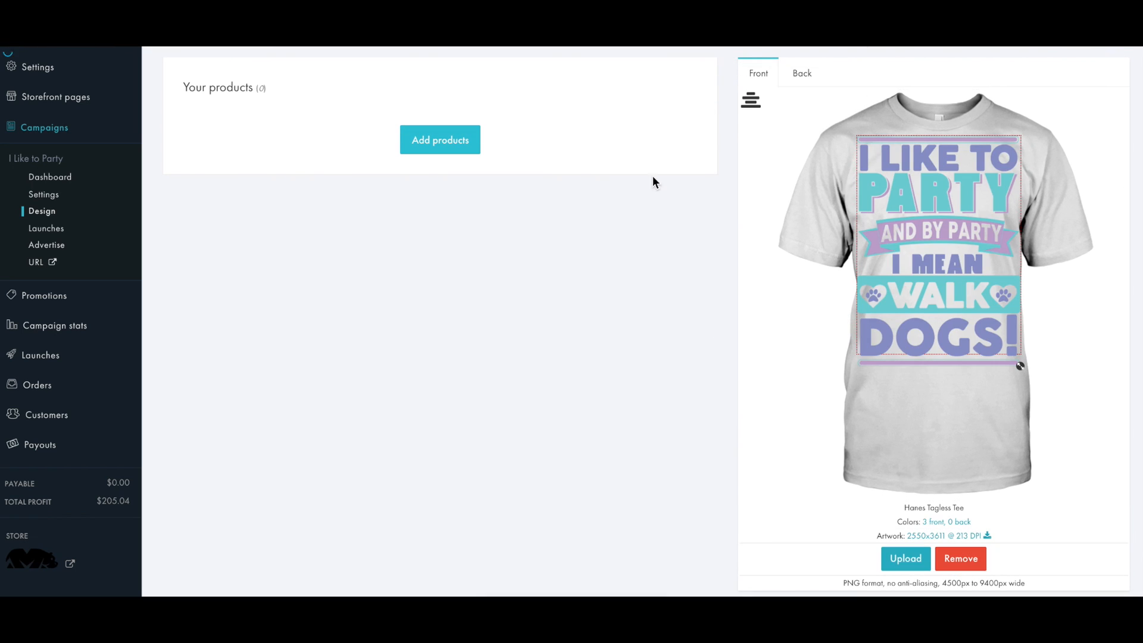
pyautogui.click(439, 139)
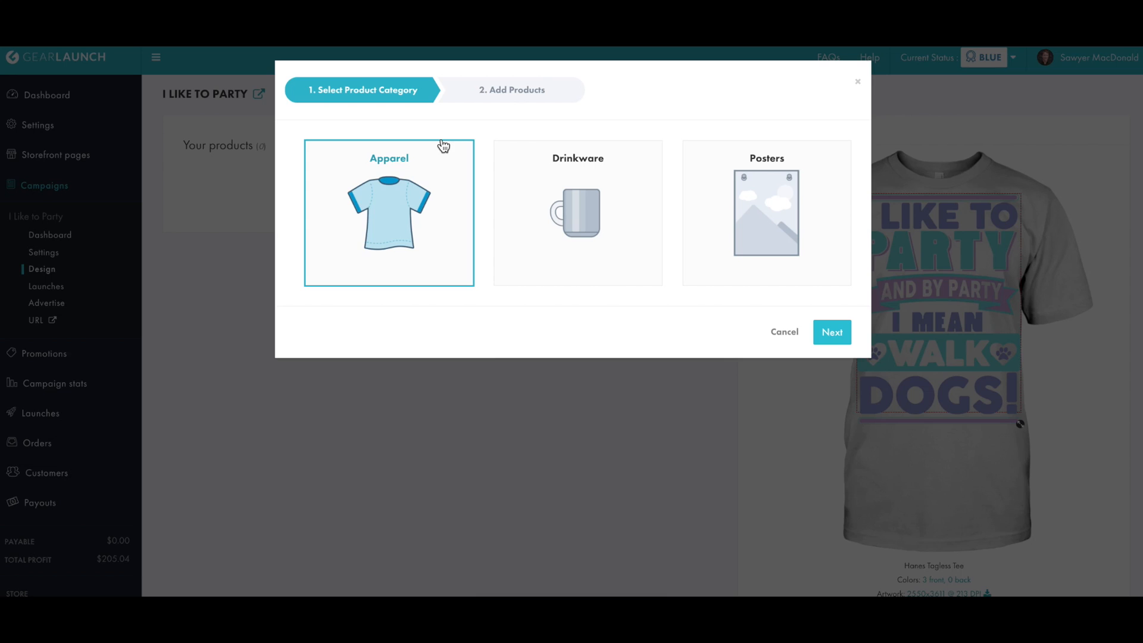
pyautogui.moveTo(386, 173)
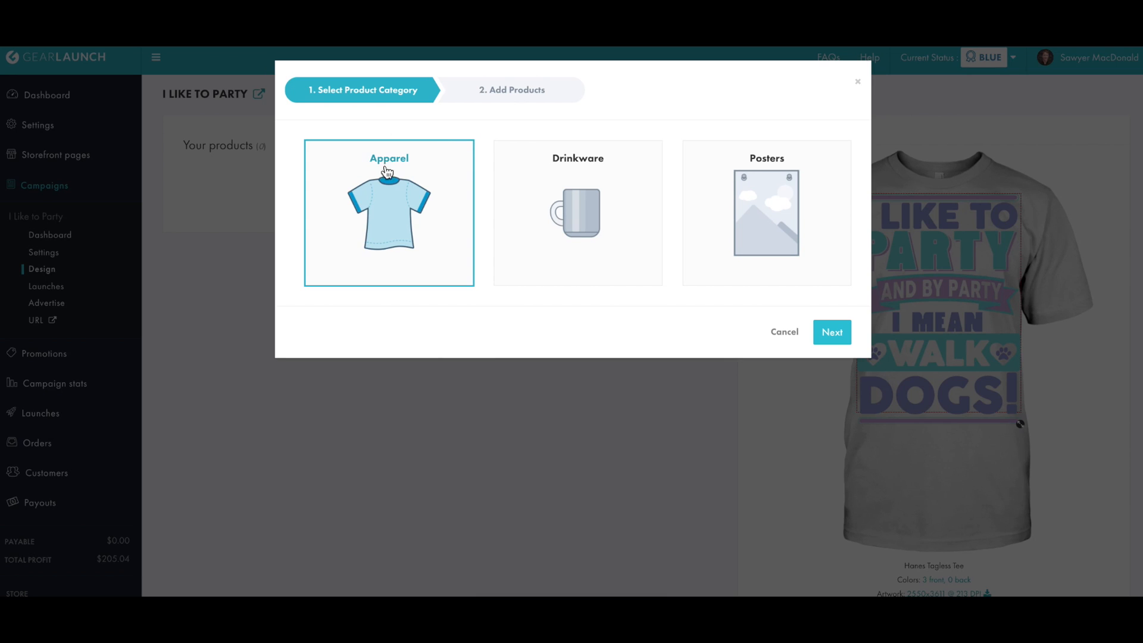
pyautogui.moveTo(703, 263)
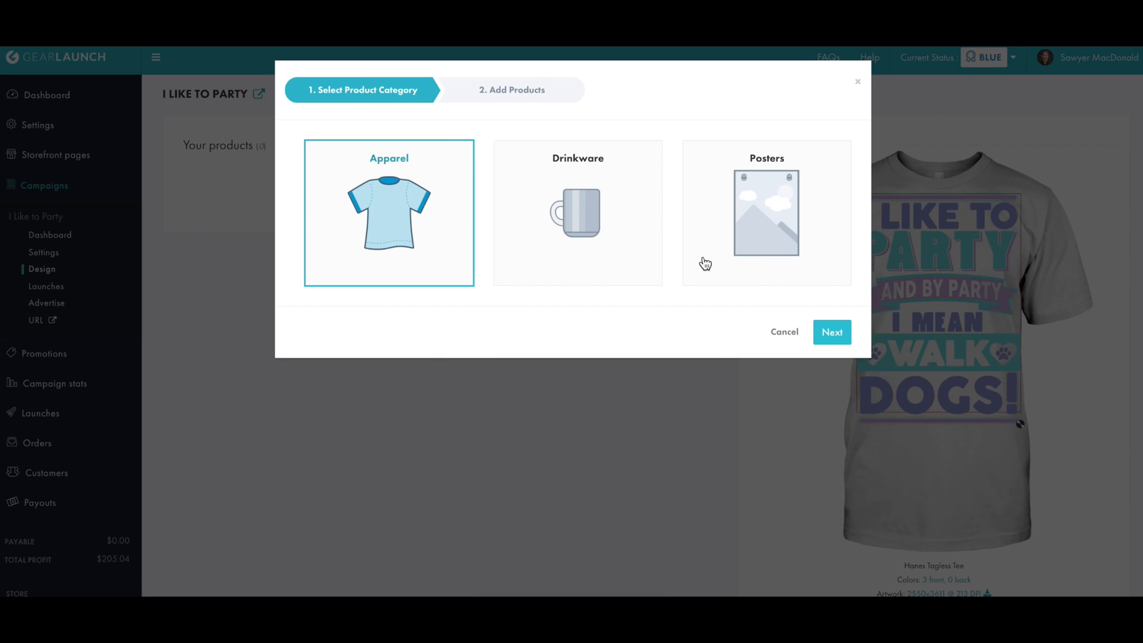
pyautogui.moveTo(832, 332)
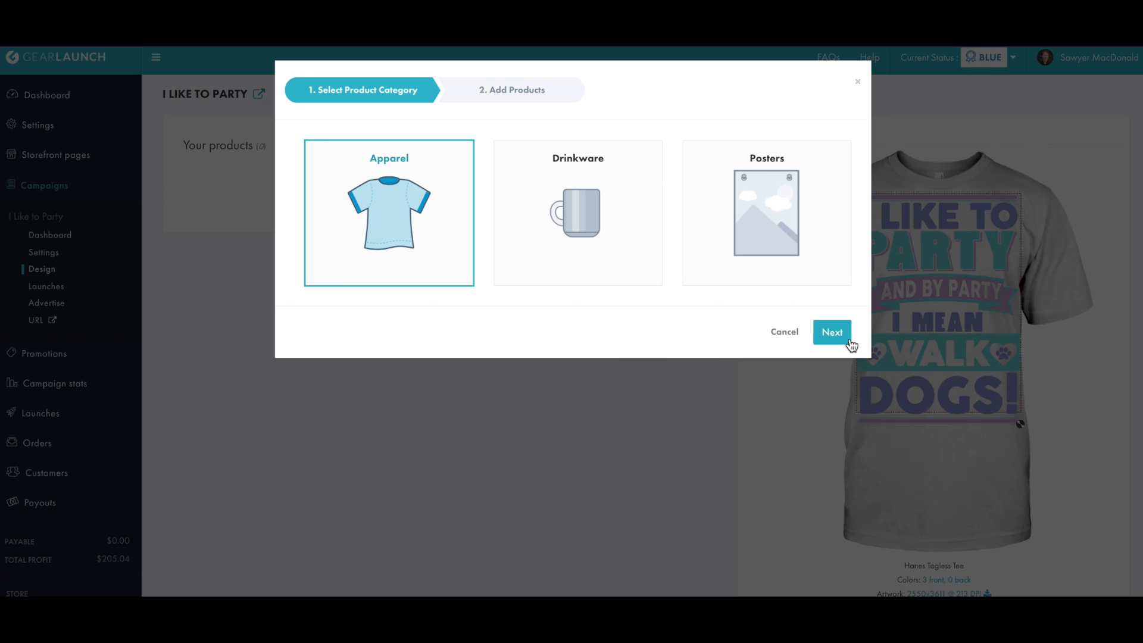
# Add the Hanes Tagless Tee ($8.95) and American Apparel Crew ($14.45) from the Apparel list
pyautogui.click(831, 332)
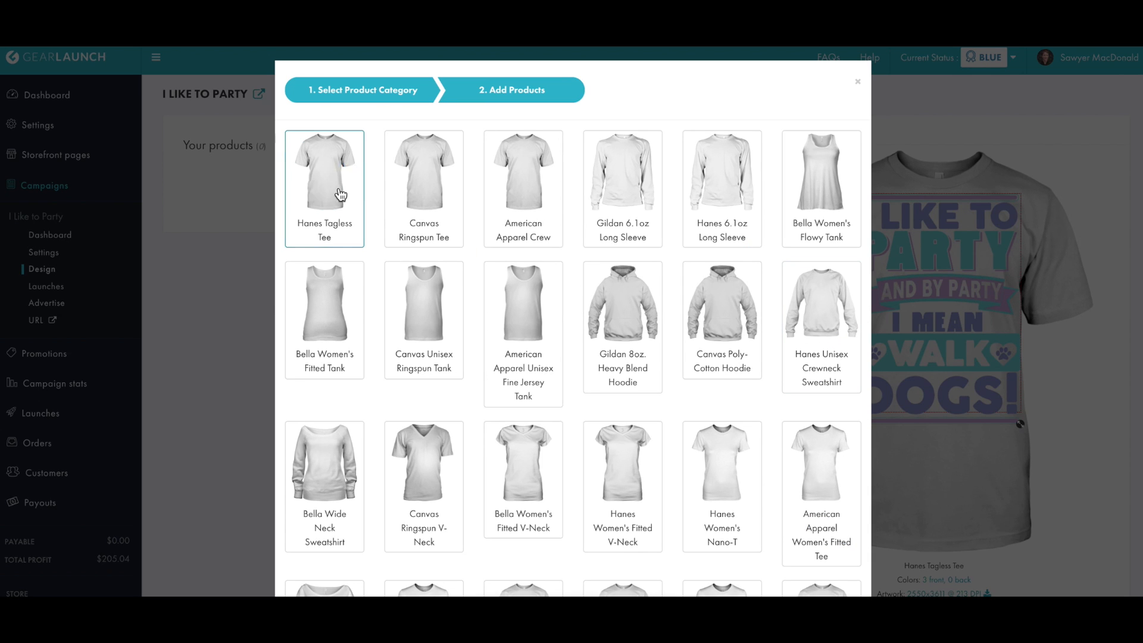
pyautogui.scroll(-3)
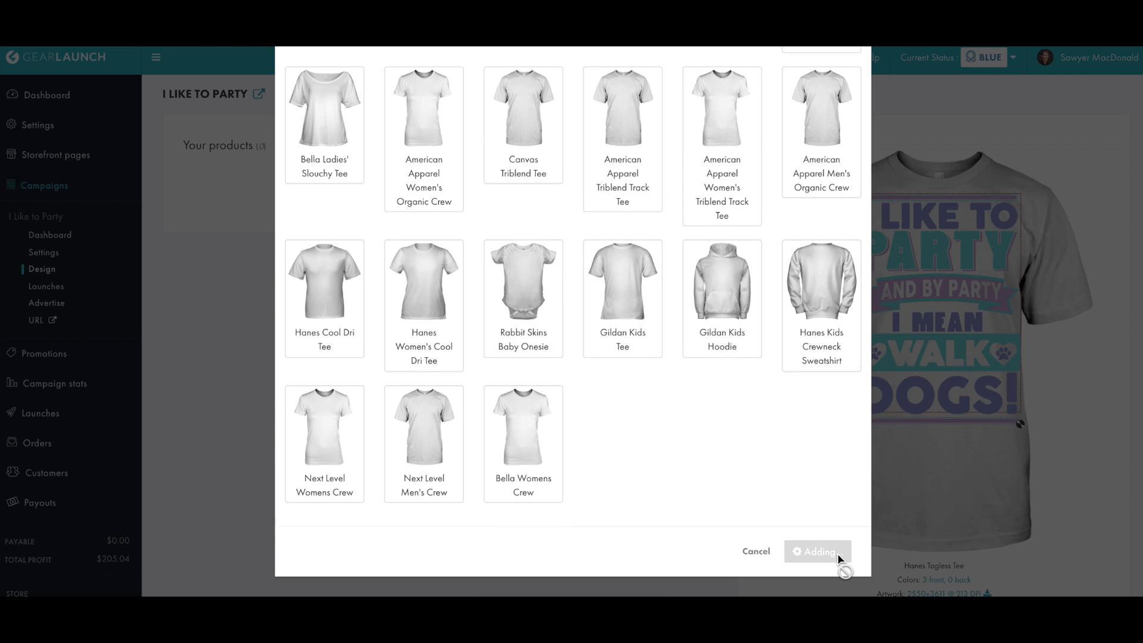
pyautogui.click(816, 551)
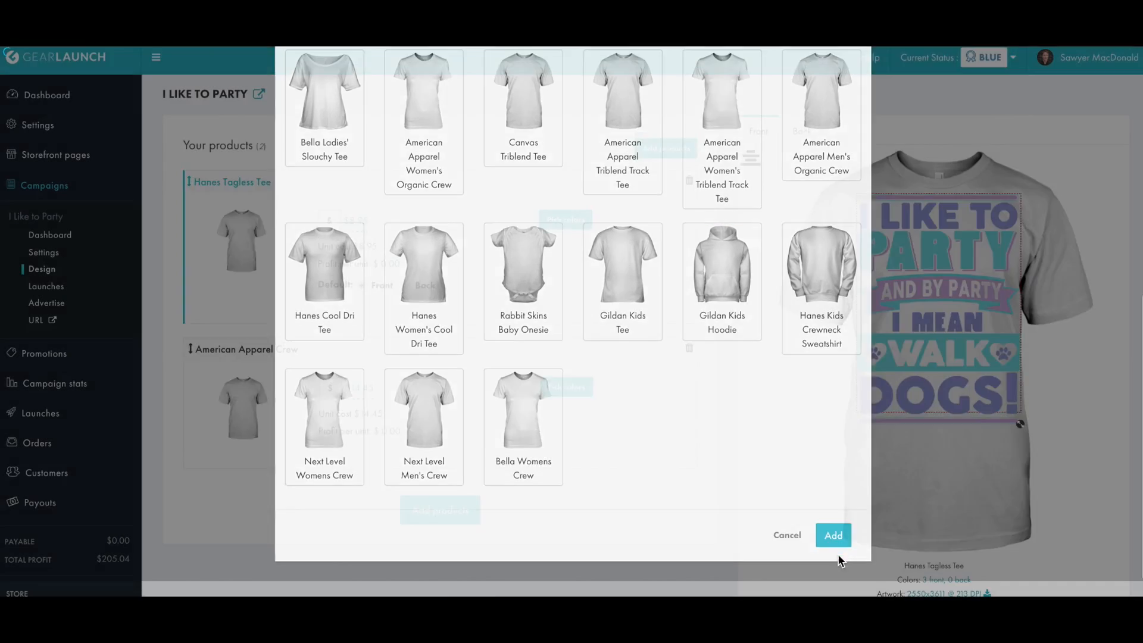
pyautogui.click(832, 535)
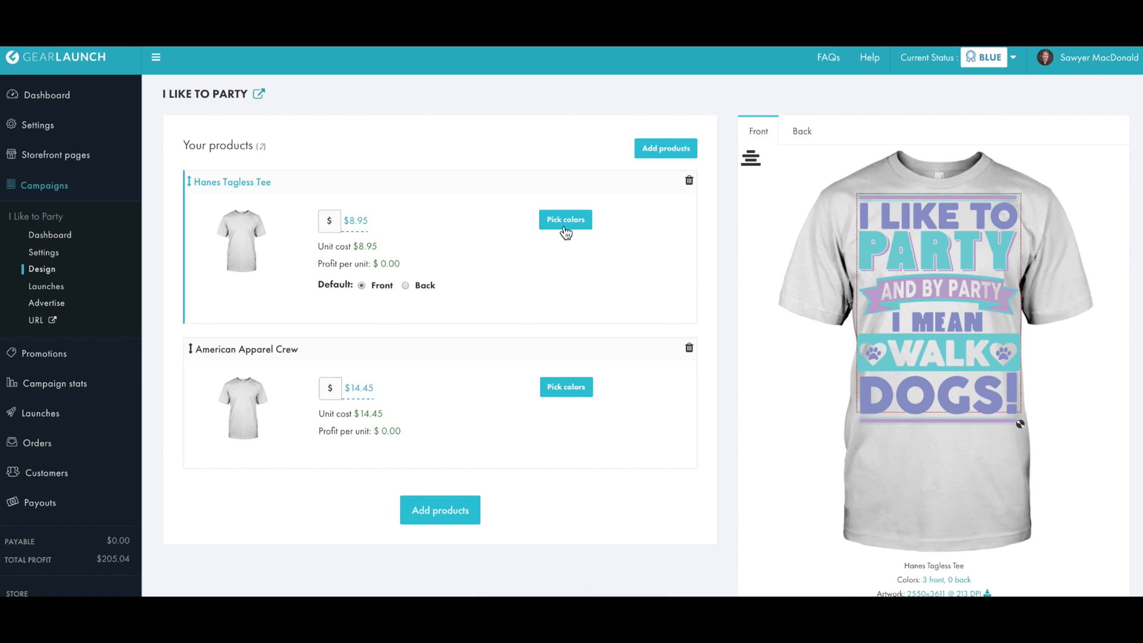
# Save Ash, White, Light Steel for the Hanes tee and White, Silver for the American Apparel Crew
pyautogui.click(564, 219)
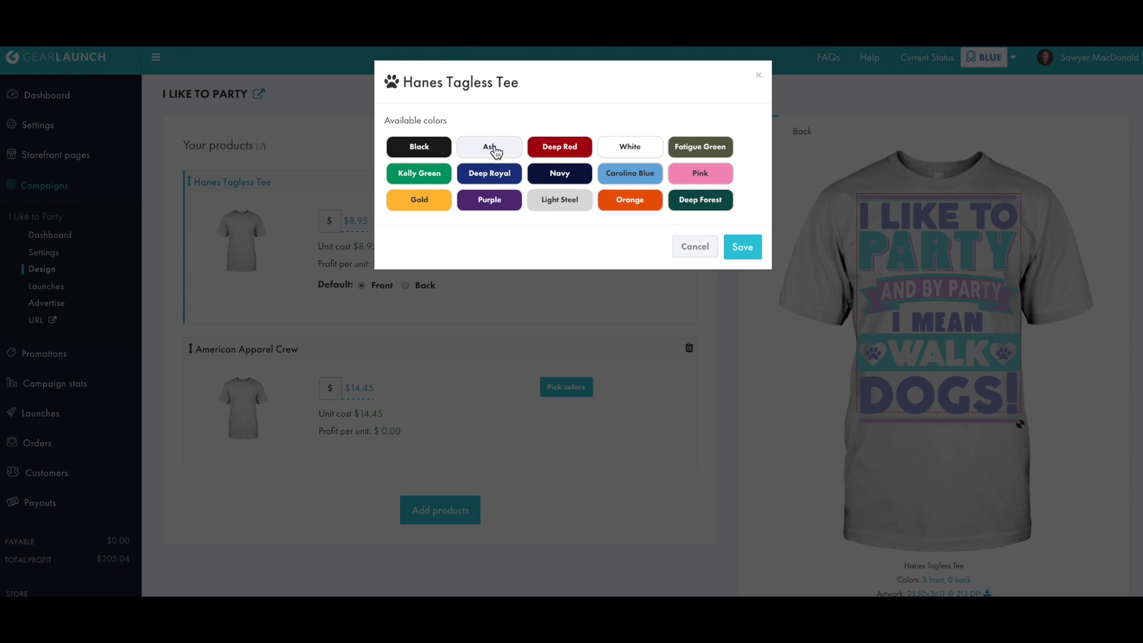
pyautogui.click(489, 147)
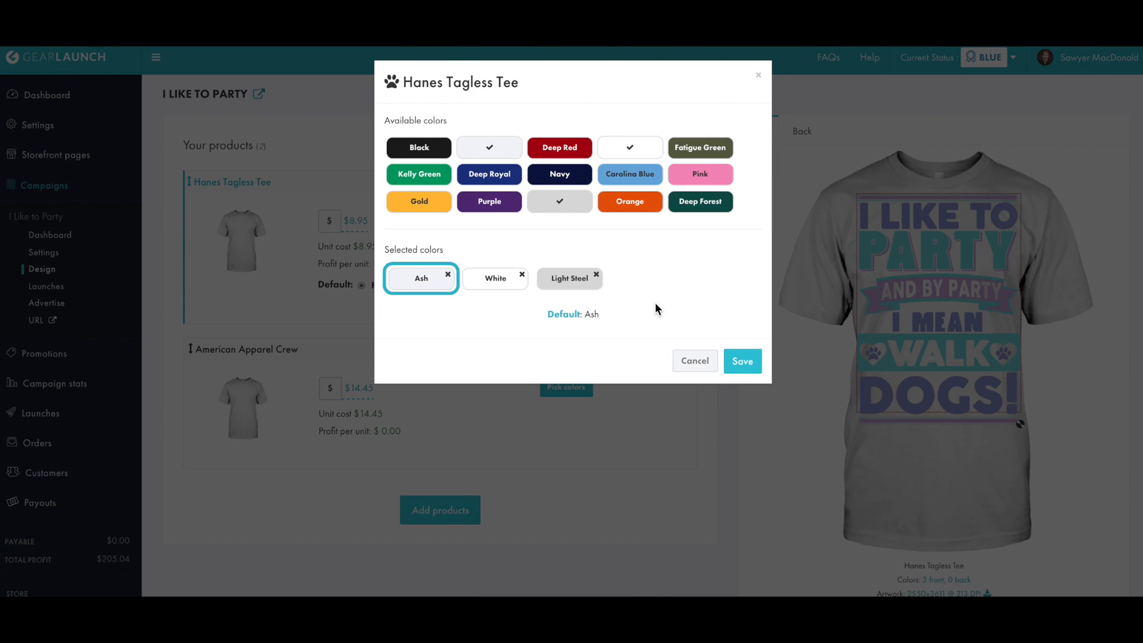
pyautogui.click(742, 361)
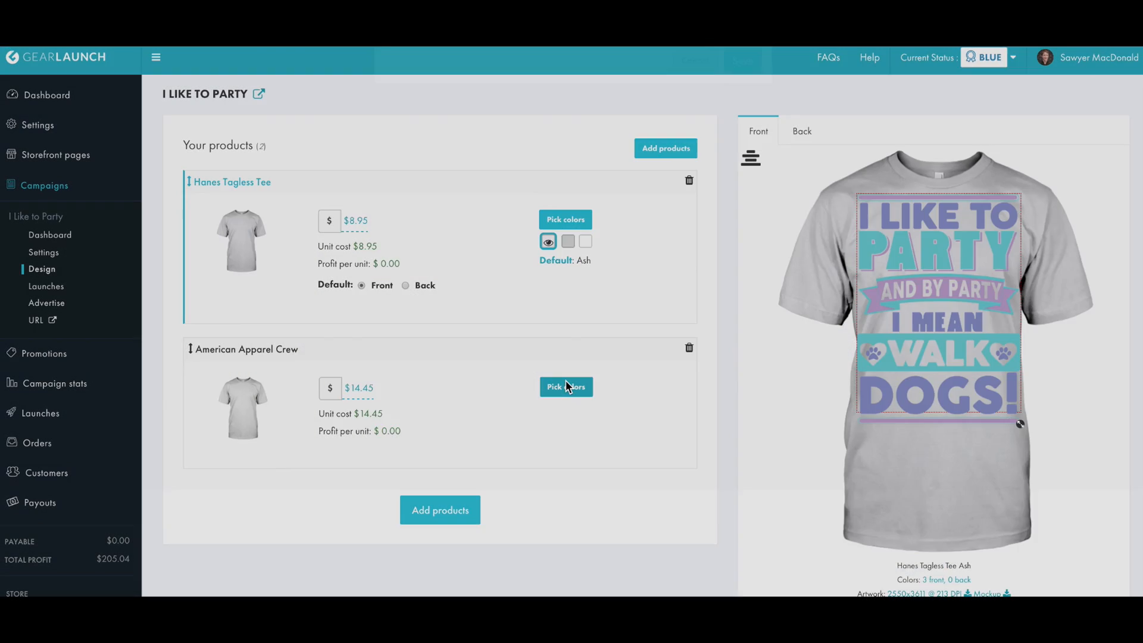
pyautogui.click(564, 386)
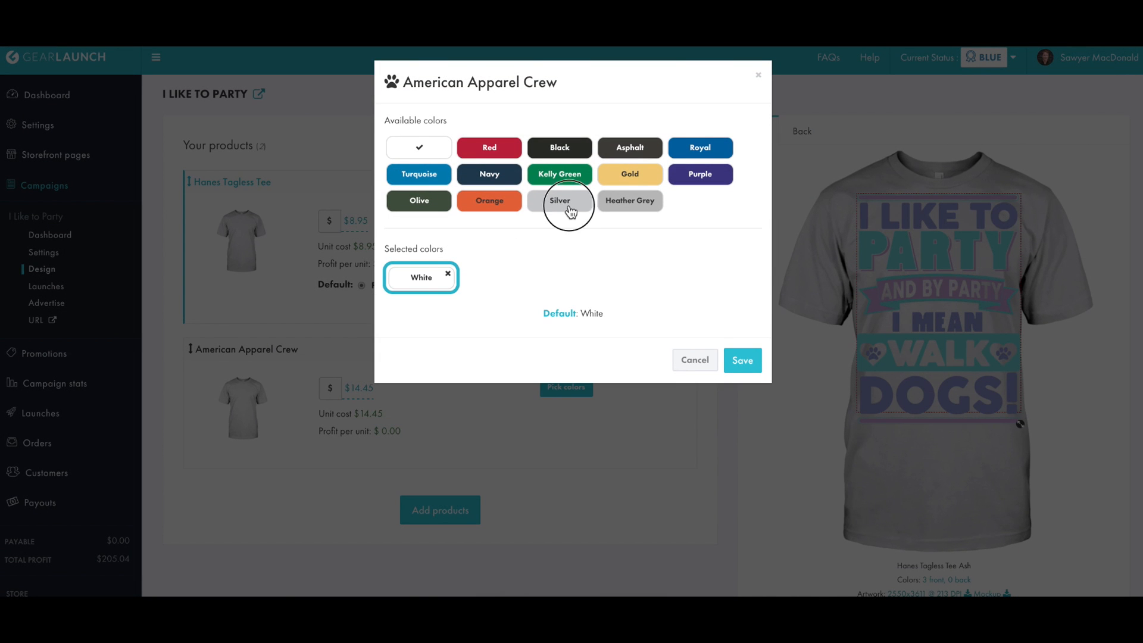
pyautogui.click(560, 200)
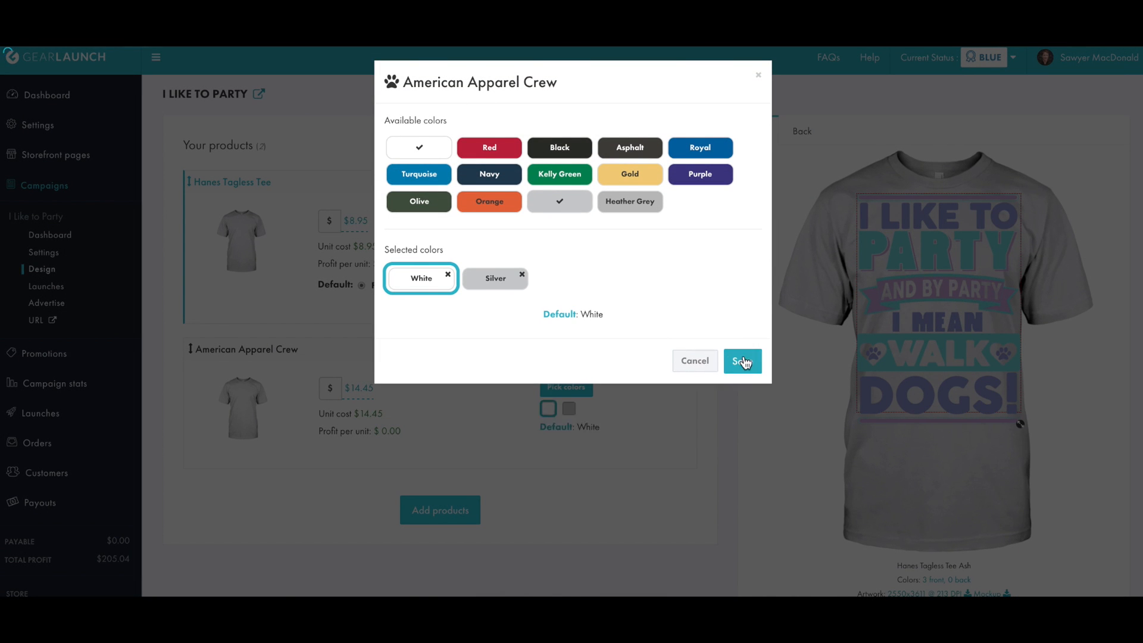
pyautogui.click(742, 361)
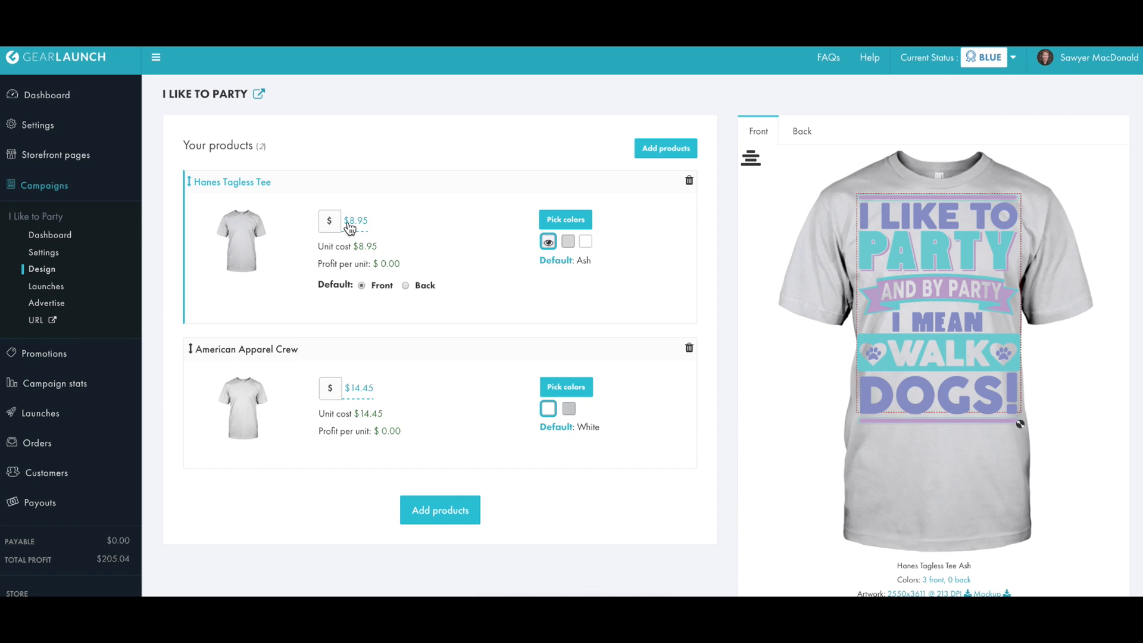
pyautogui.moveTo(368, 227)
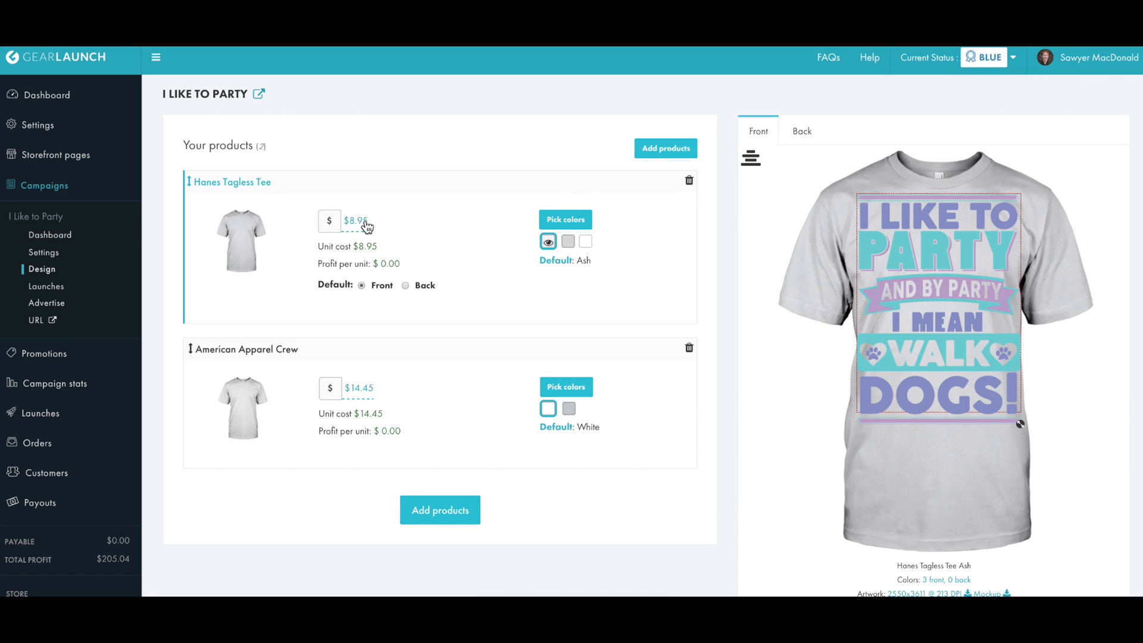
# Price the Hanes Tagless Tee at $23.95 and the American Apparel Crew at $24.95
pyautogui.click(355, 222)
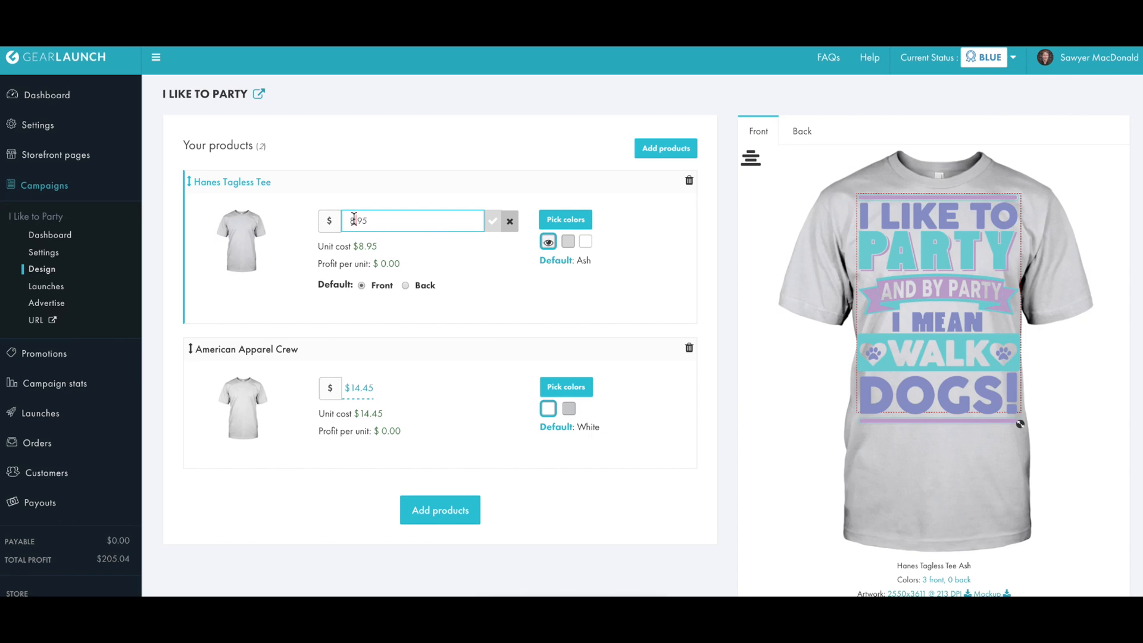
pyautogui.write('23.')
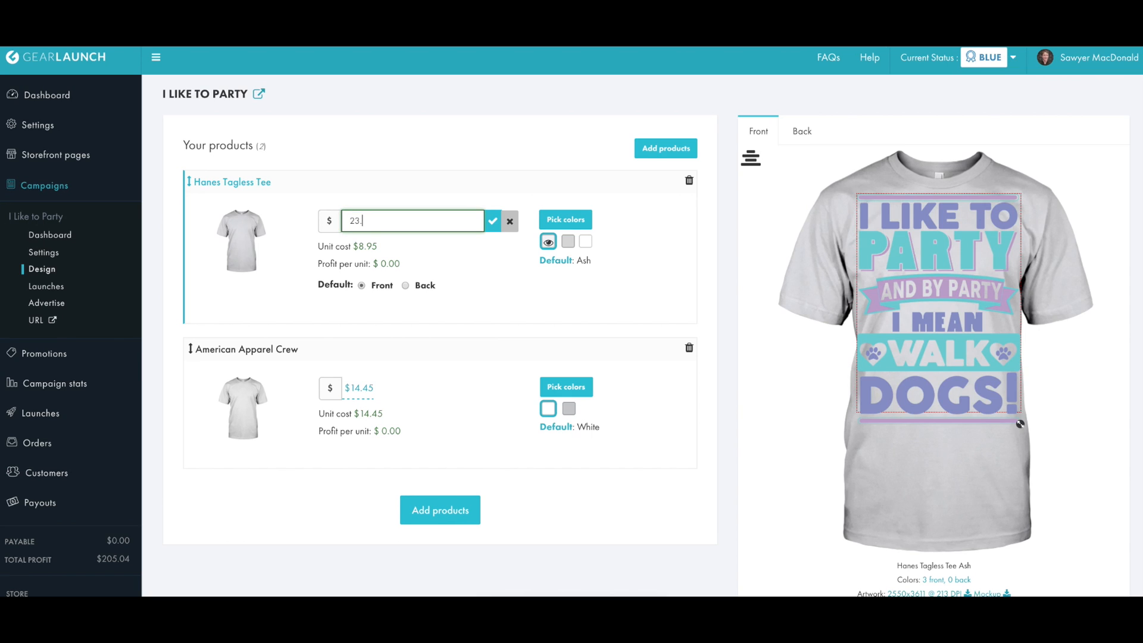
pyautogui.click(493, 222)
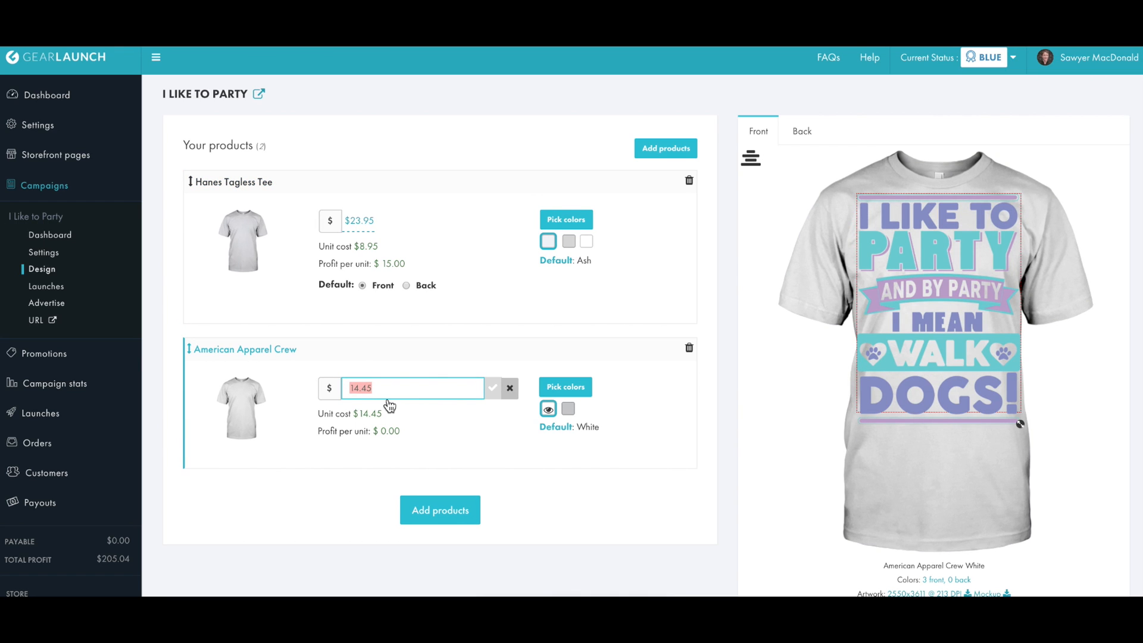
pyautogui.write('24.95')
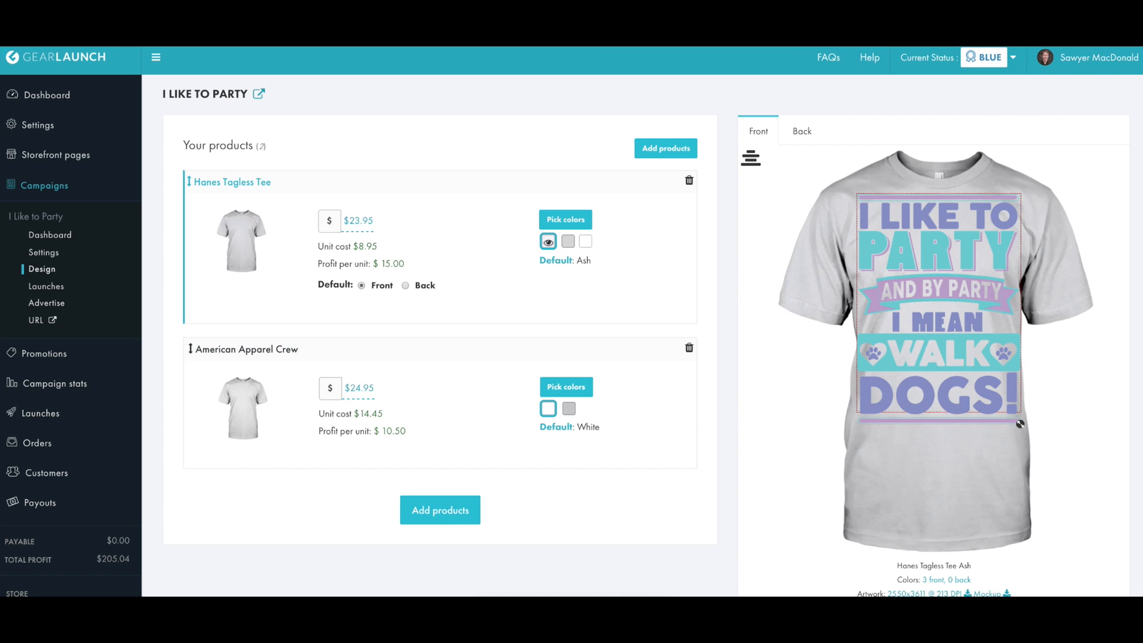
pyautogui.moveTo(621, 316)
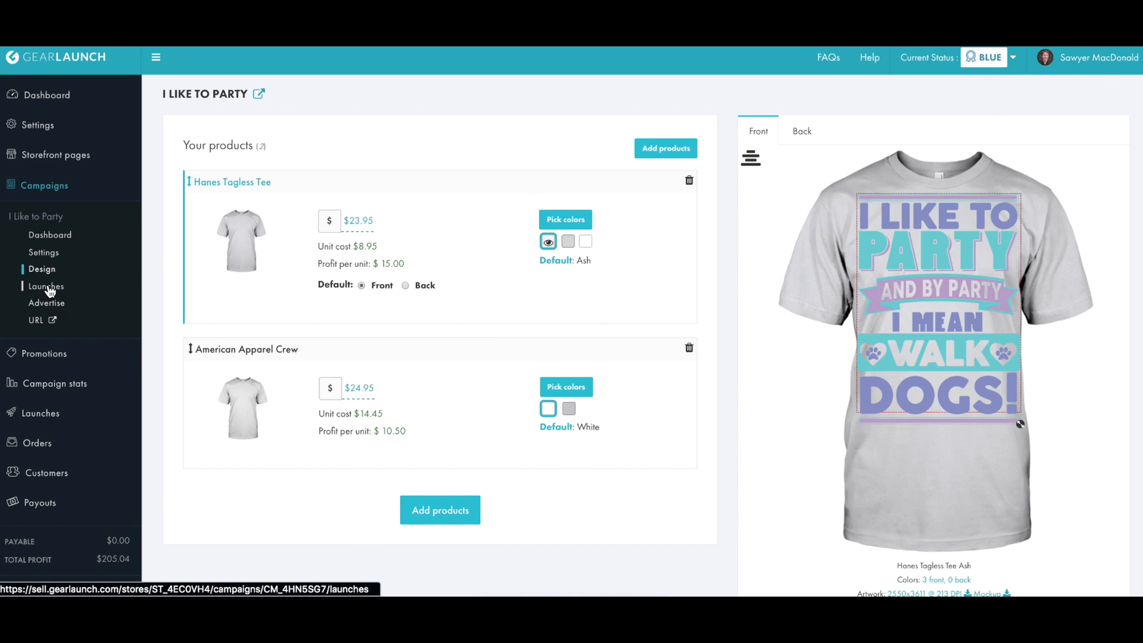
pyautogui.click(45, 286)
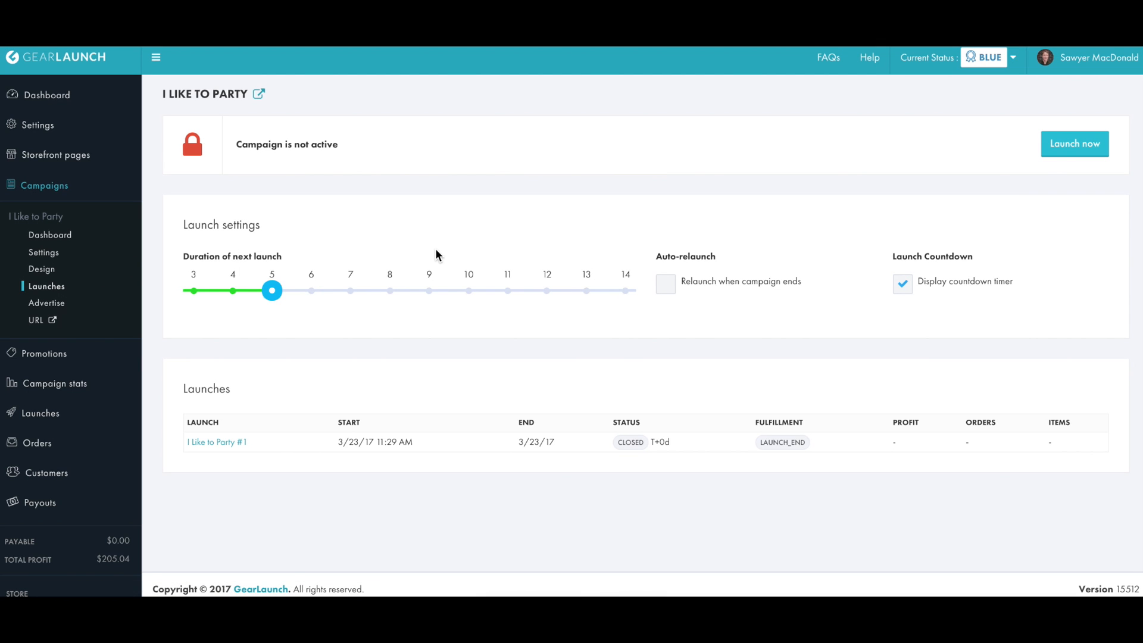
pyautogui.moveTo(270, 284)
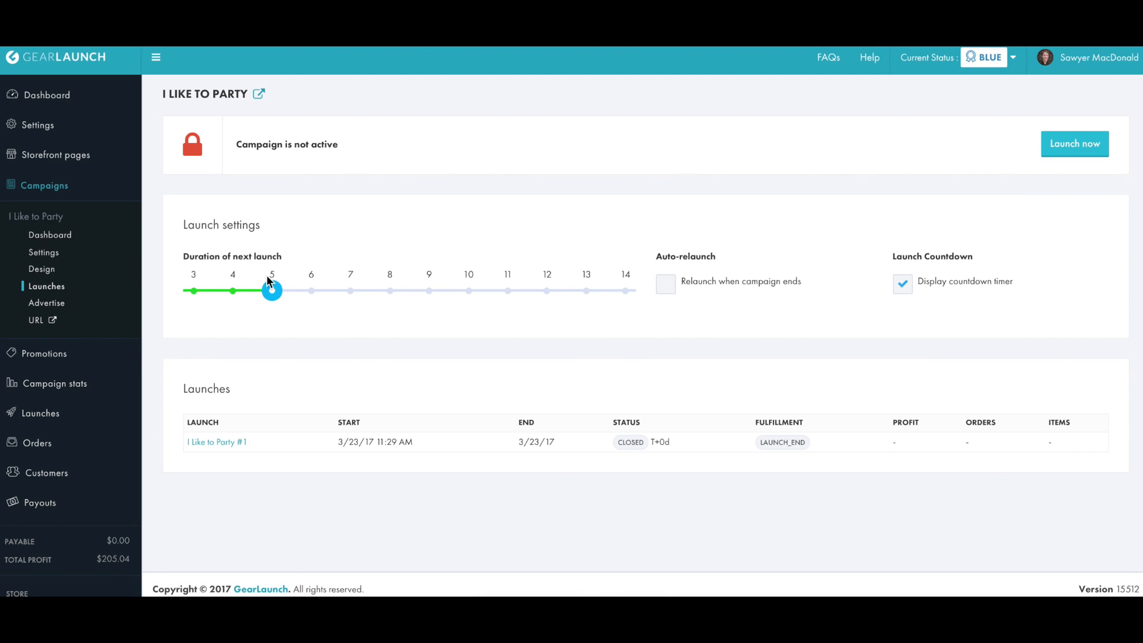
# Set next launch duration to 7 days, enable Relaunch when campaign ends, and launch now
pyautogui.moveTo(271, 289); pyautogui.dragTo(350, 289)
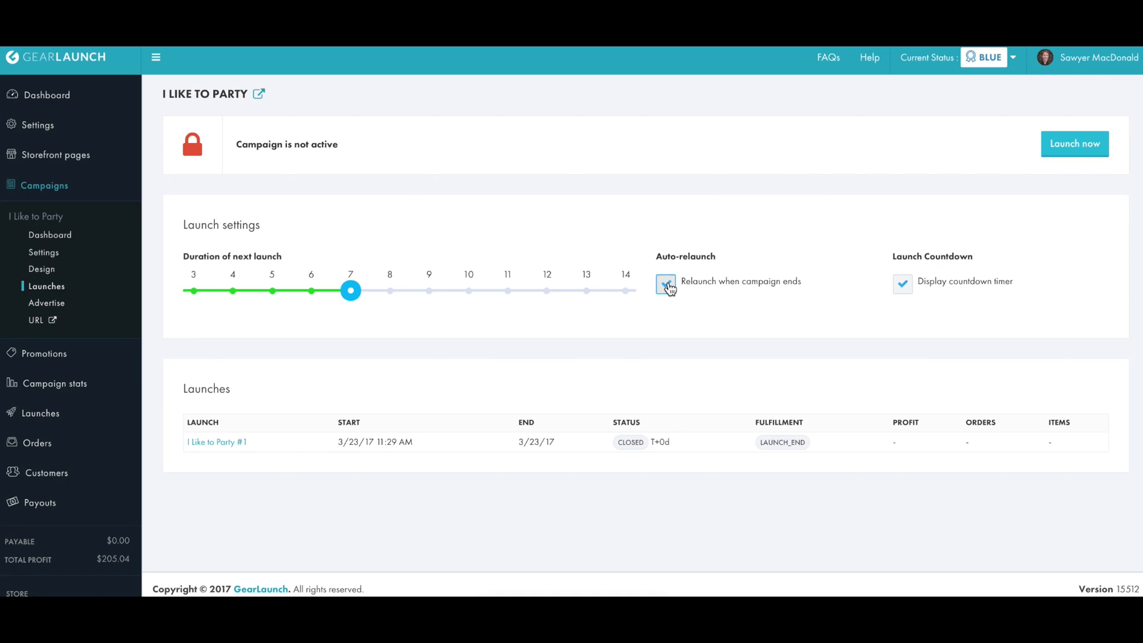
pyautogui.click(665, 283)
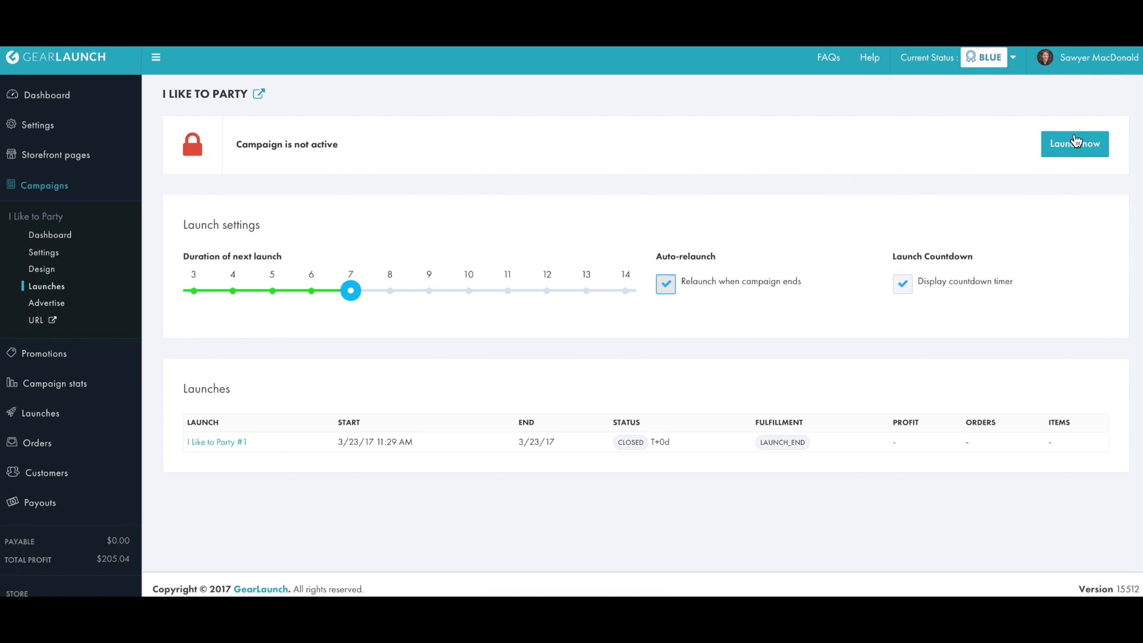
pyautogui.click(1075, 144)
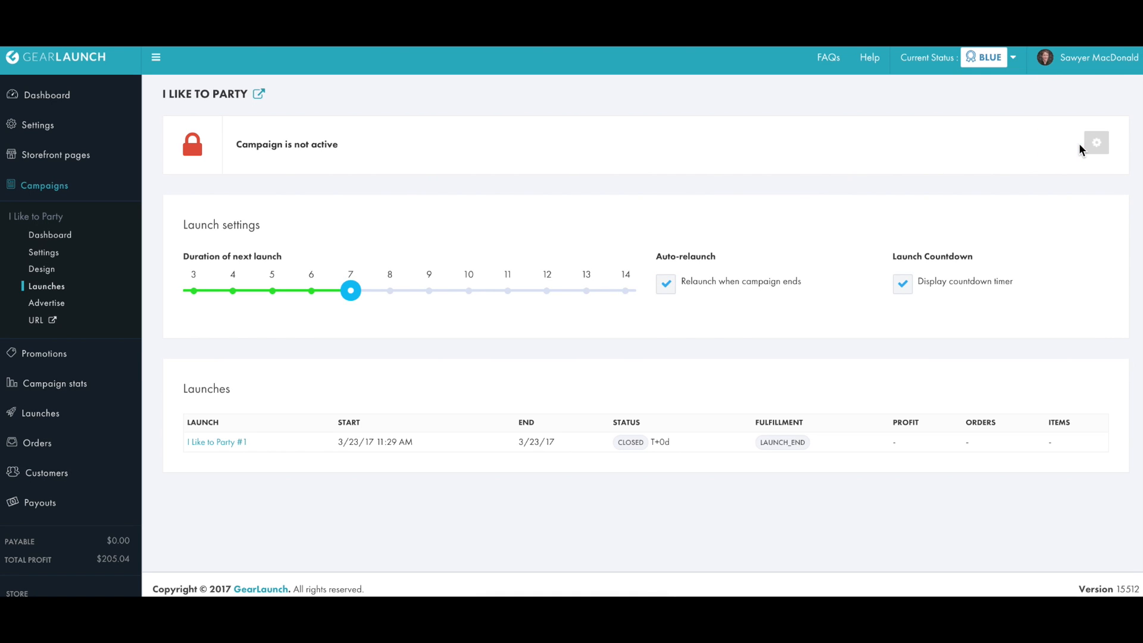
pyautogui.click(1096, 142)
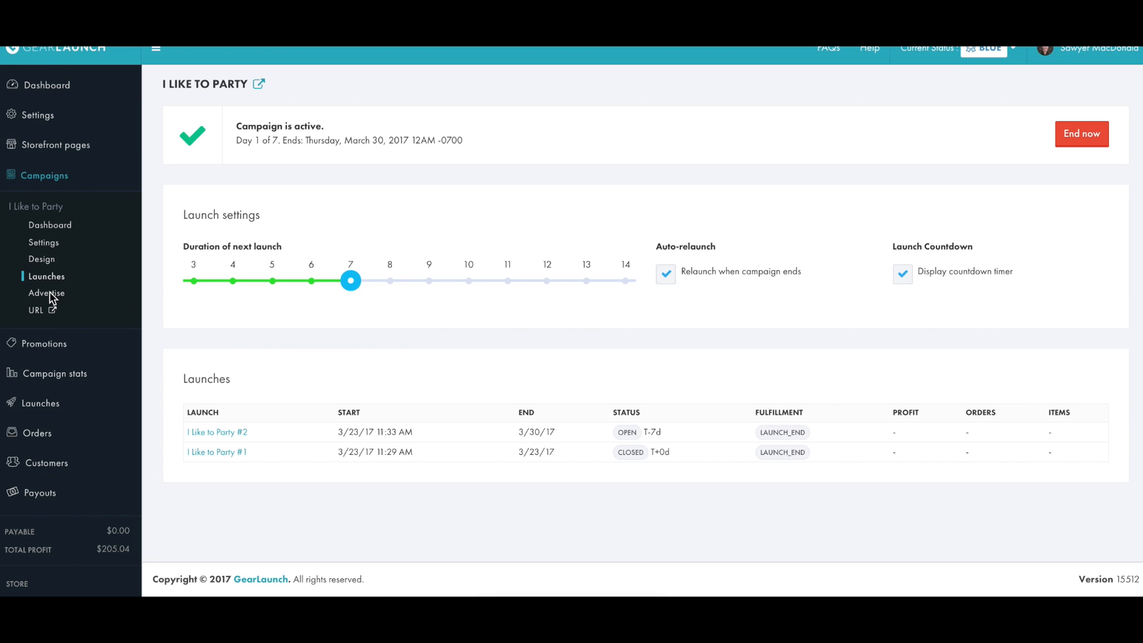
pyautogui.click(46, 293)
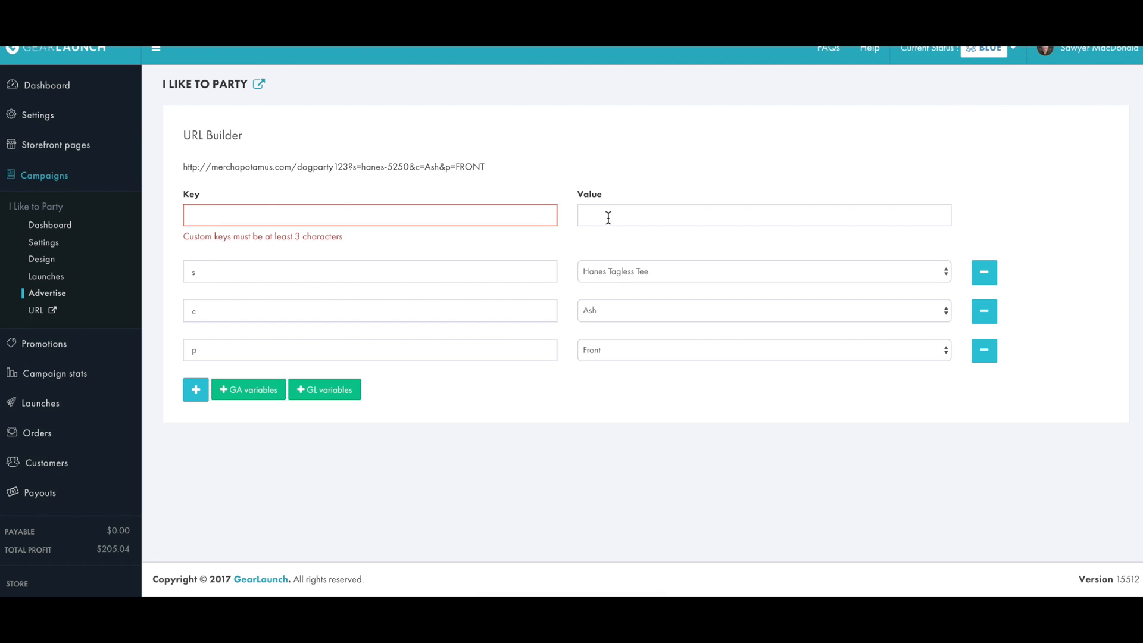
pyautogui.moveTo(580, 285)
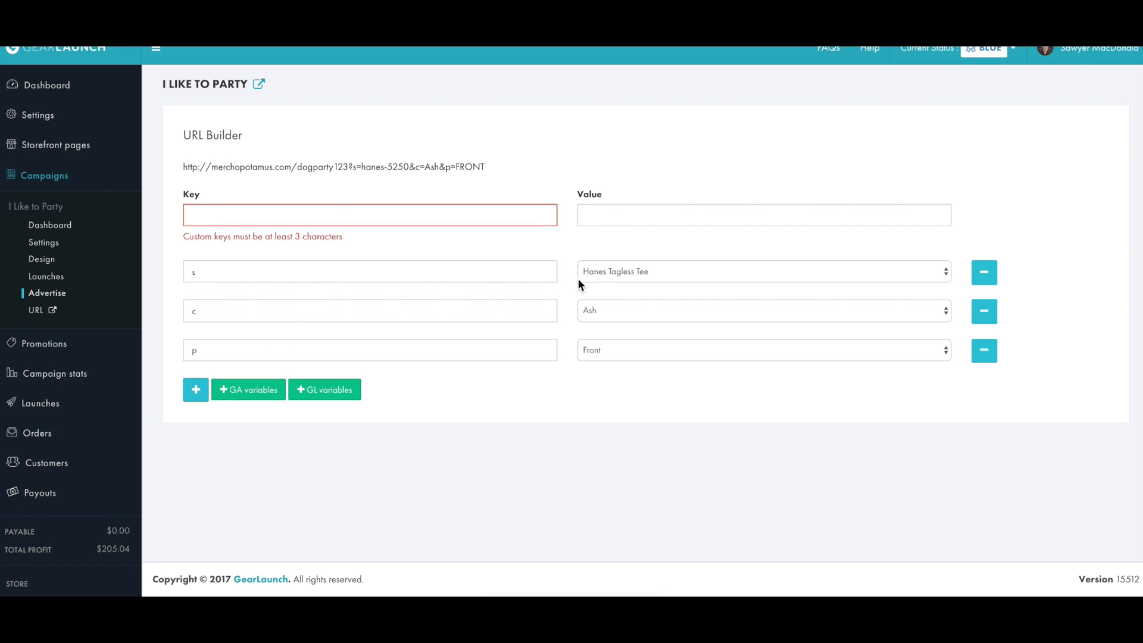
# Point the link at American Apparel Crew and add the Google Analytics UTM fields
pyautogui.click(762, 270)
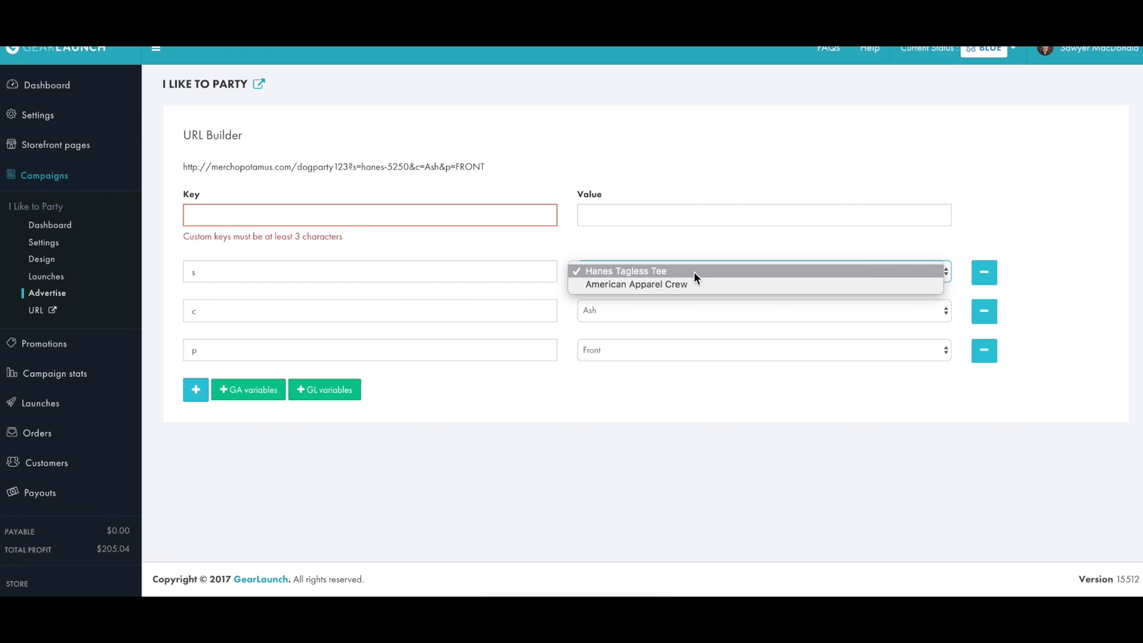
pyautogui.moveTo(691, 276)
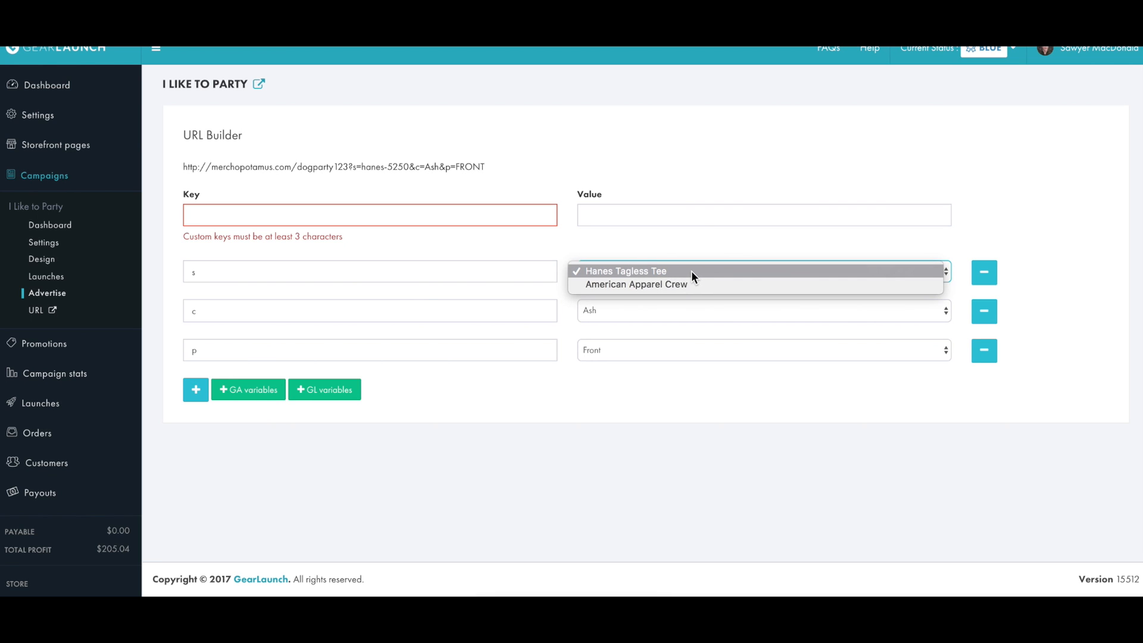
pyautogui.click(625, 270)
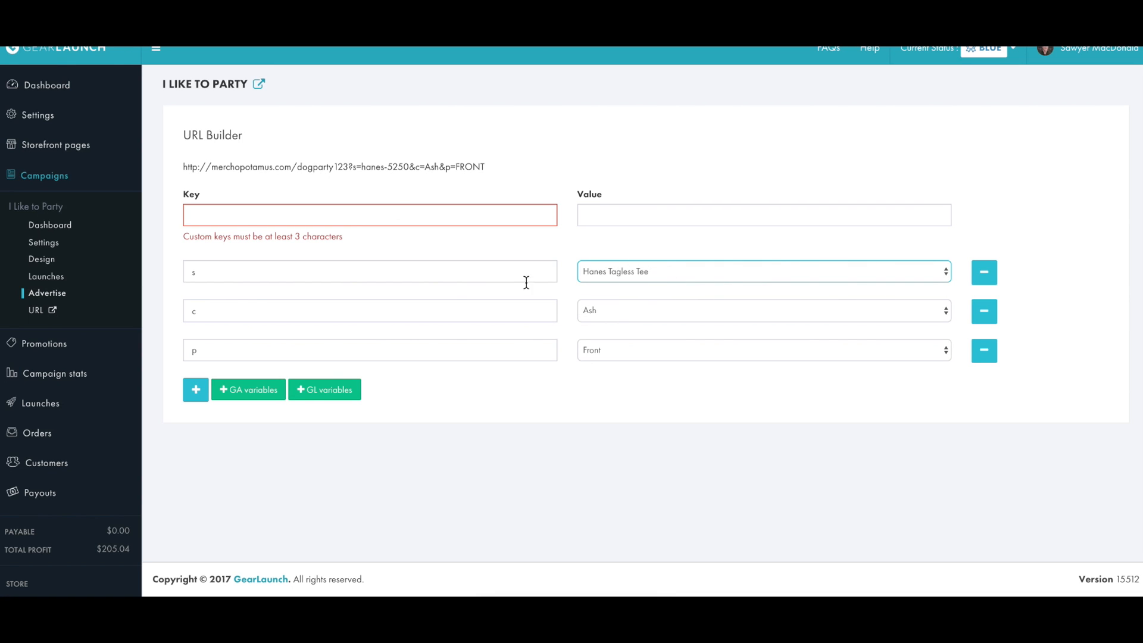
pyautogui.click(762, 272)
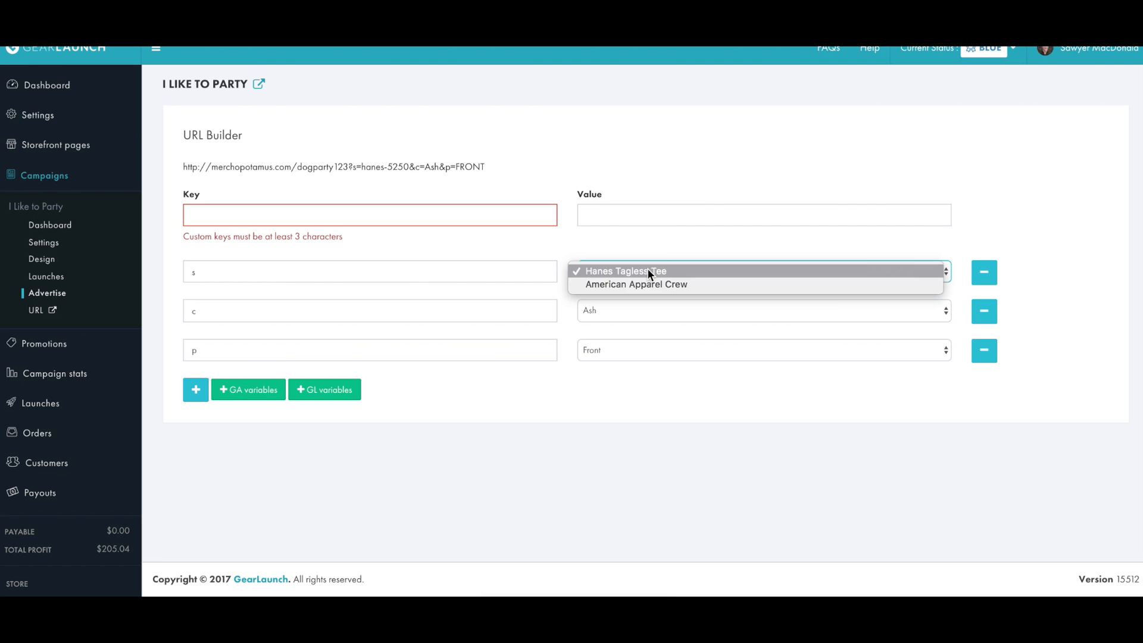
pyautogui.click(635, 285)
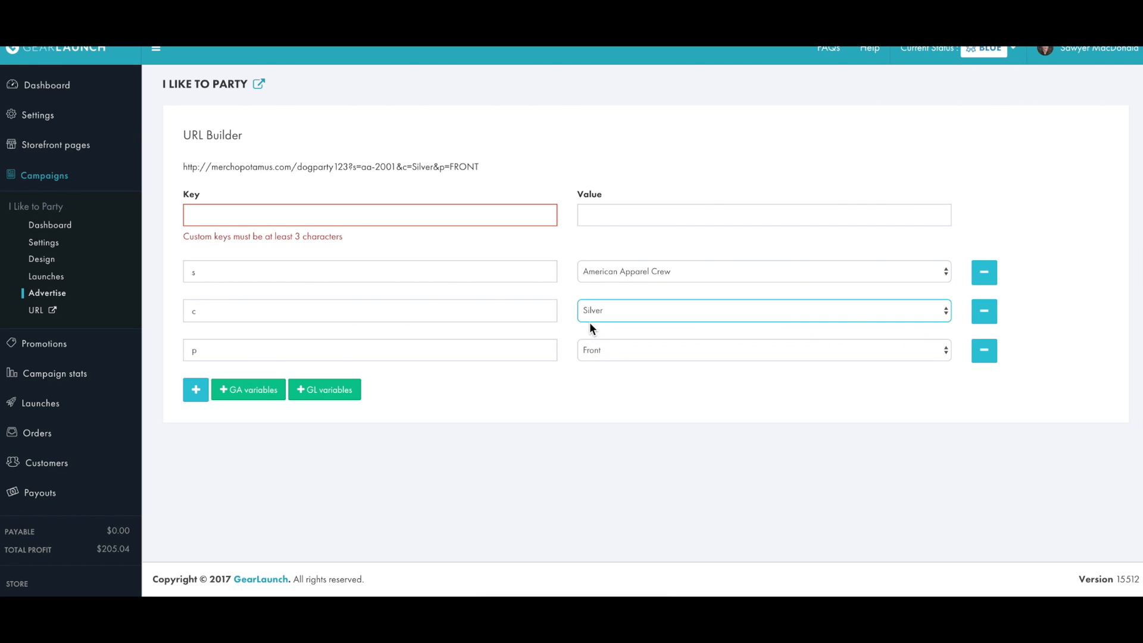
pyautogui.moveTo(347, 207)
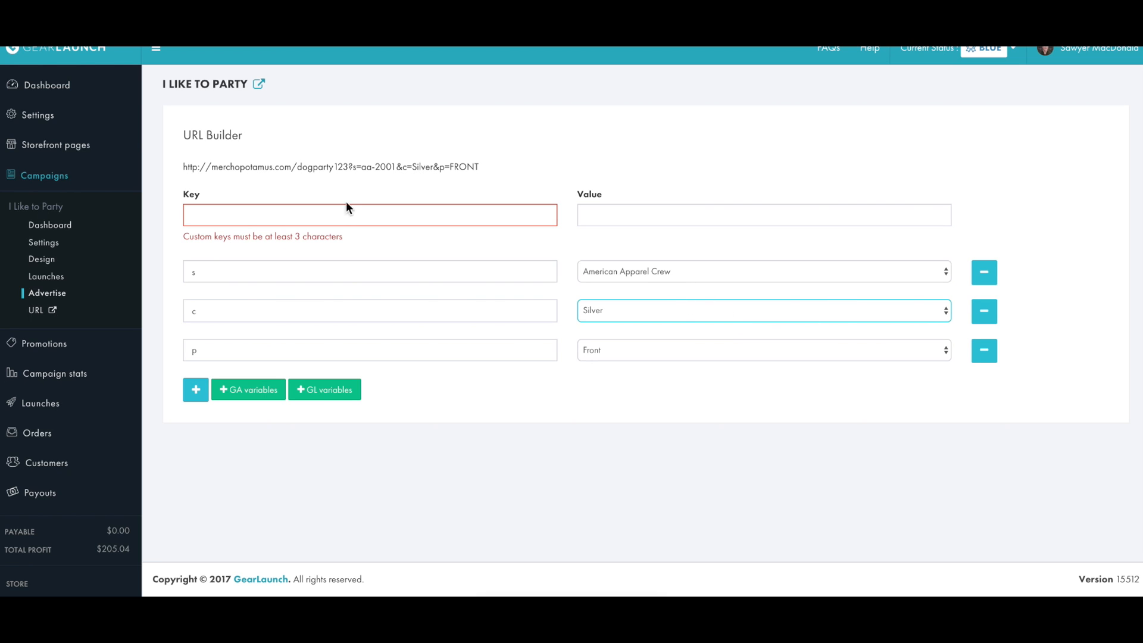
pyautogui.moveTo(489, 182)
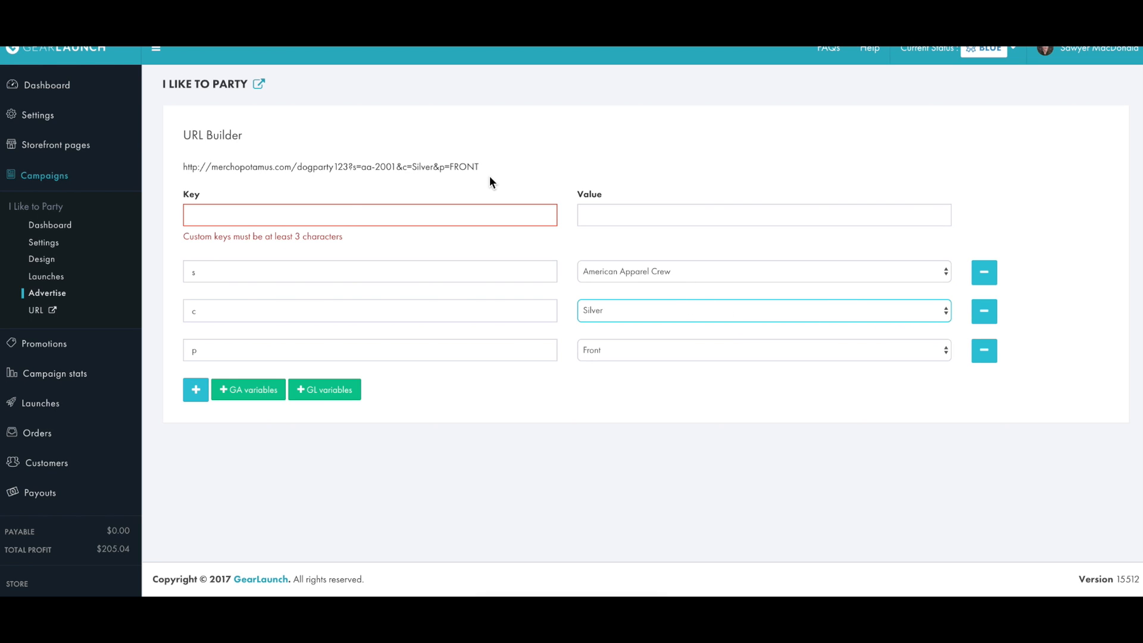
pyautogui.moveTo(283, 430)
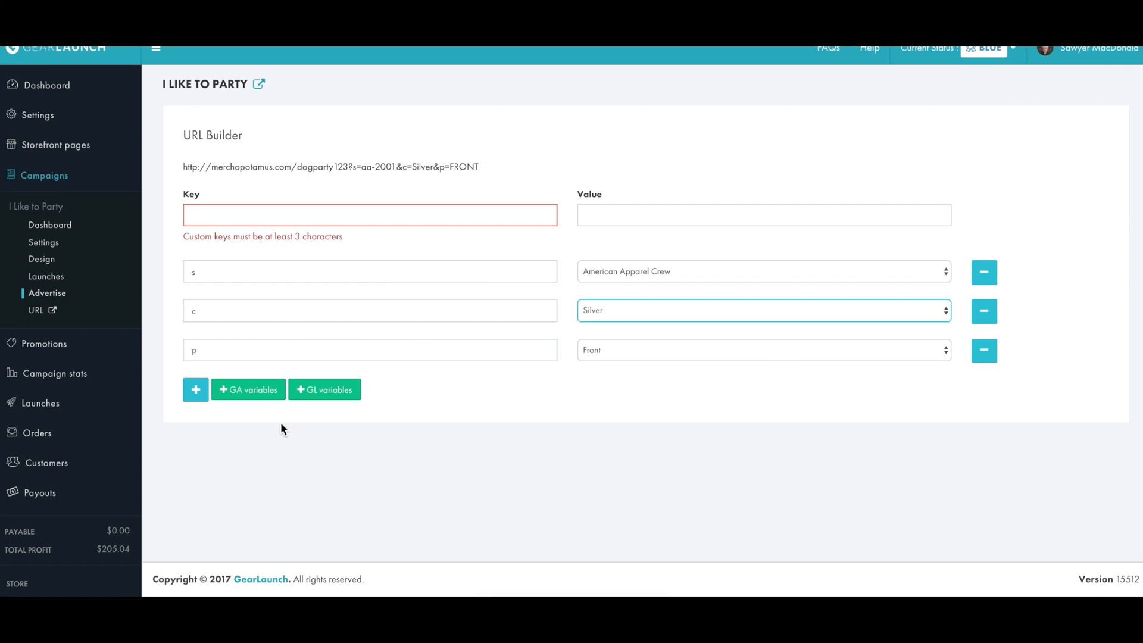
pyautogui.click(248, 388)
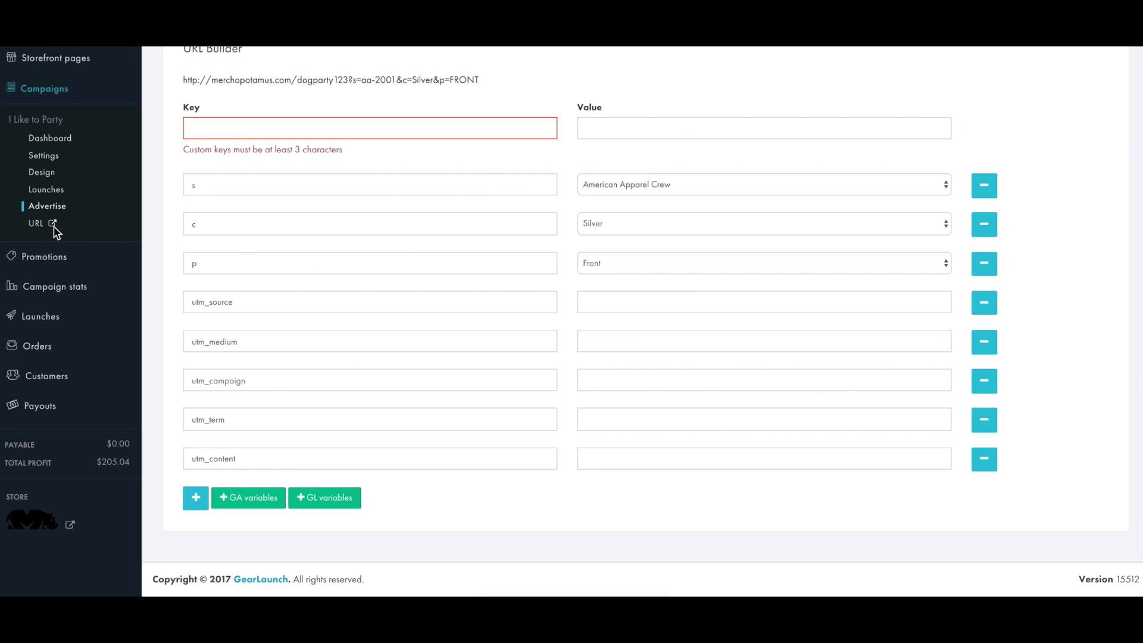
# View the live store page and check the Hanes Tagless Tee and American Apparel Crew styles
pyautogui.click(37, 224)
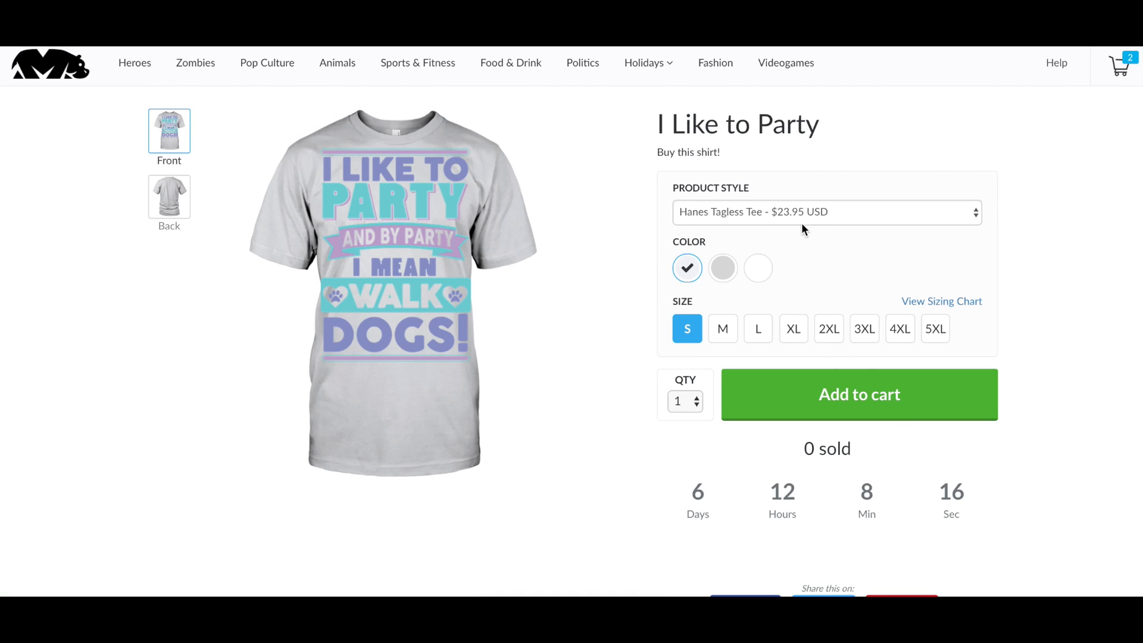
pyautogui.click(826, 212)
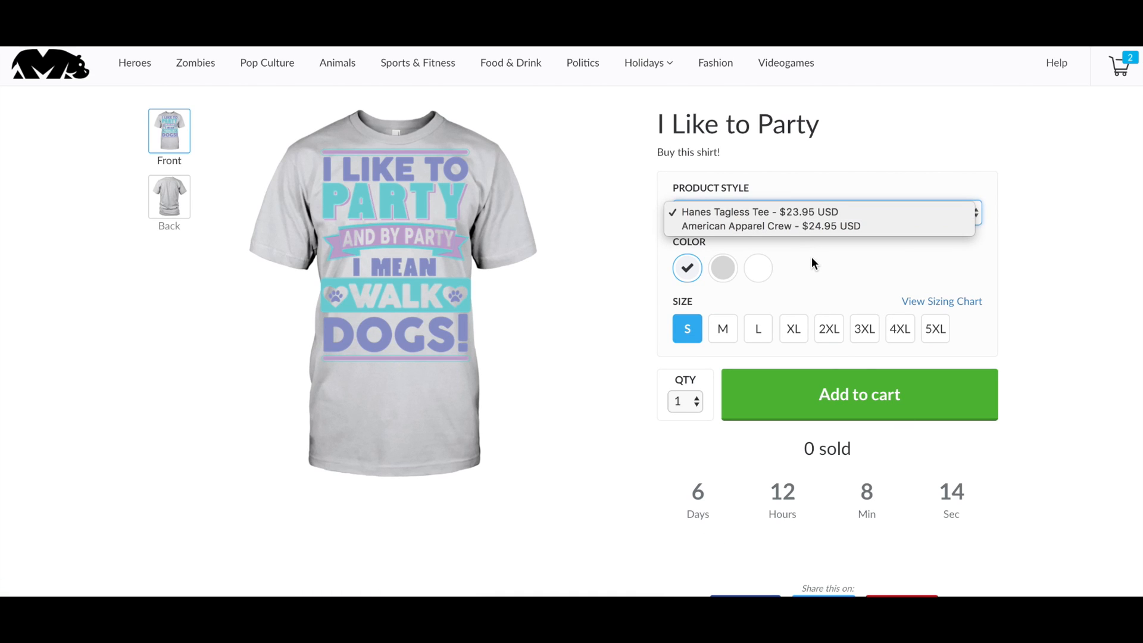
pyautogui.click(759, 212)
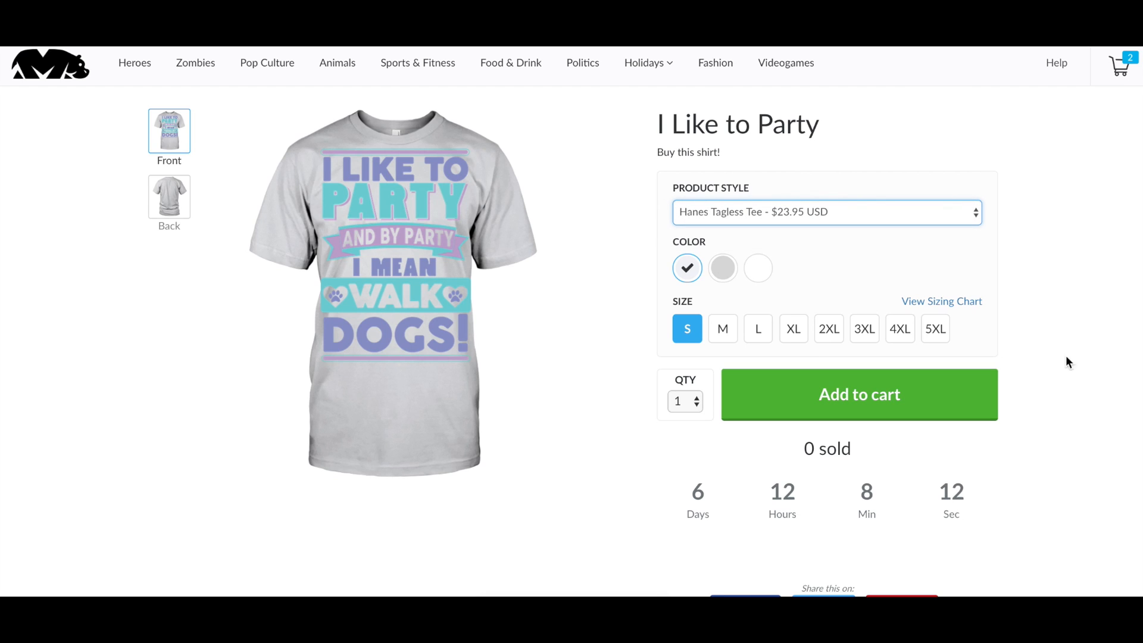
pyautogui.moveTo(667, 87)
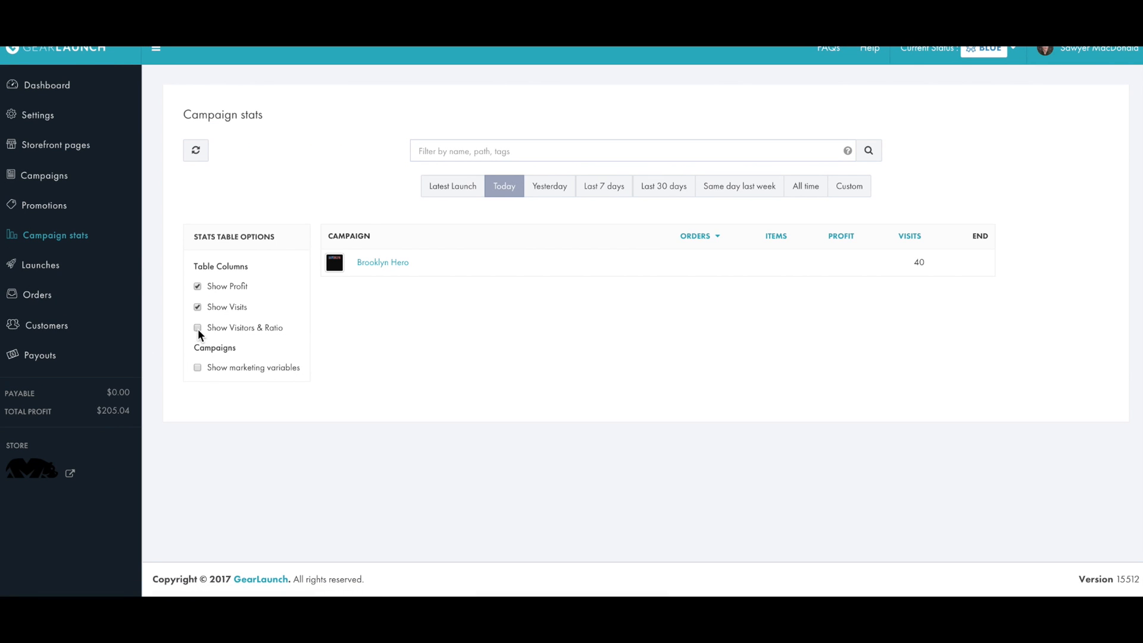
# Turn on the Show Visitors & Ratio column option in the stats table
pyautogui.click(196, 328)
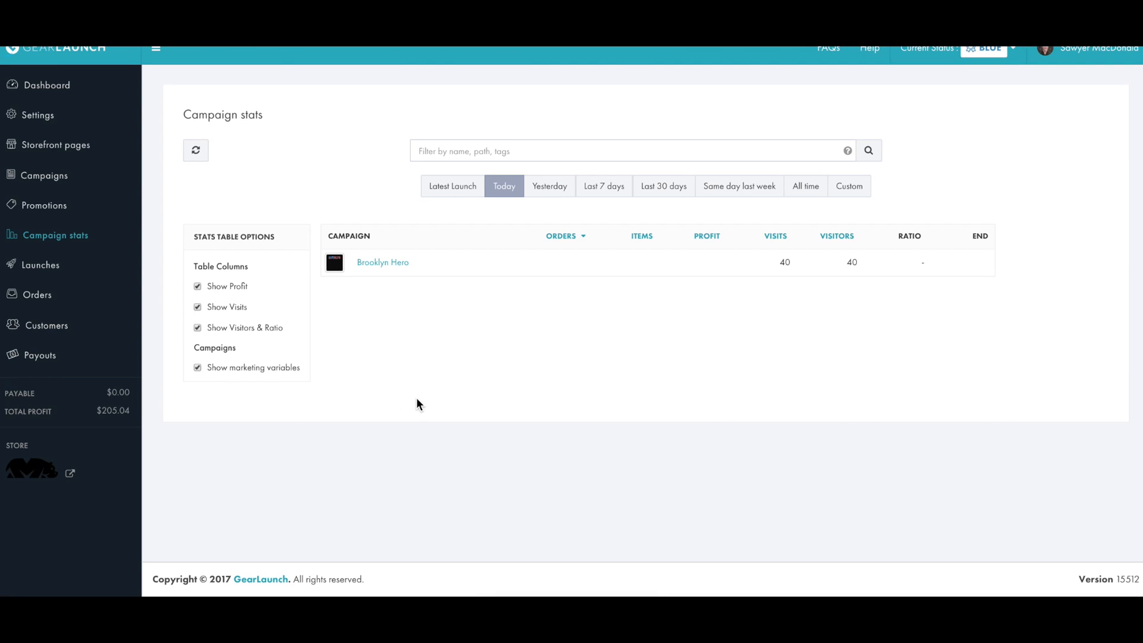